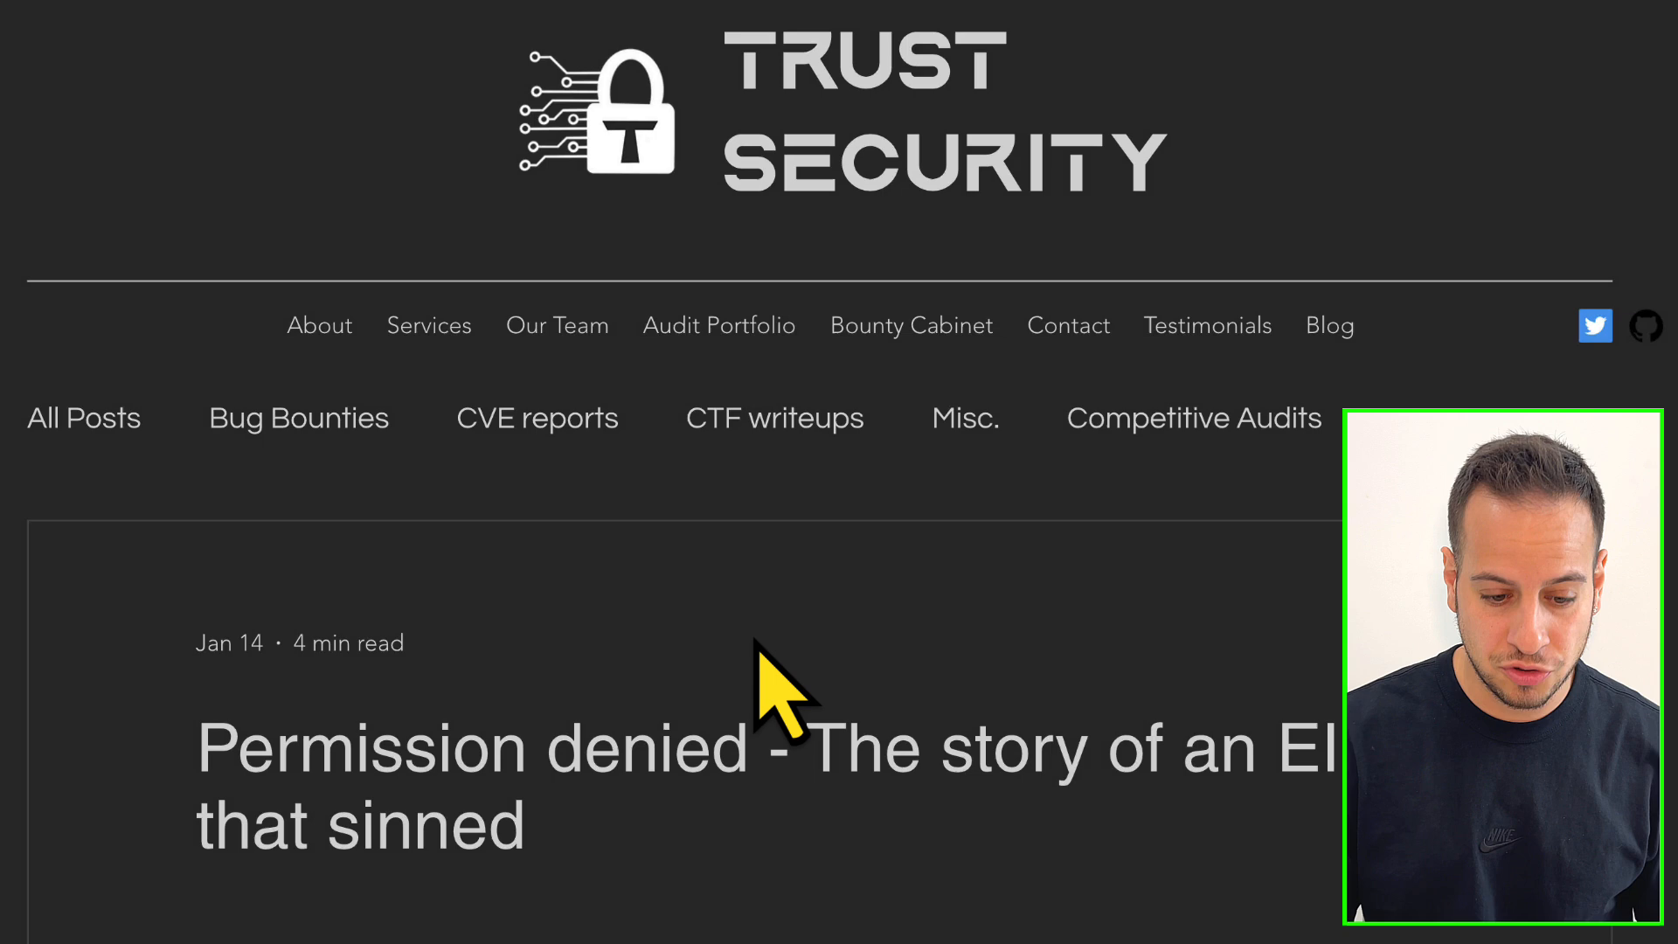
Step: Scroll through the blog post and highlight its title
scroll(down, 3)
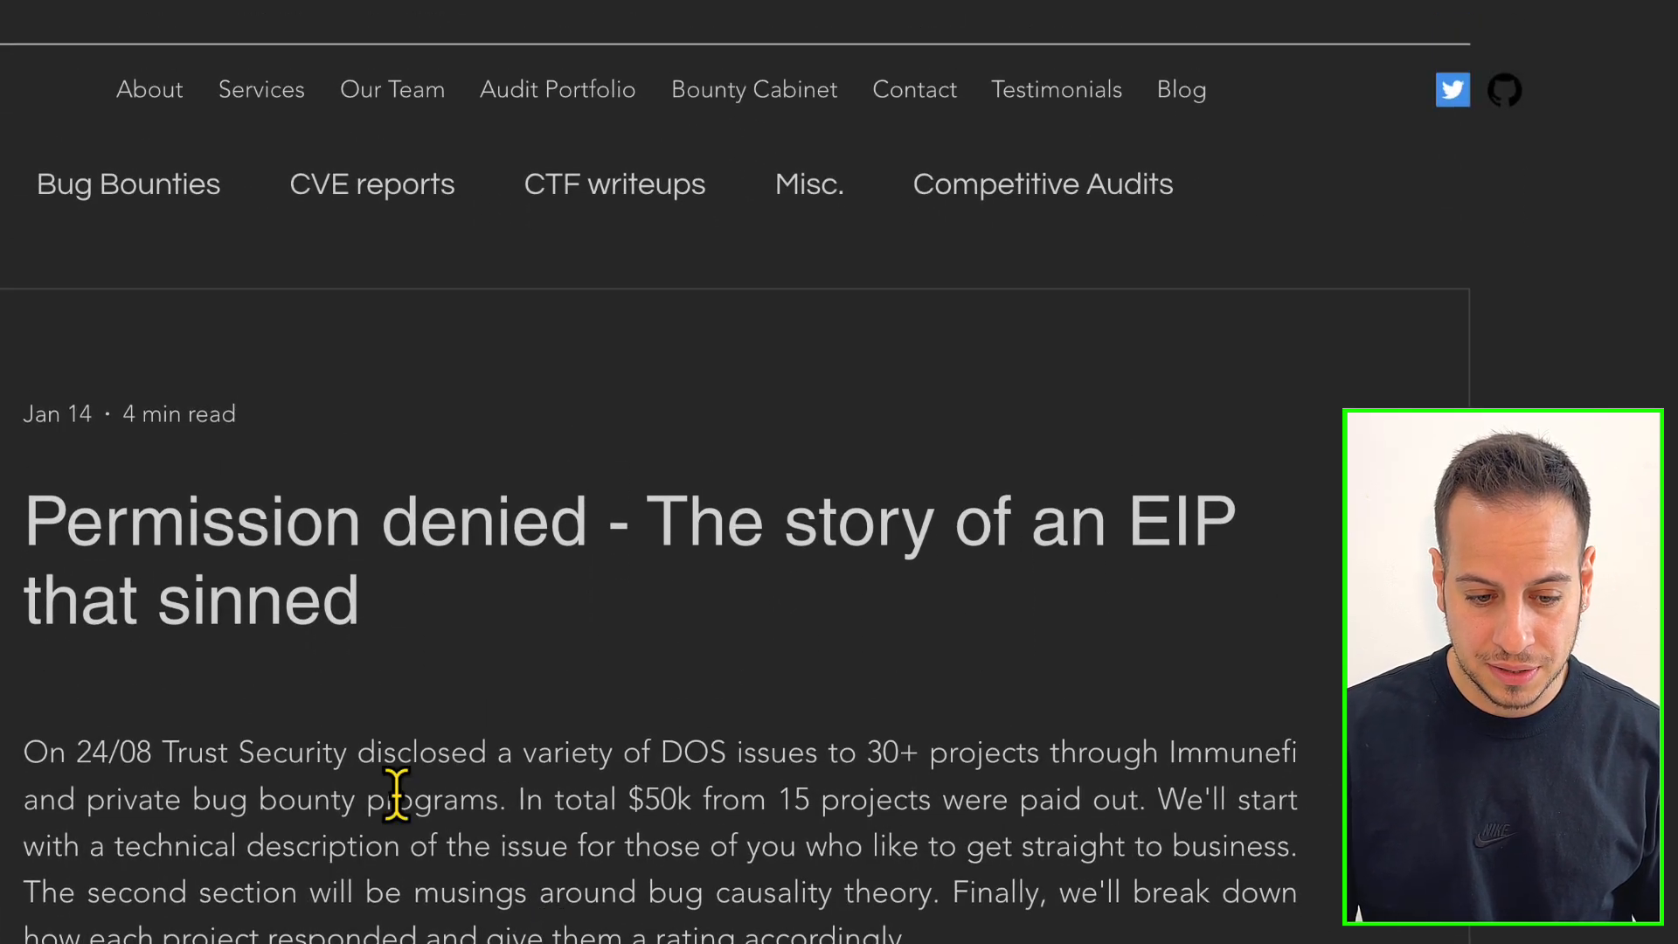
drag(21, 520, 723, 520)
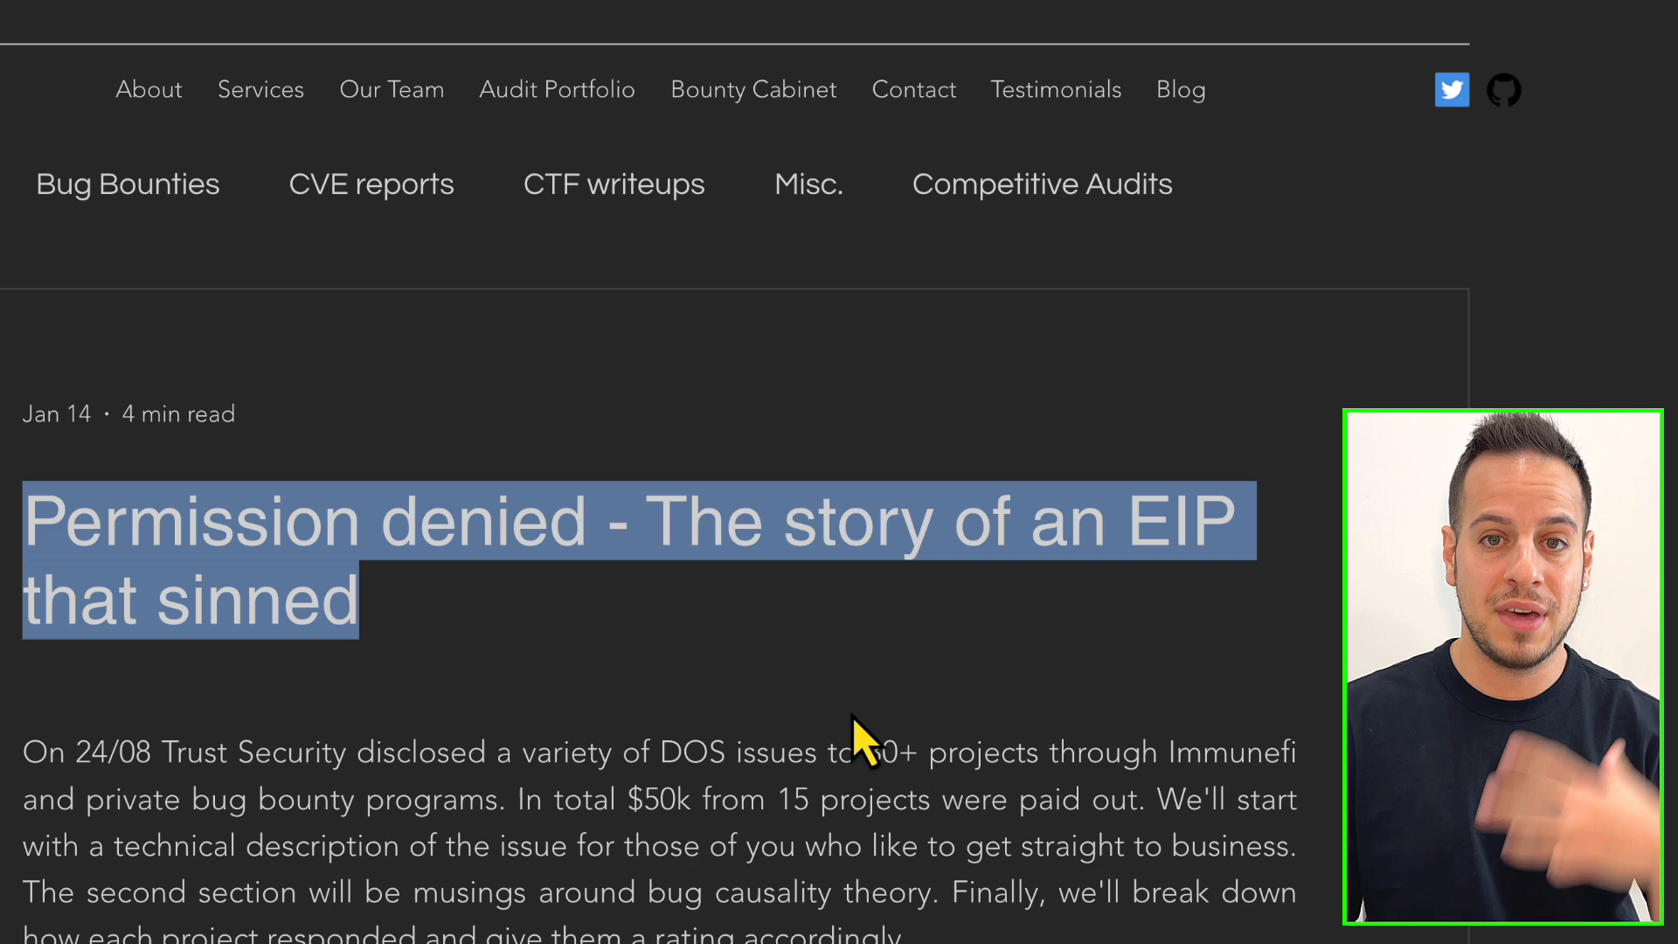
scroll(down, 3)
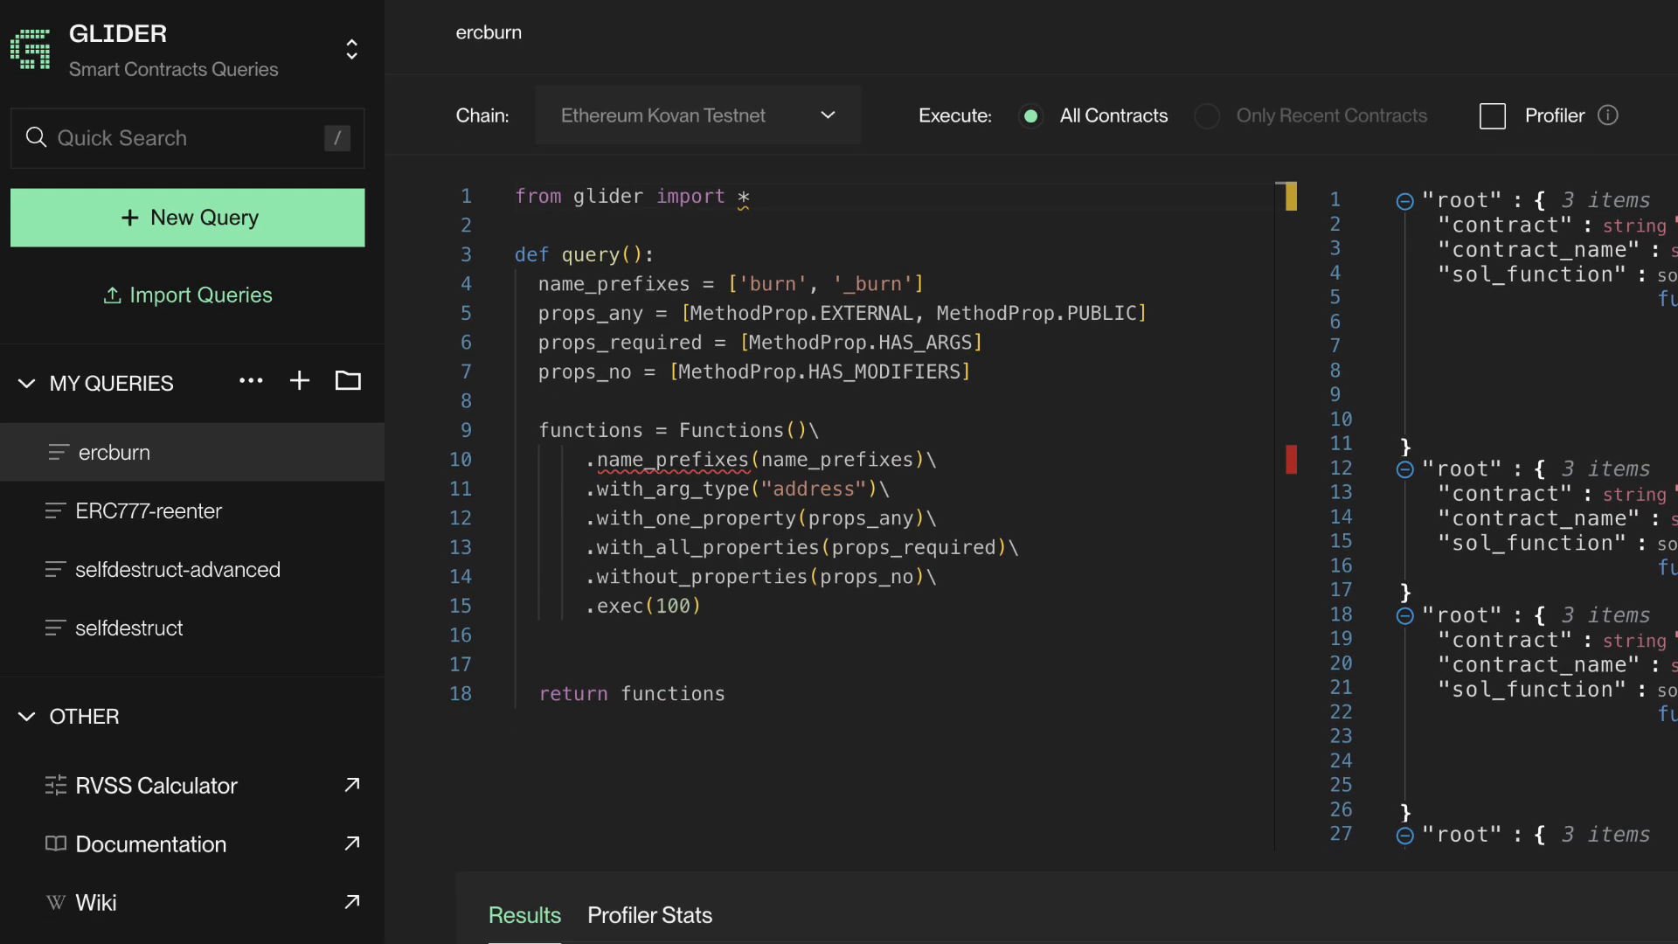
Step: Open the selfdestruct query on Kovan Testnet and select all its code
scroll(down, 3)
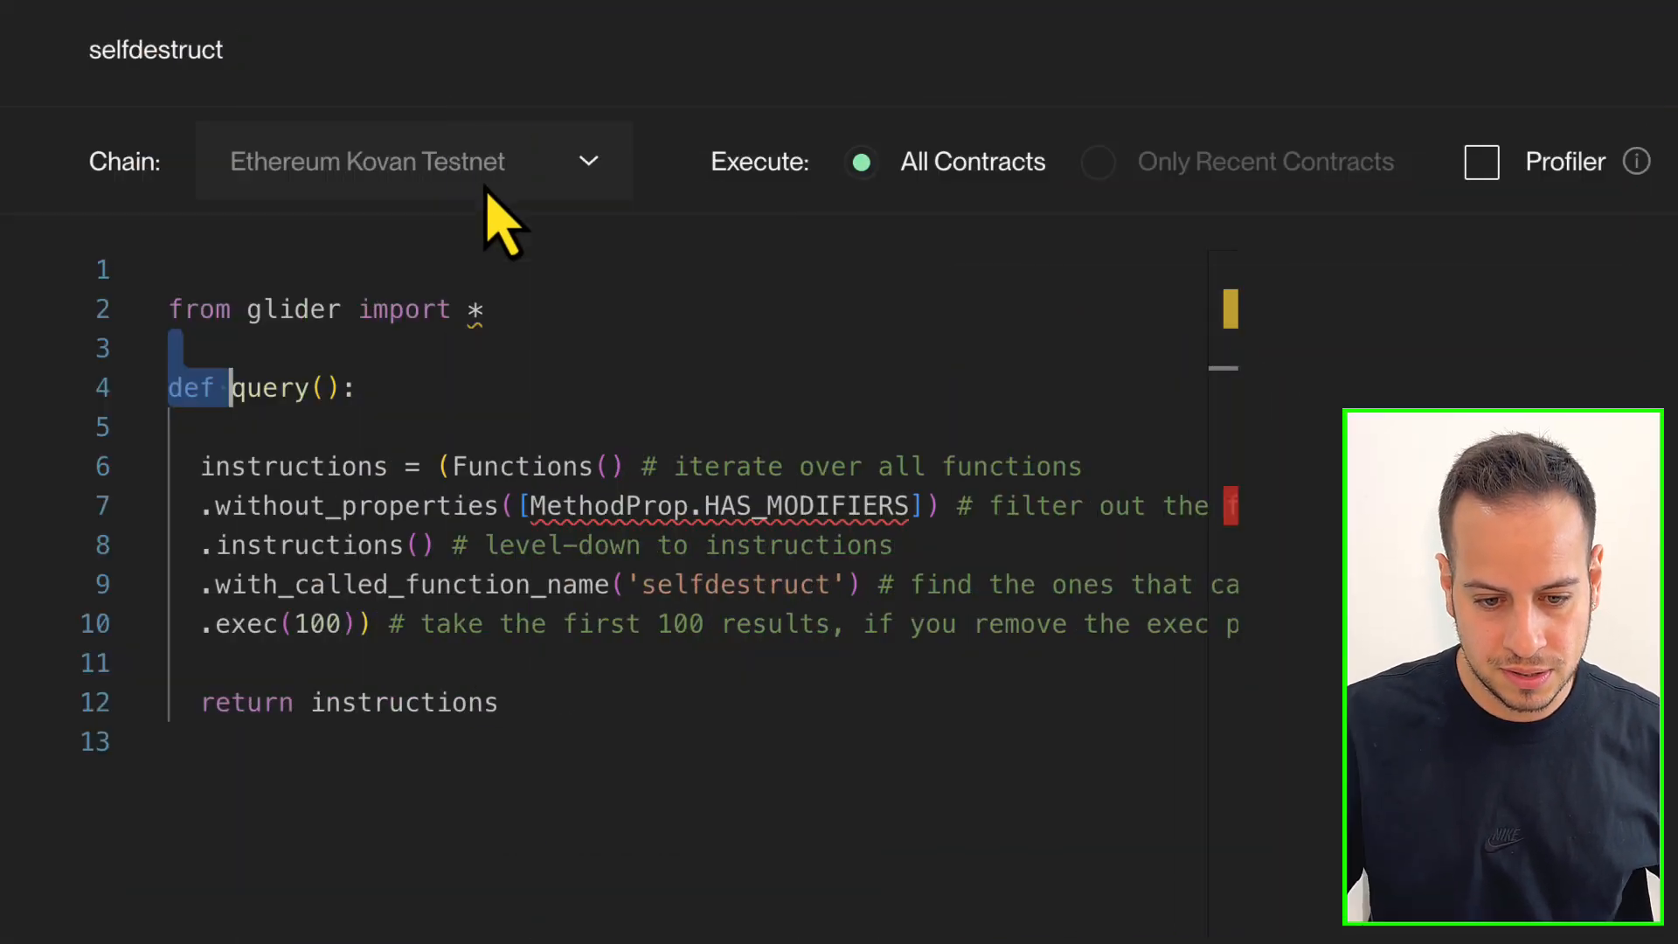
click(411, 161)
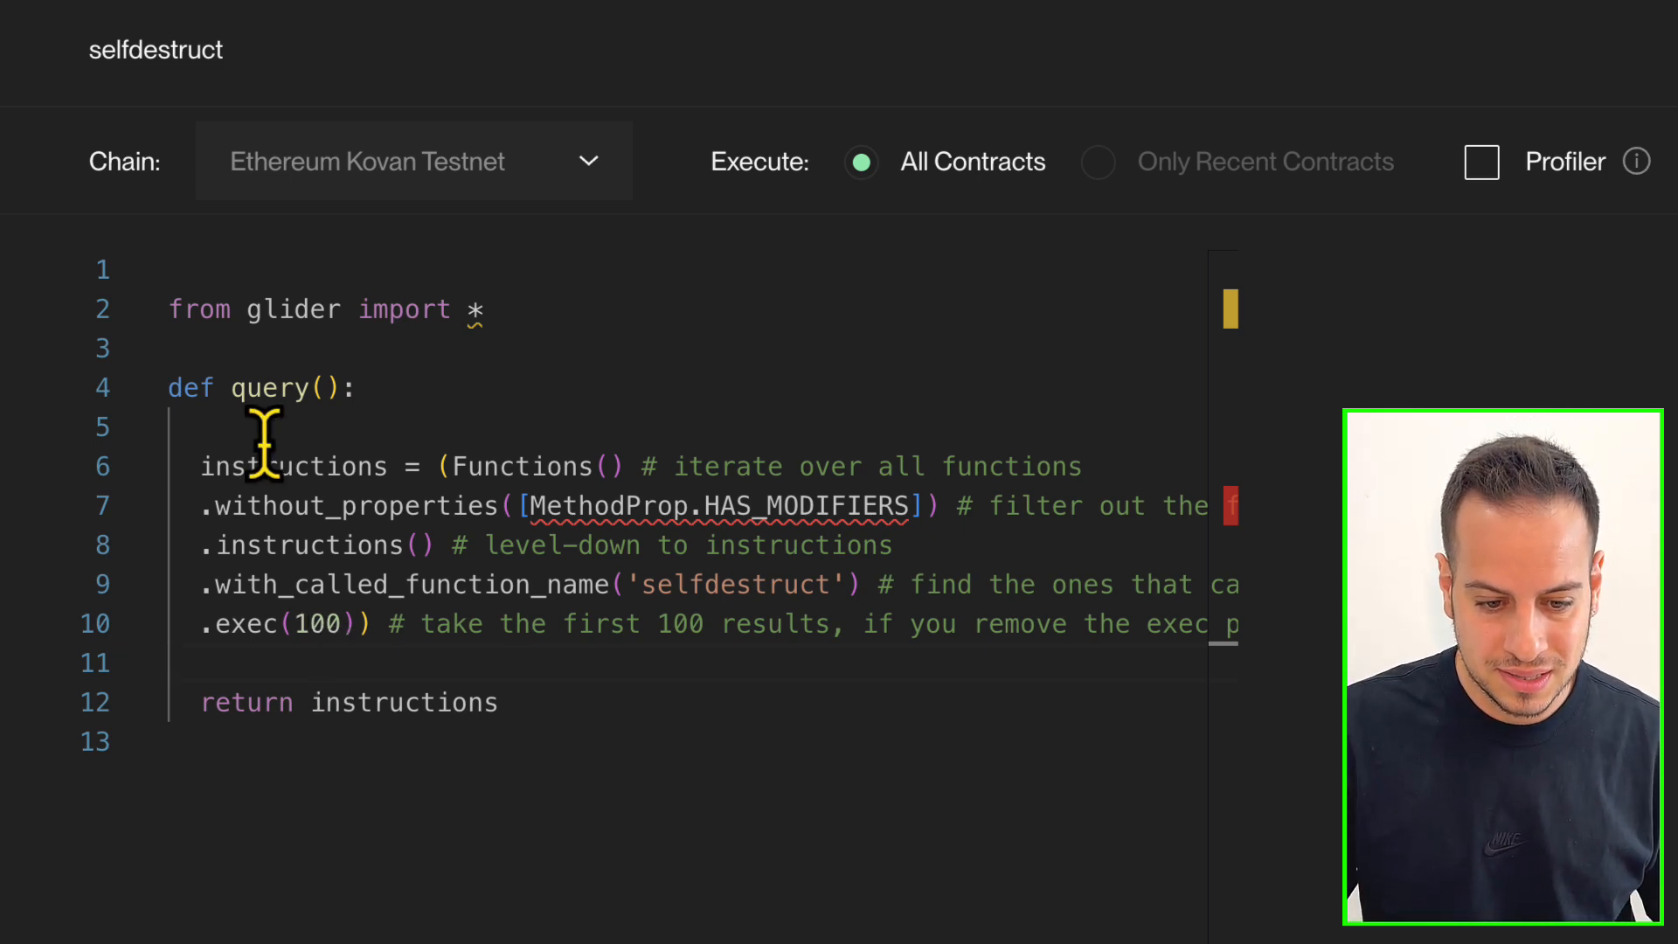
key(ctrl+a)
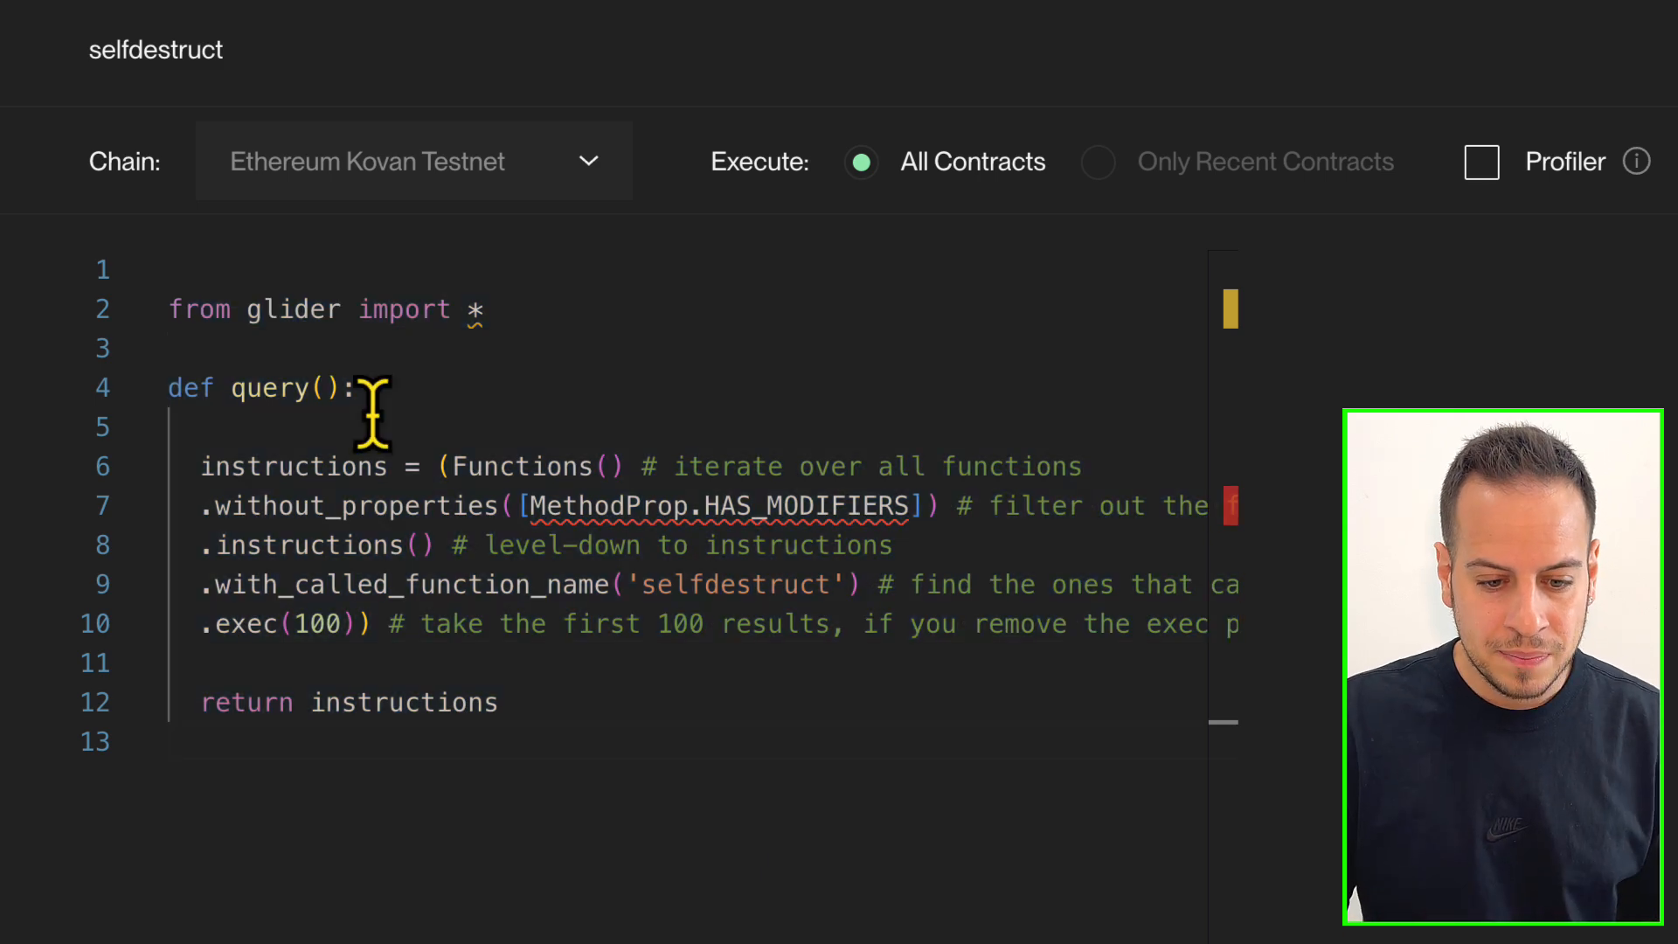
key(ctrl+a)
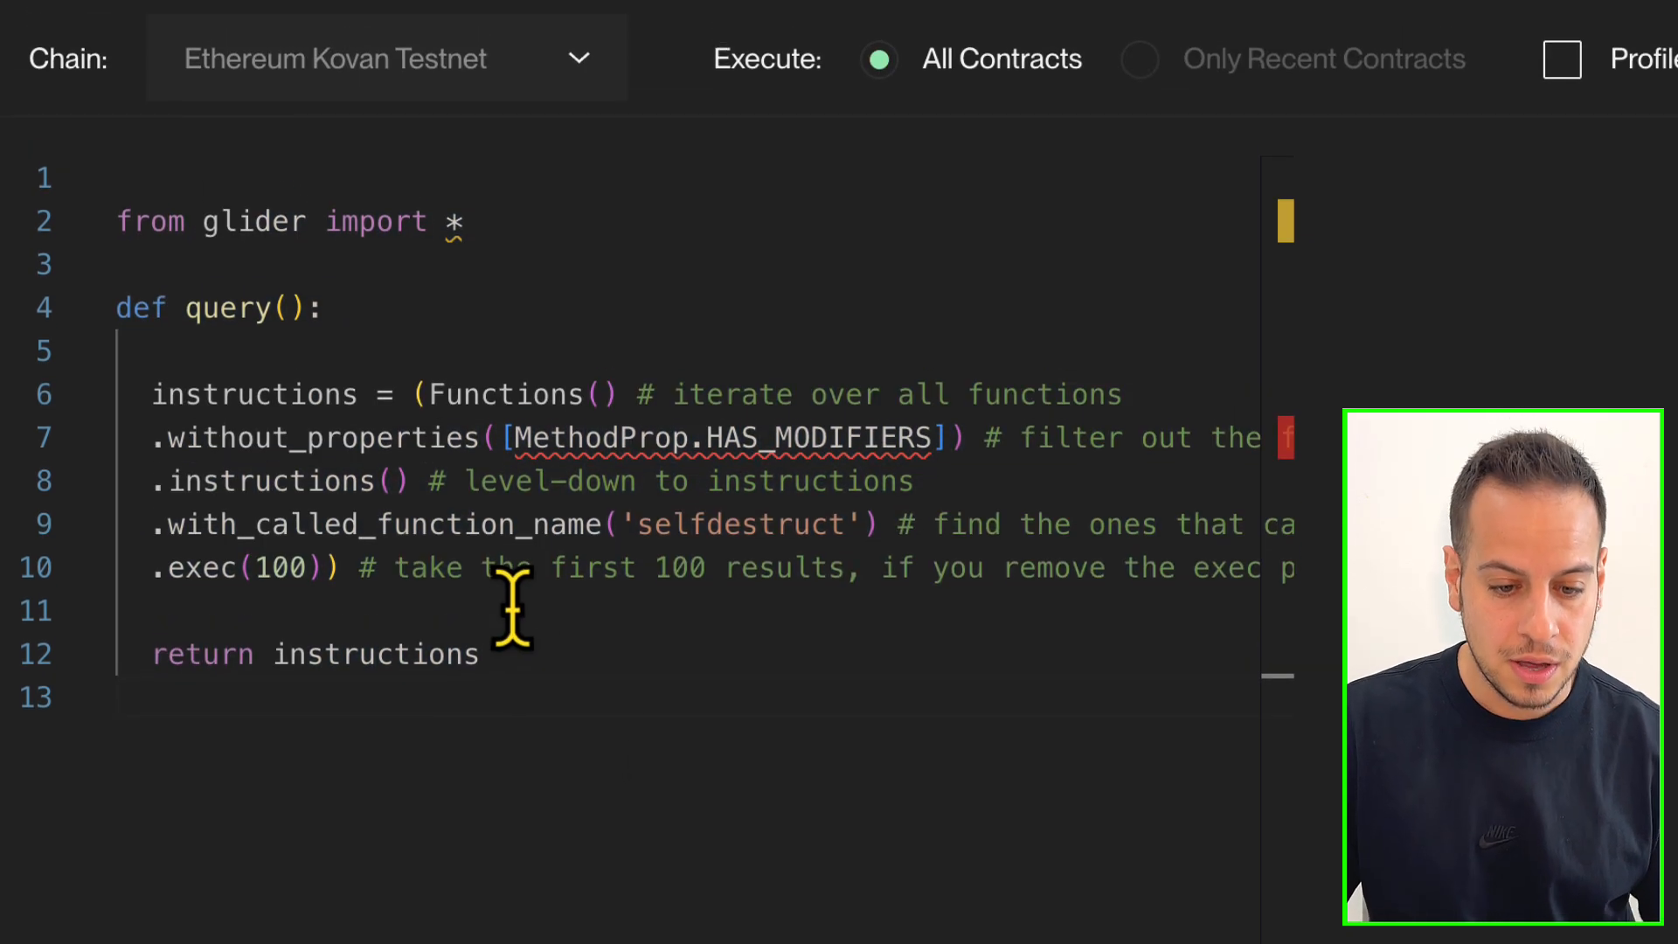
click(385, 58)
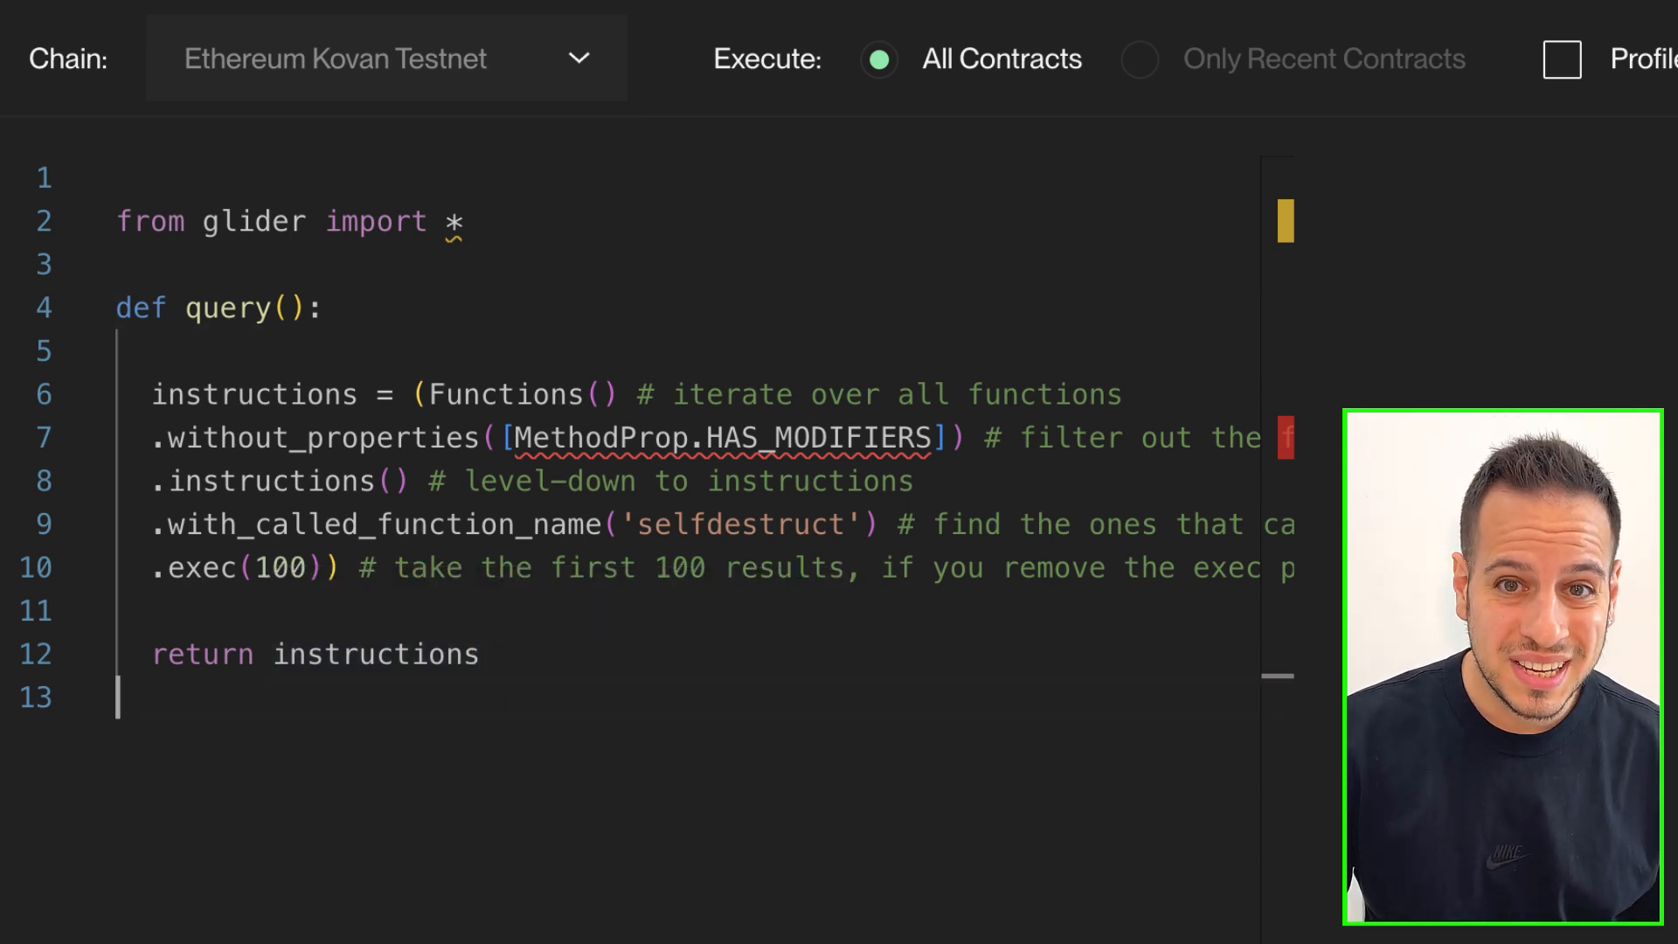
mouse_move(334, 86)
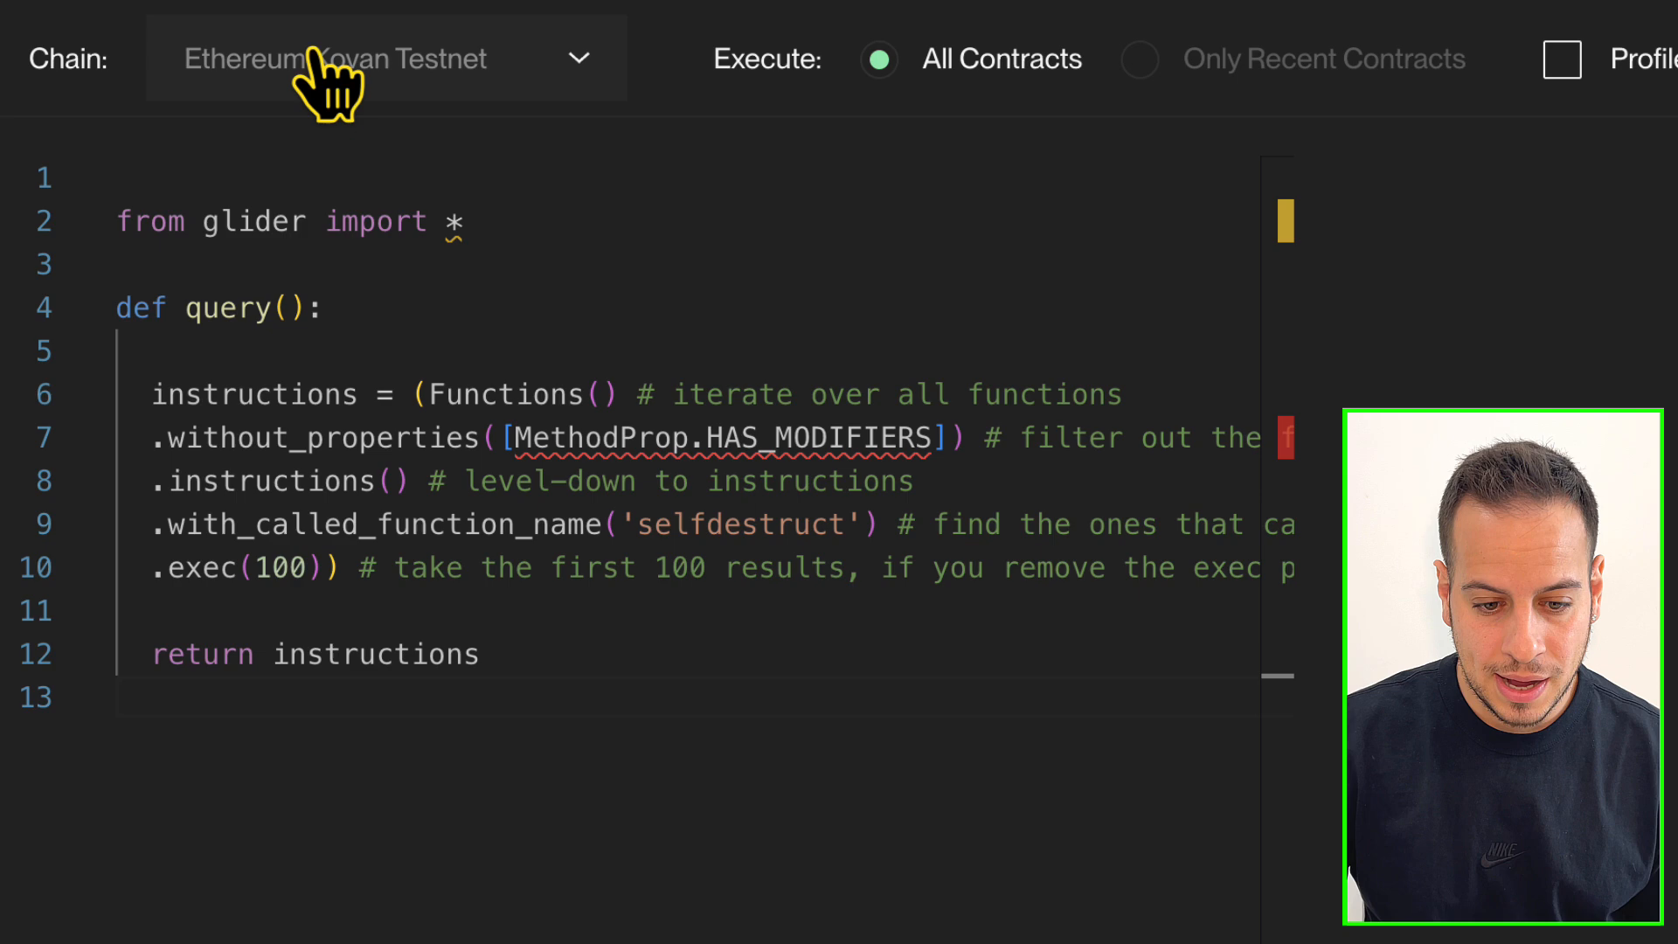
click(385, 57)
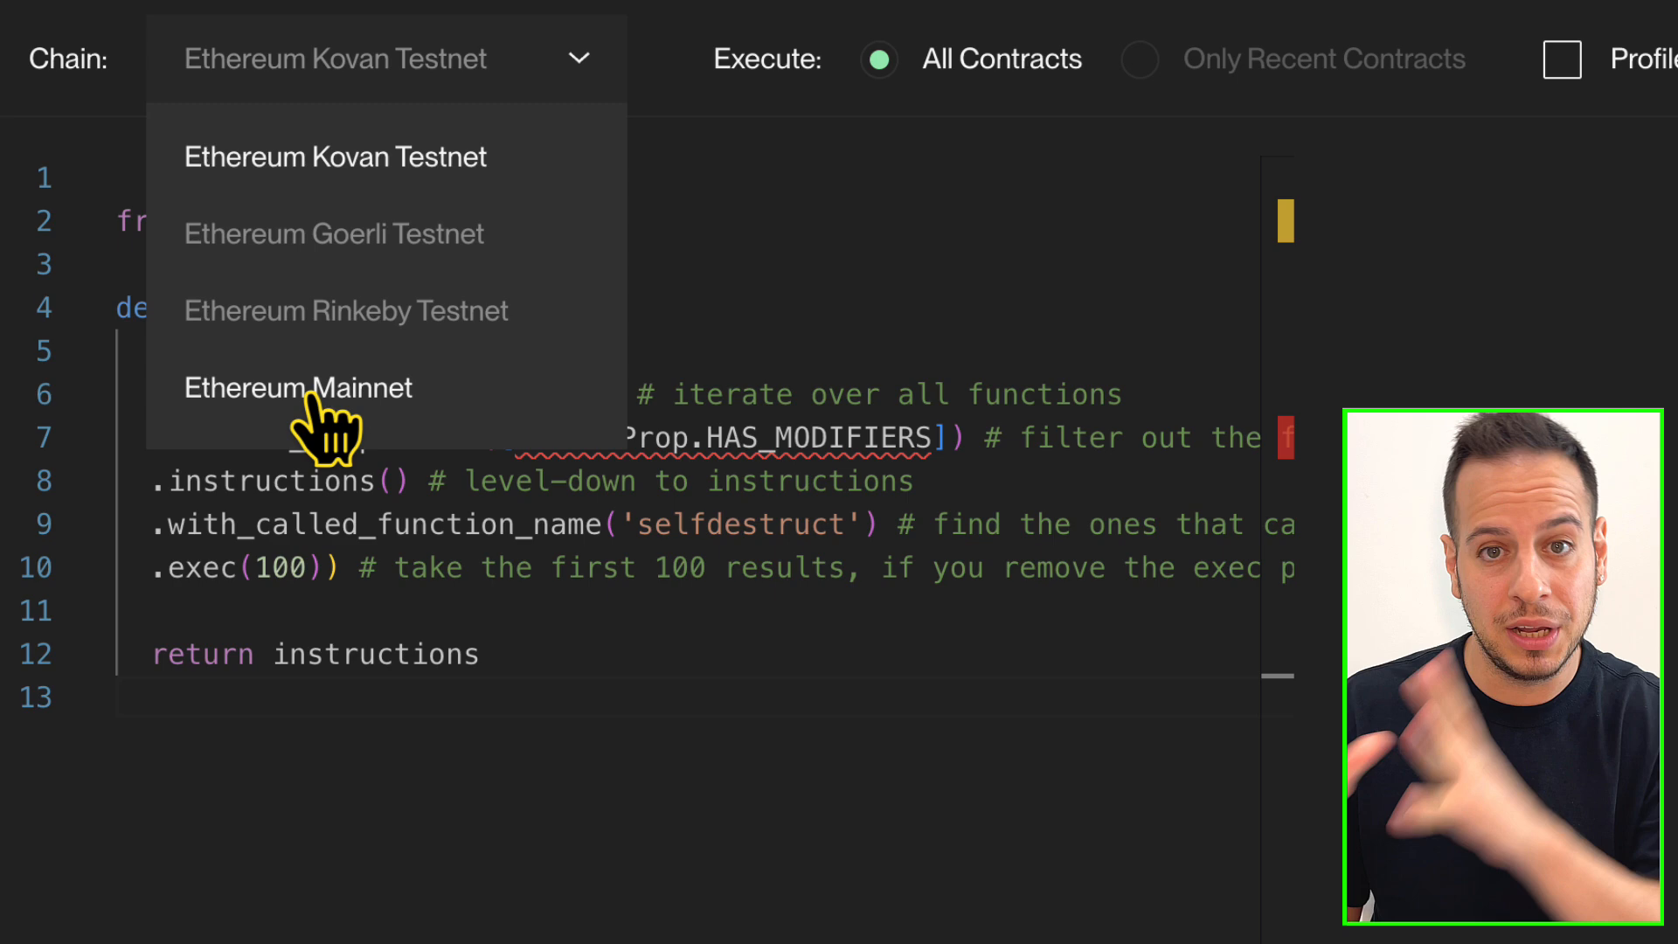
click(334, 156)
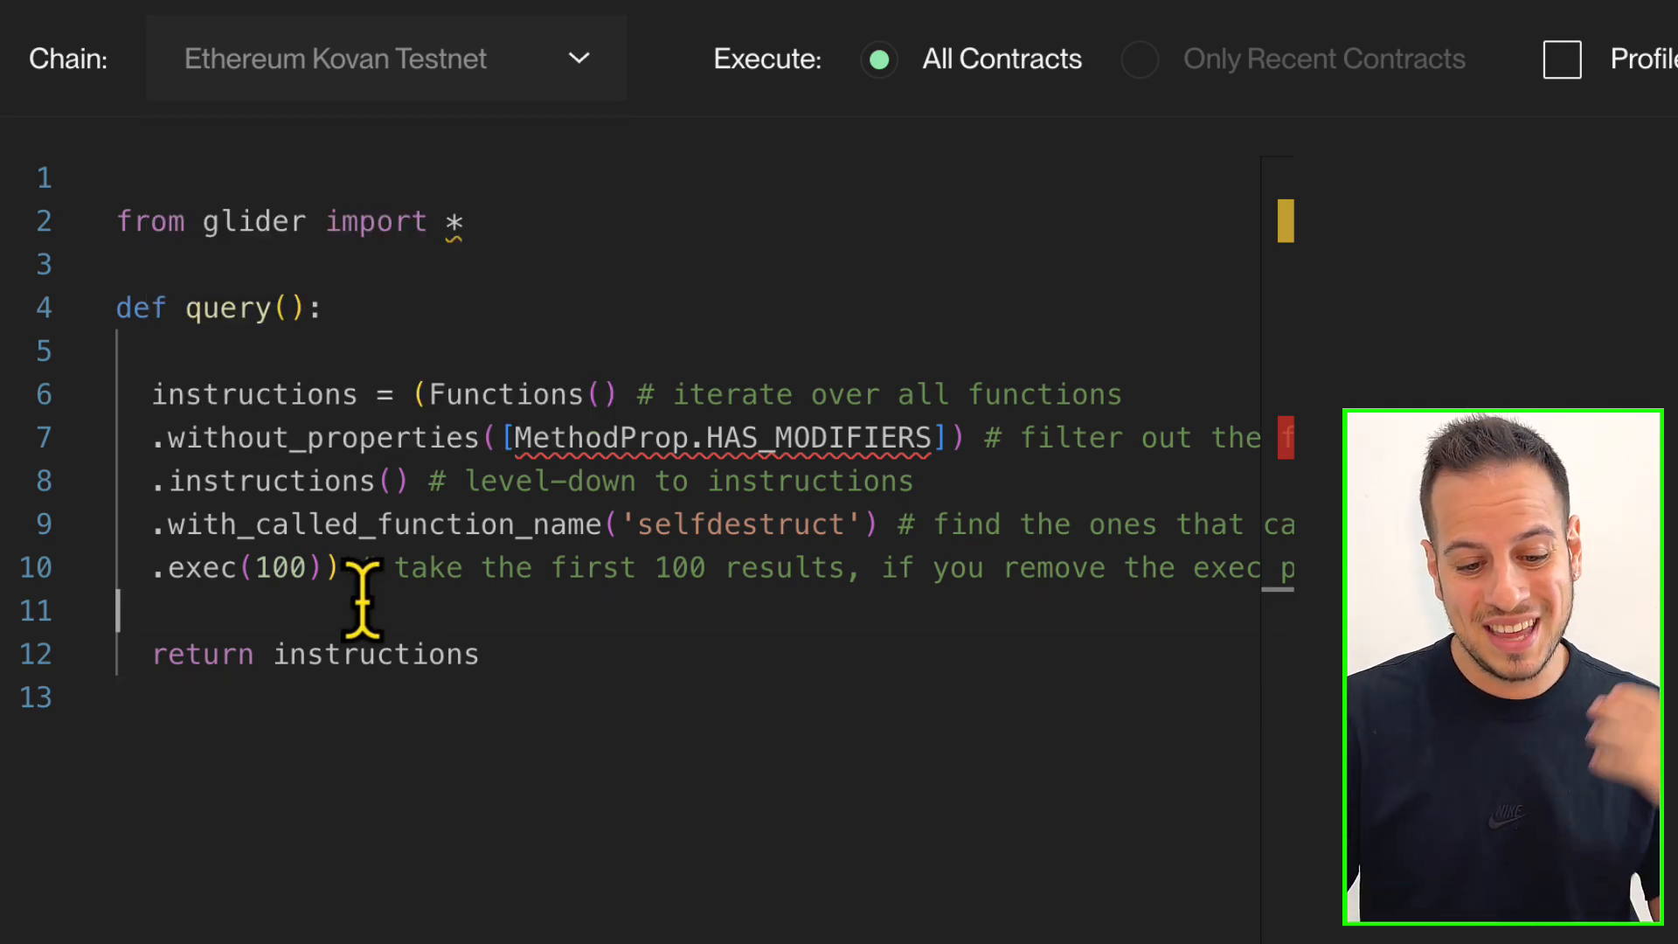
mouse_move(391, 118)
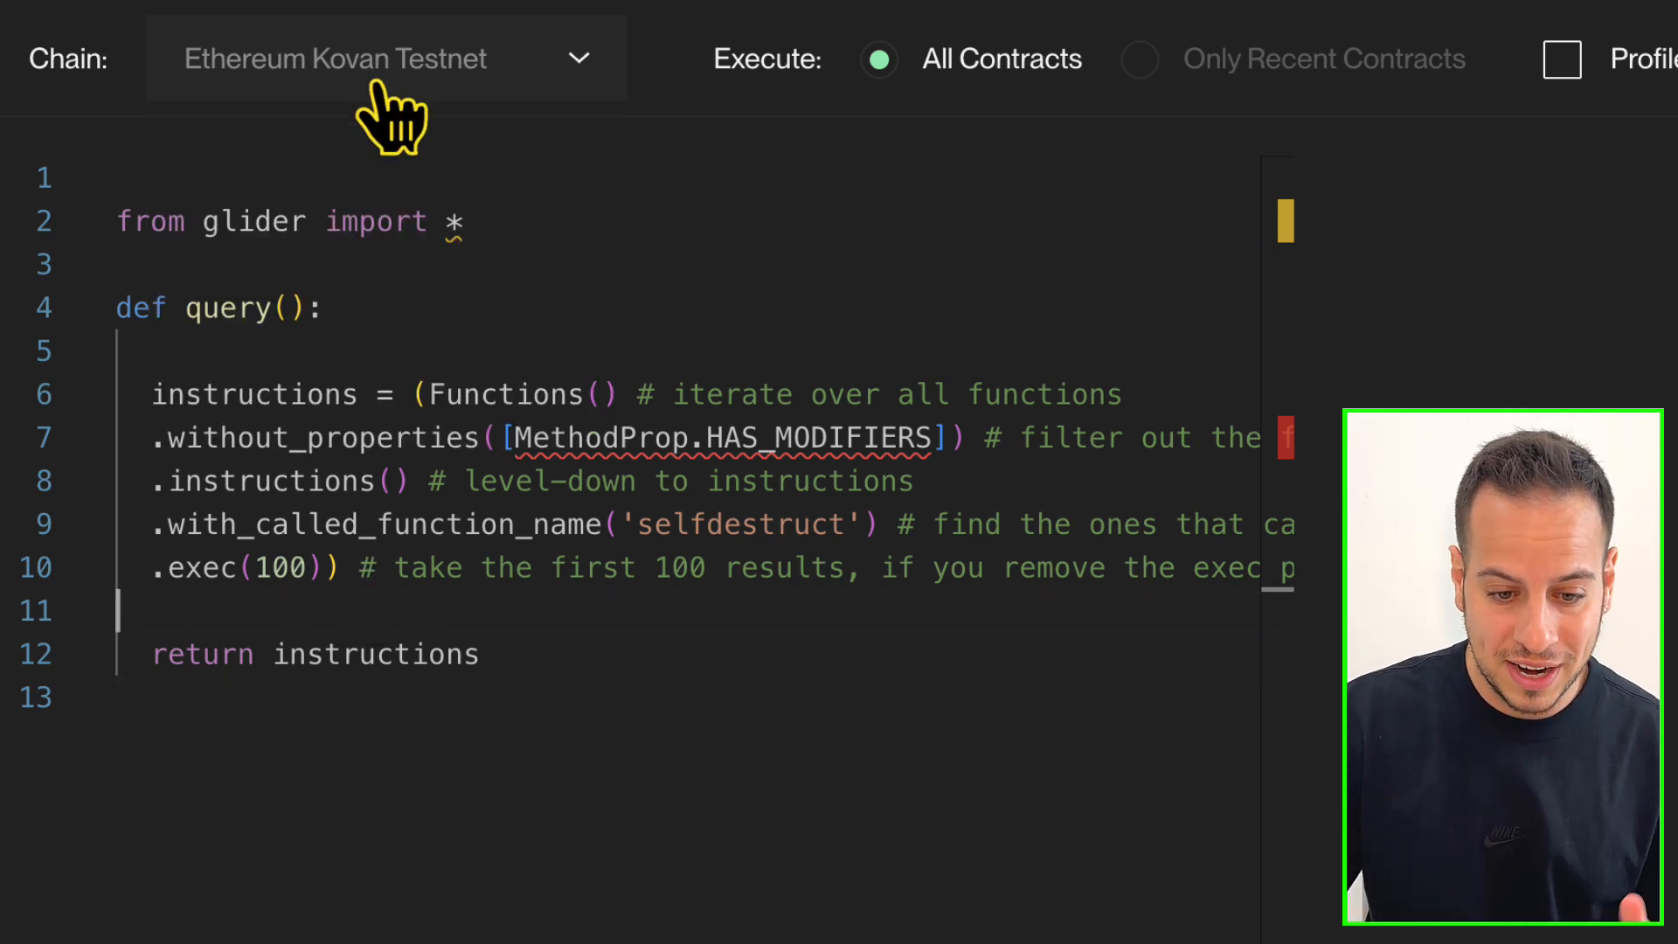
click(385, 58)
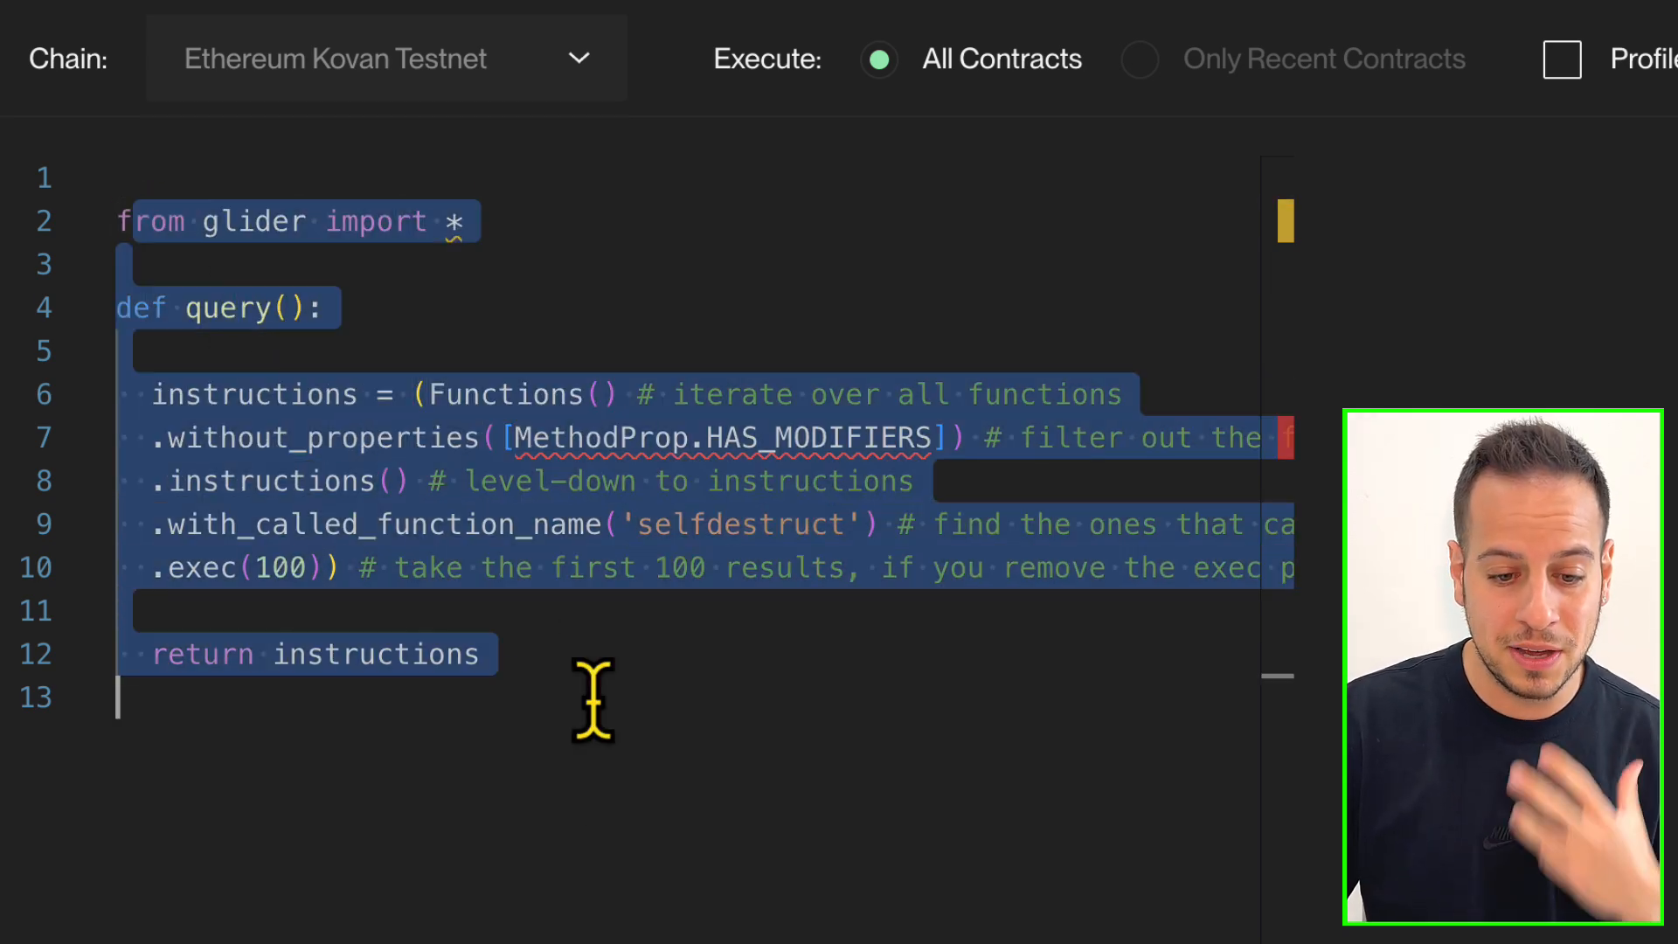
click(386, 58)
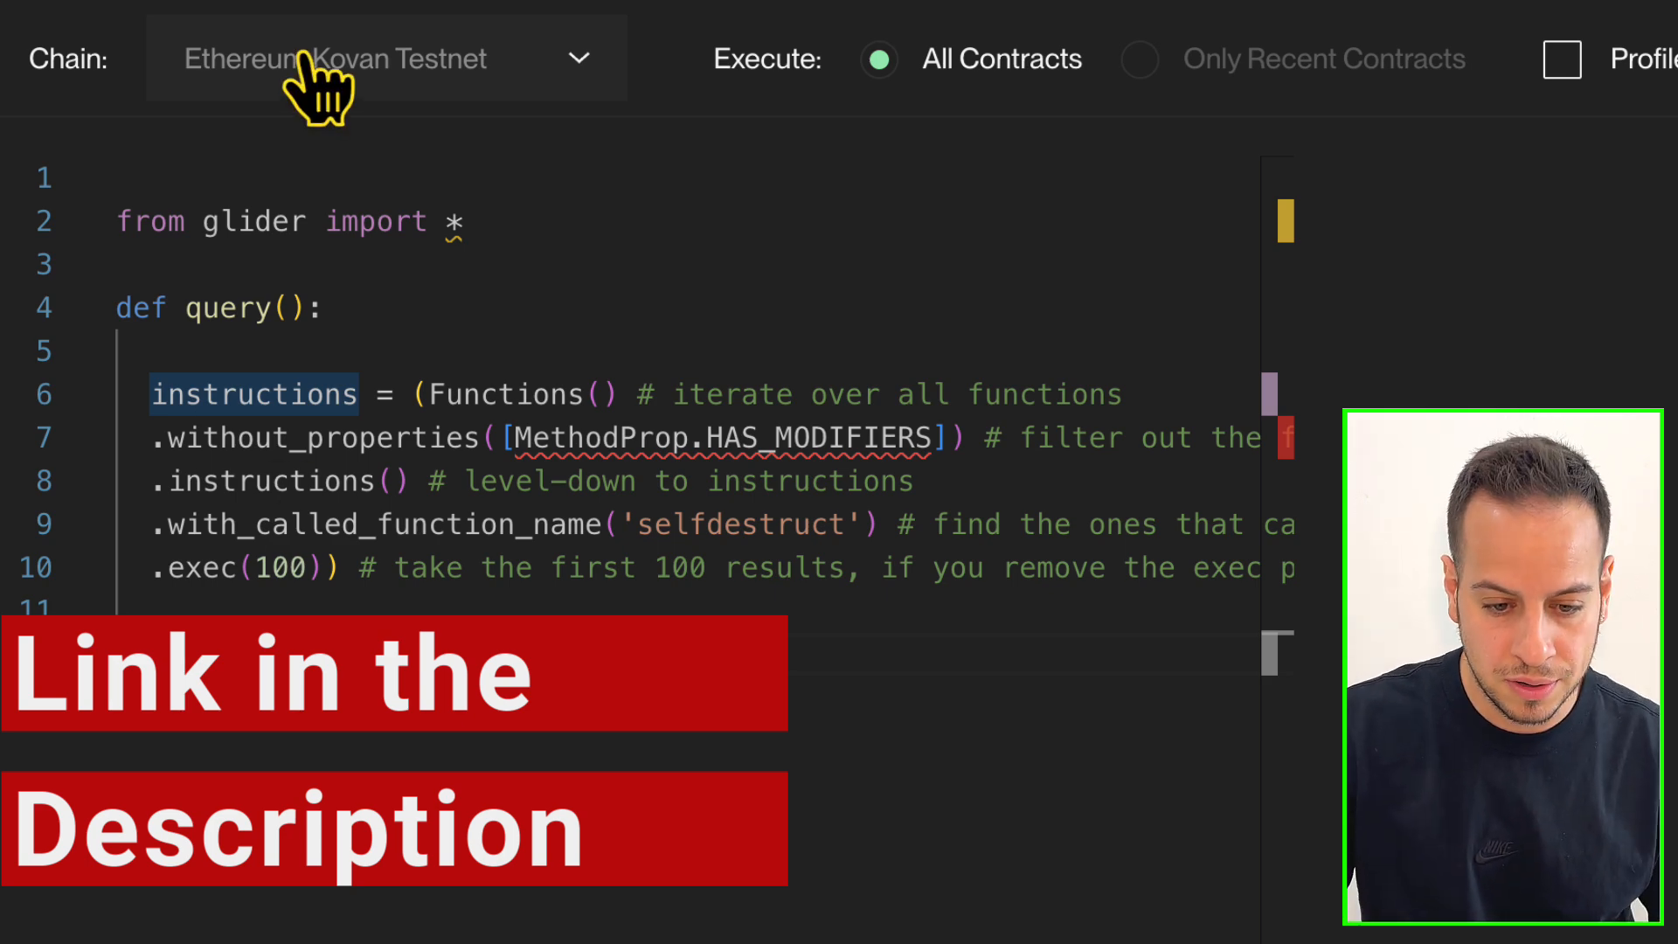
mouse_move(437, 567)
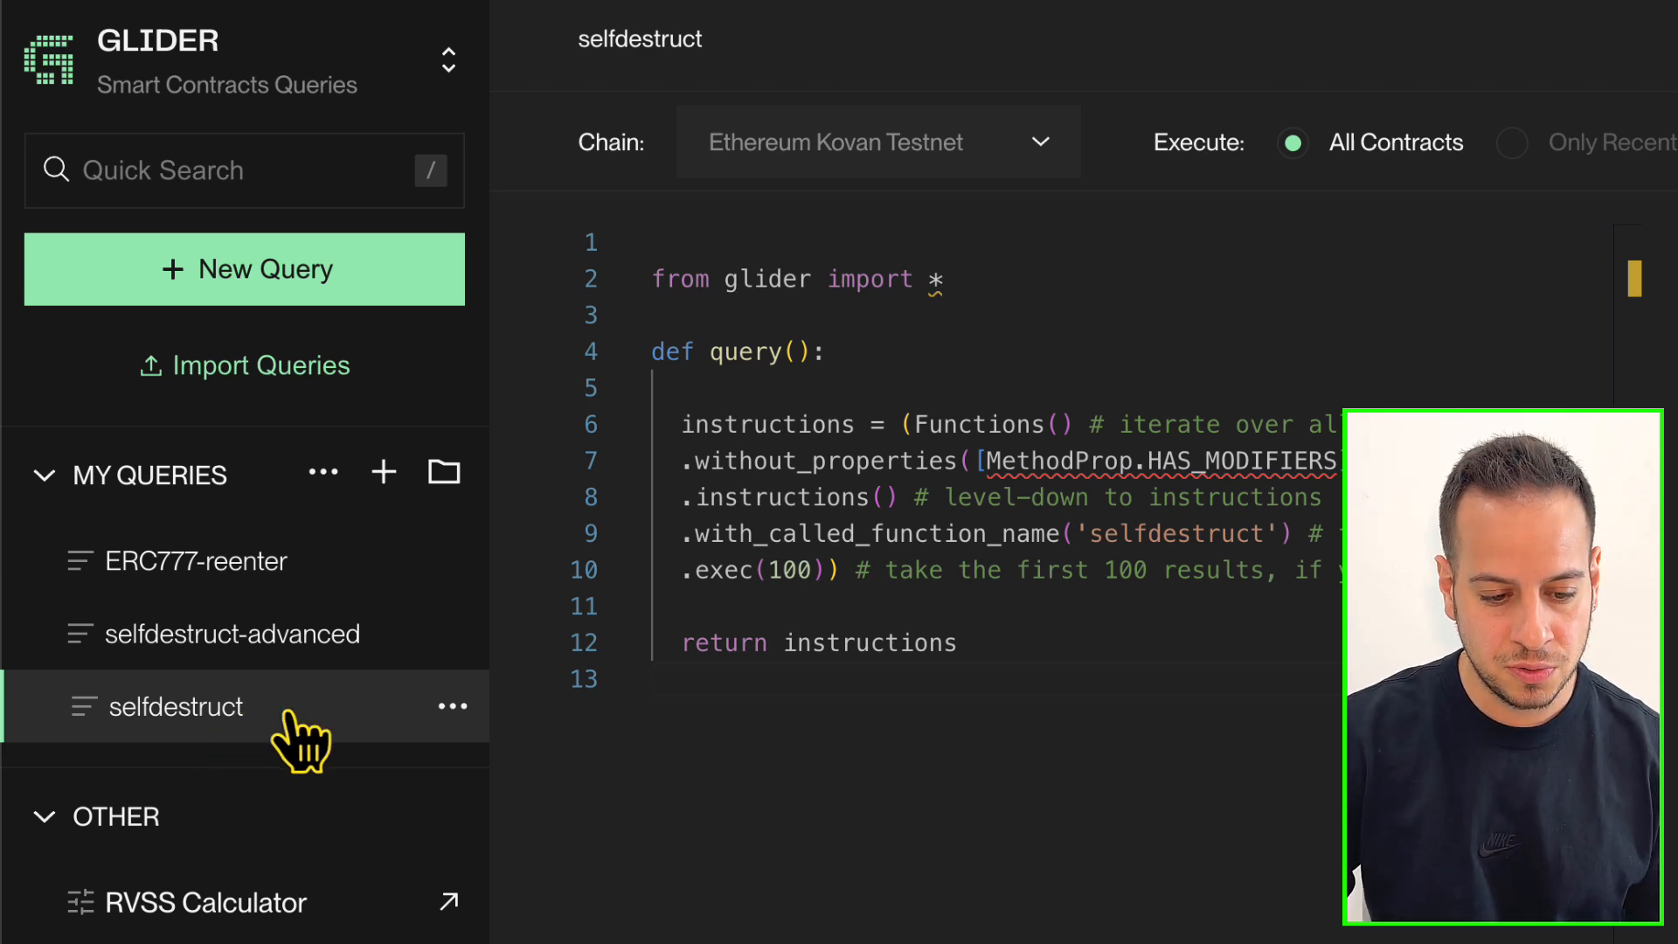
mouse_move(203, 728)
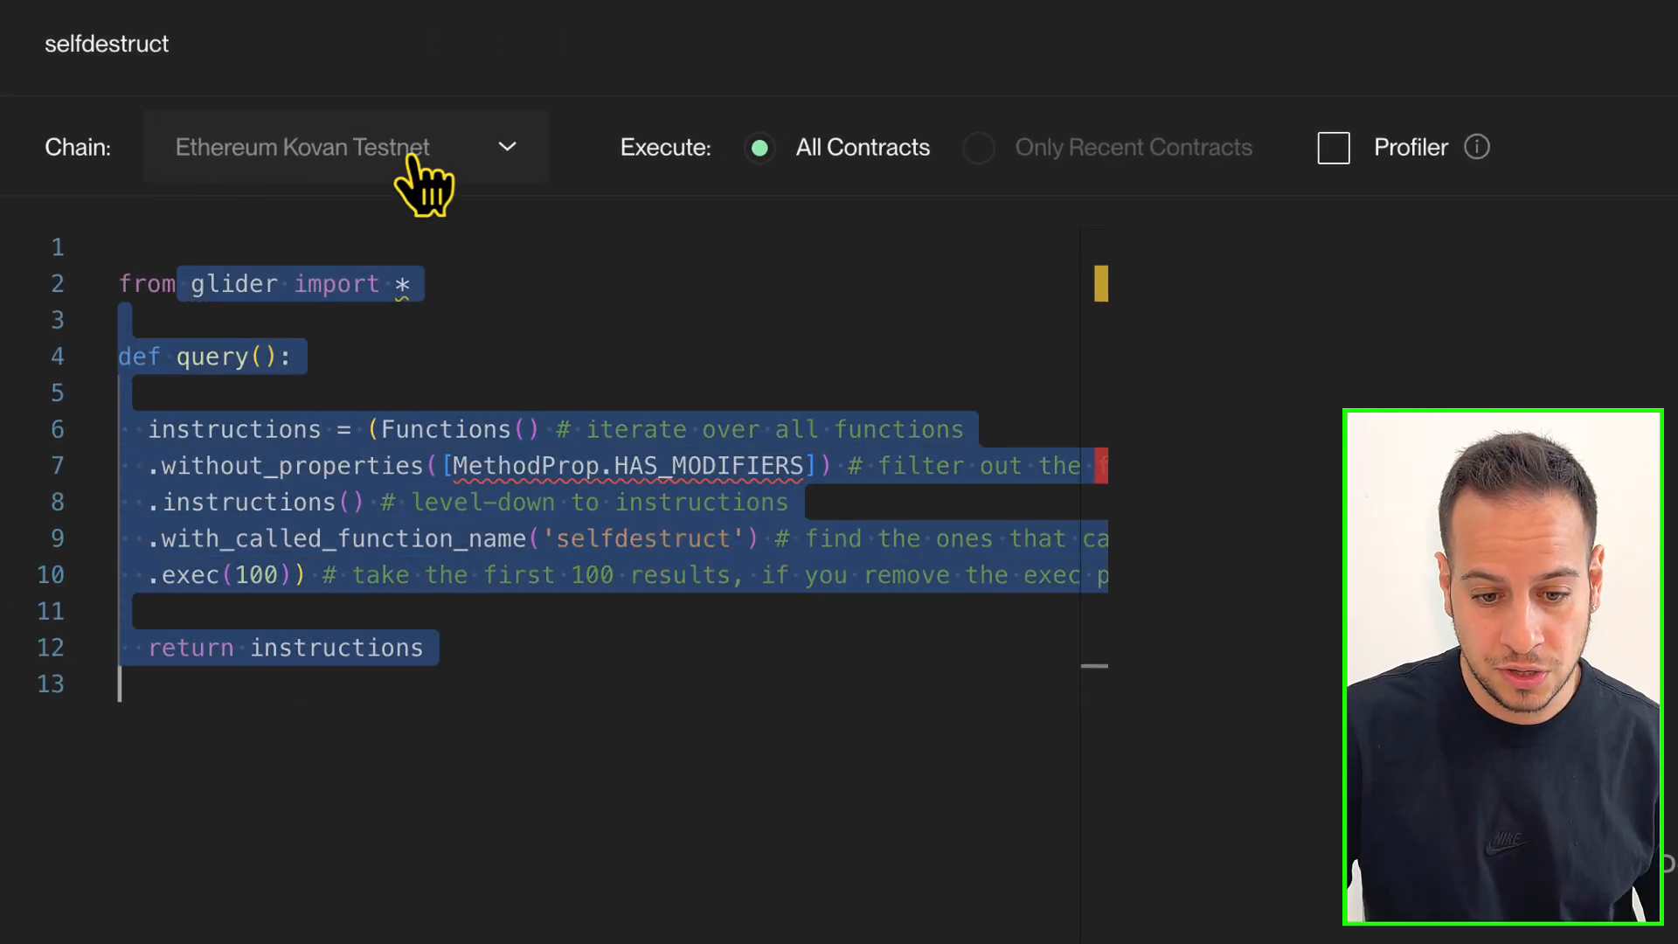
Step: Open the basic selfdestruct query on Kovan with All Contracts and highlight its code
click(343, 147)
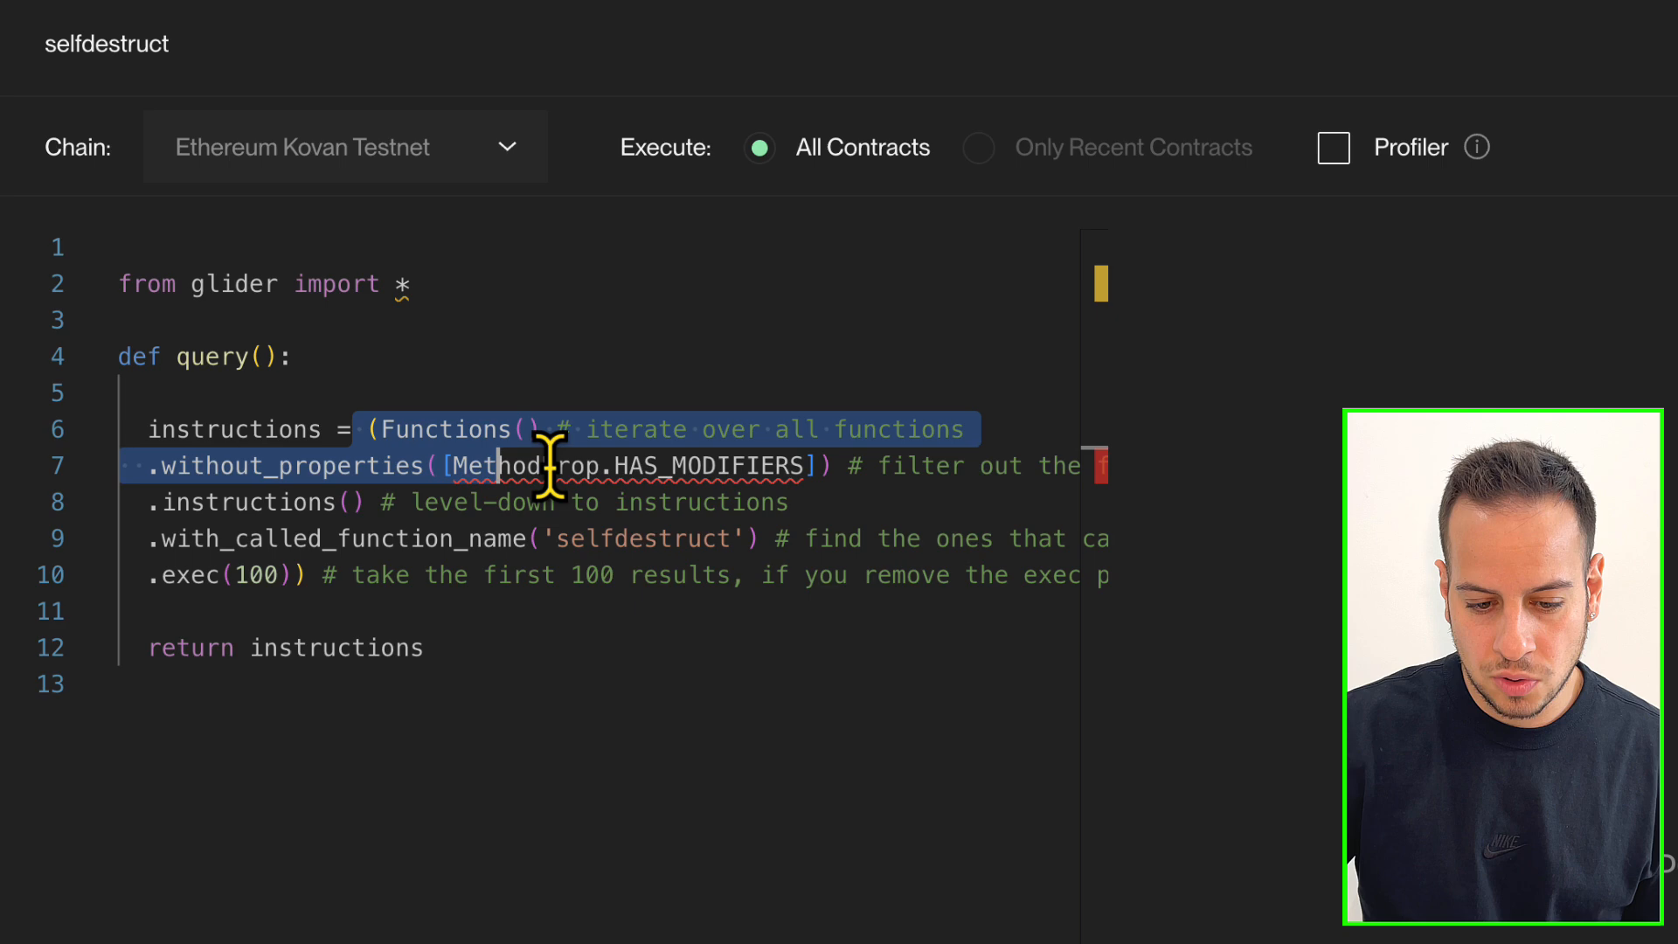
double_click(233, 429)
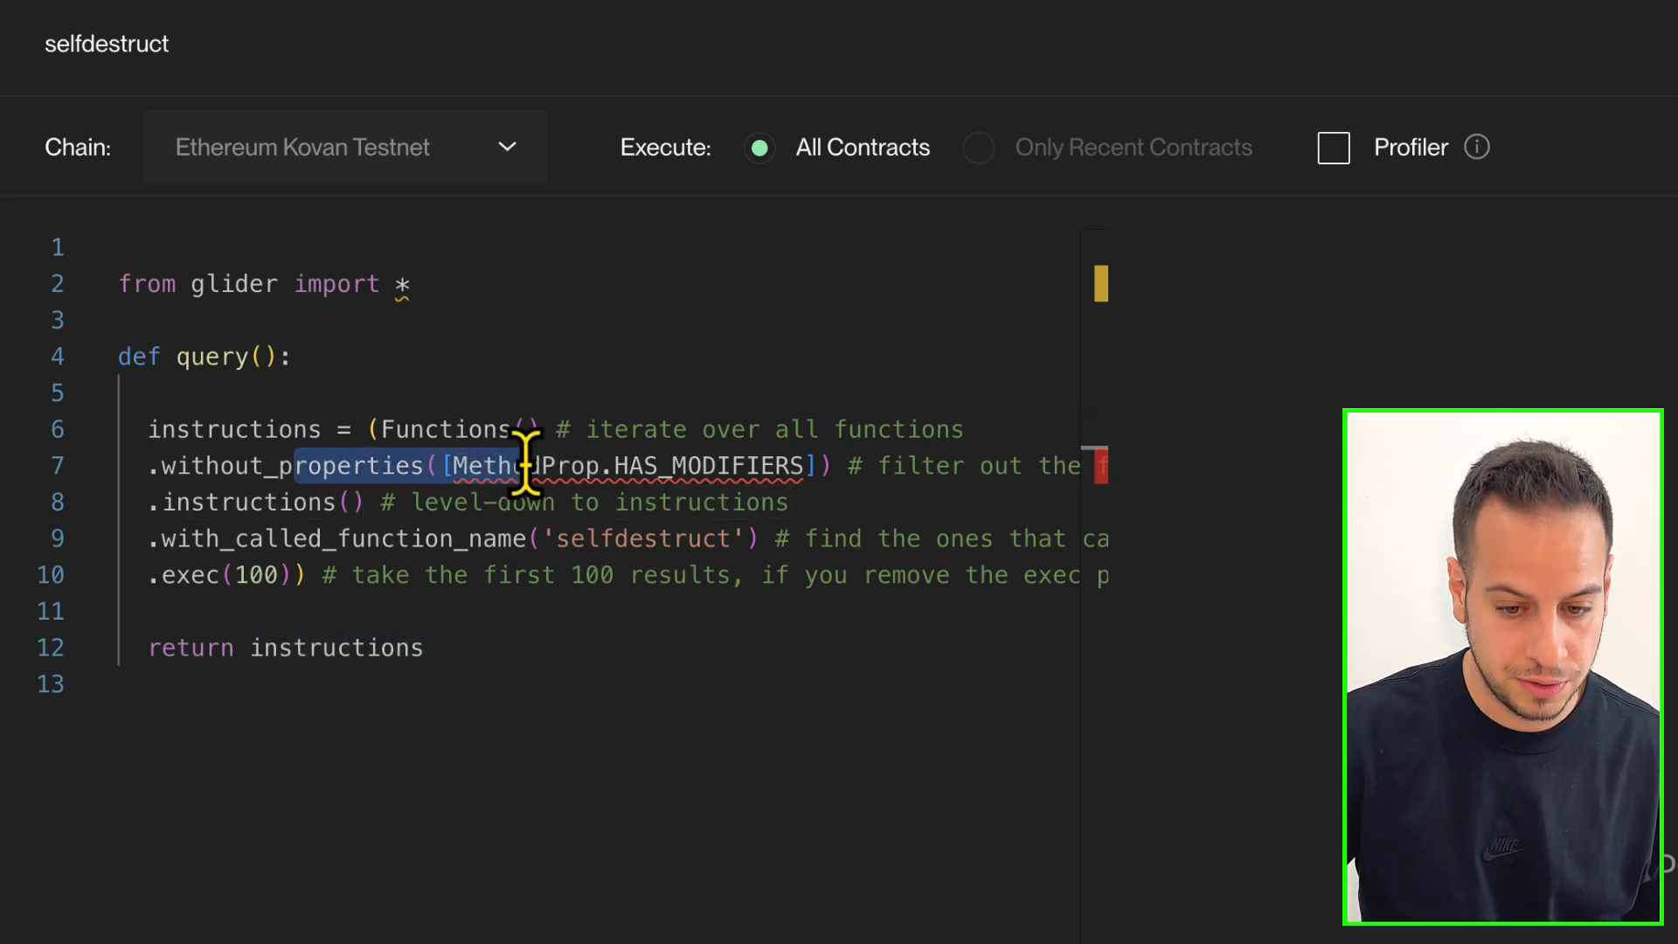
scroll(right, 3)
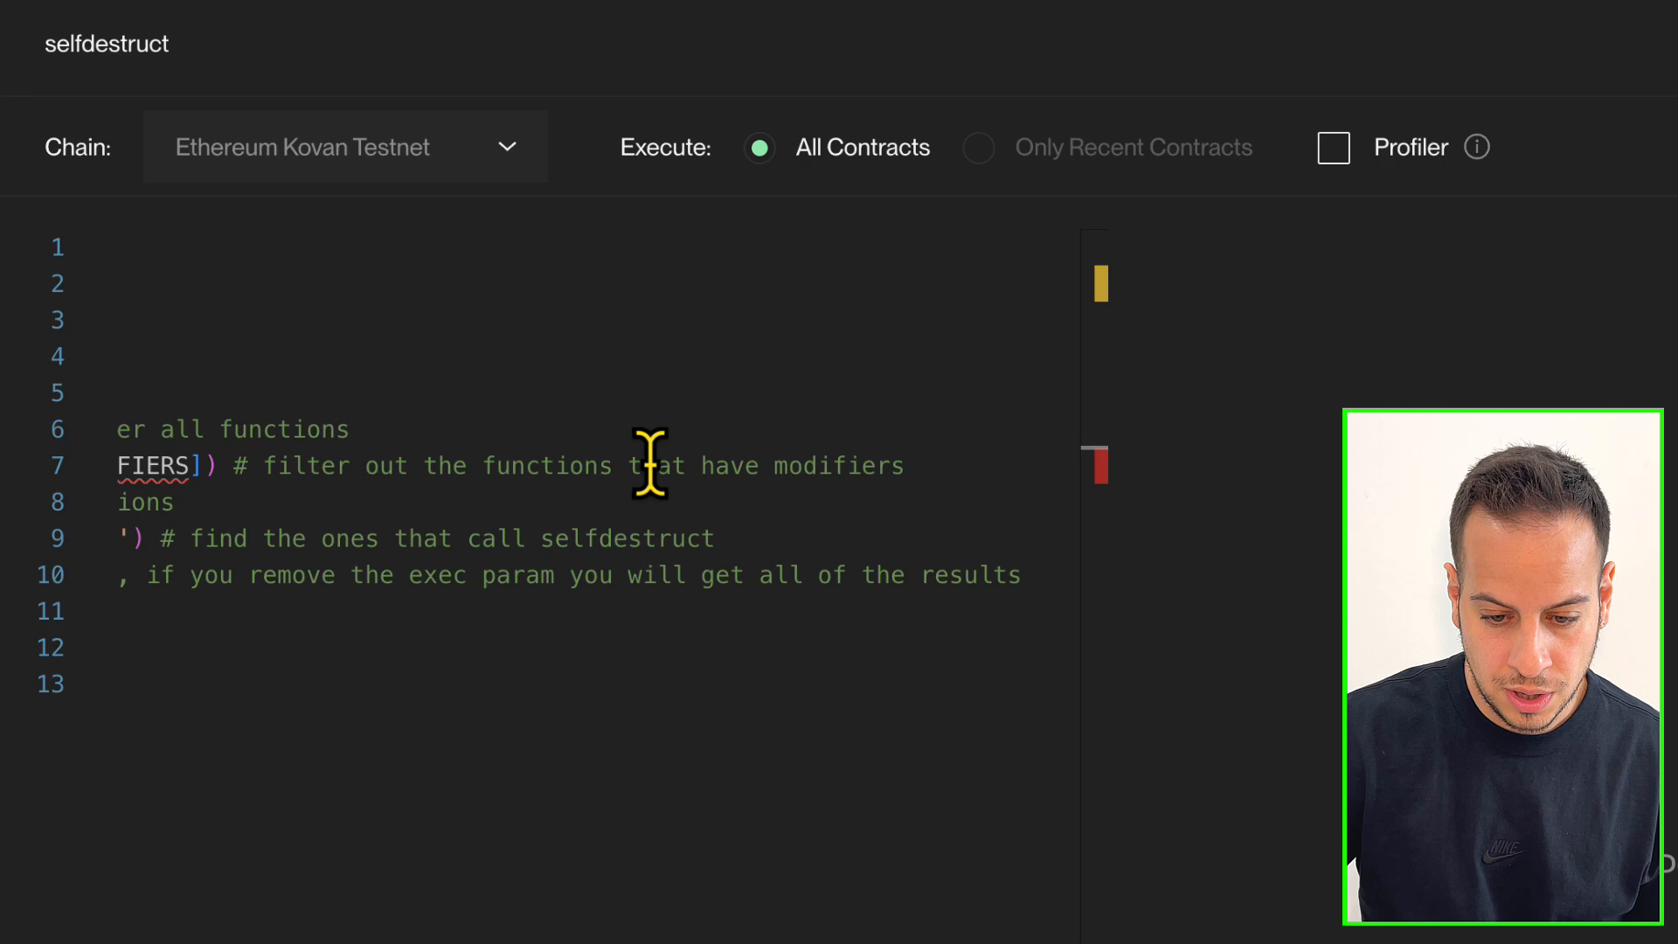
drag(476, 466, 905, 466)
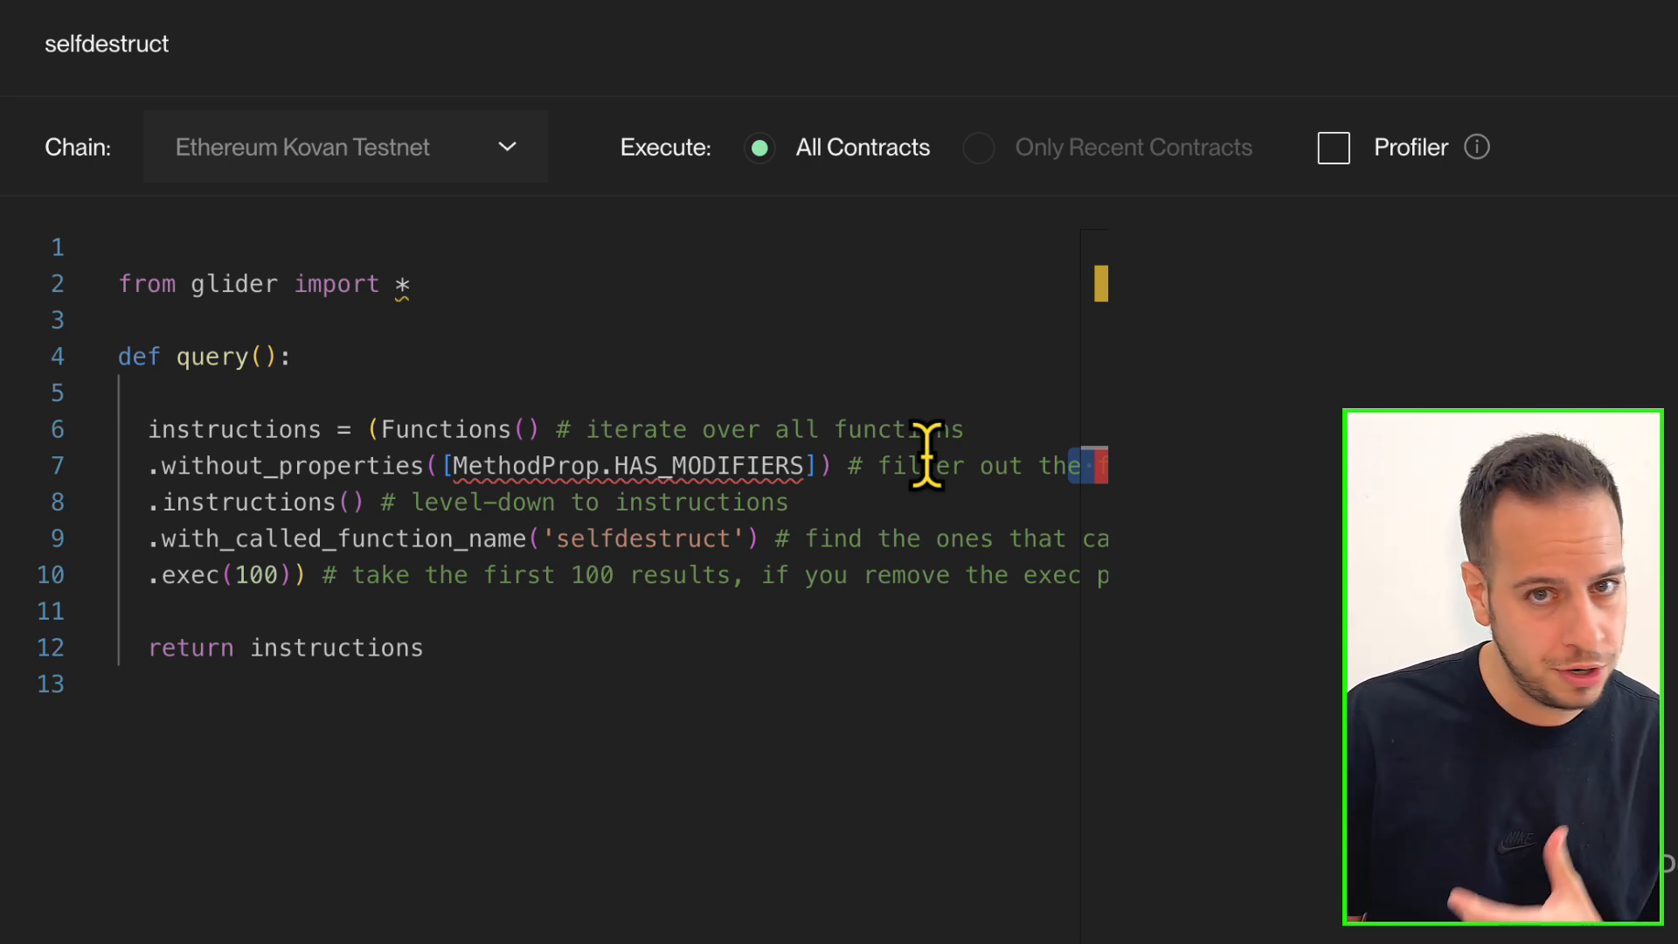
mouse_move(797, 538)
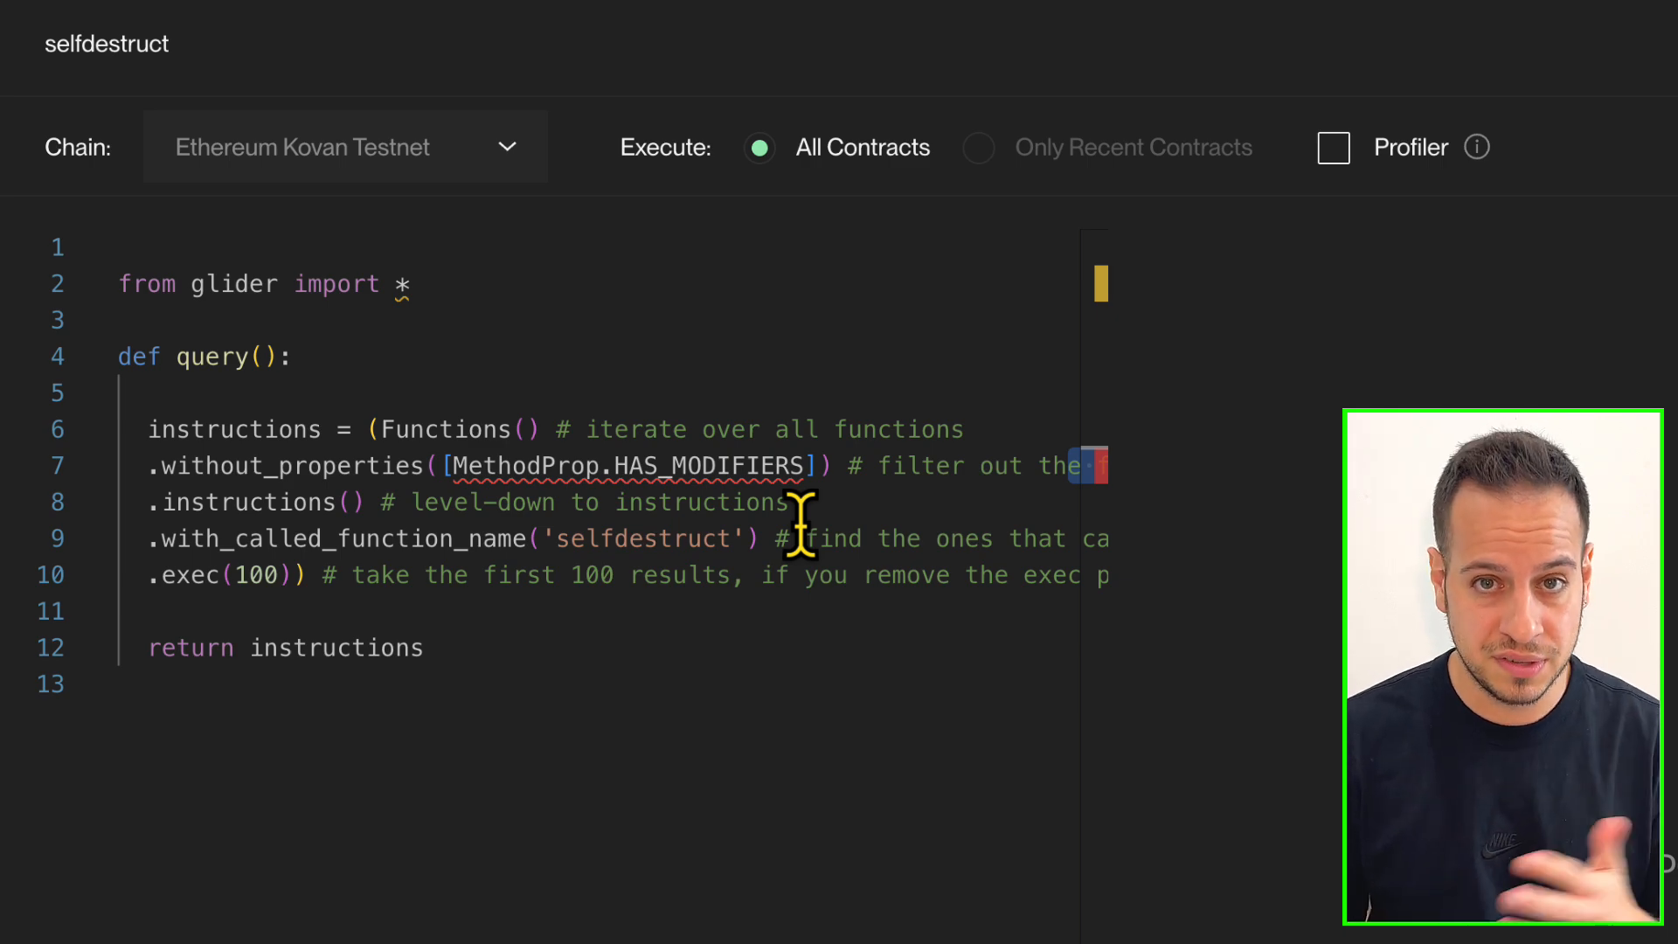
Step: Mark the without_properties filter, then execute the selfdestruct query
double_click(290, 466)
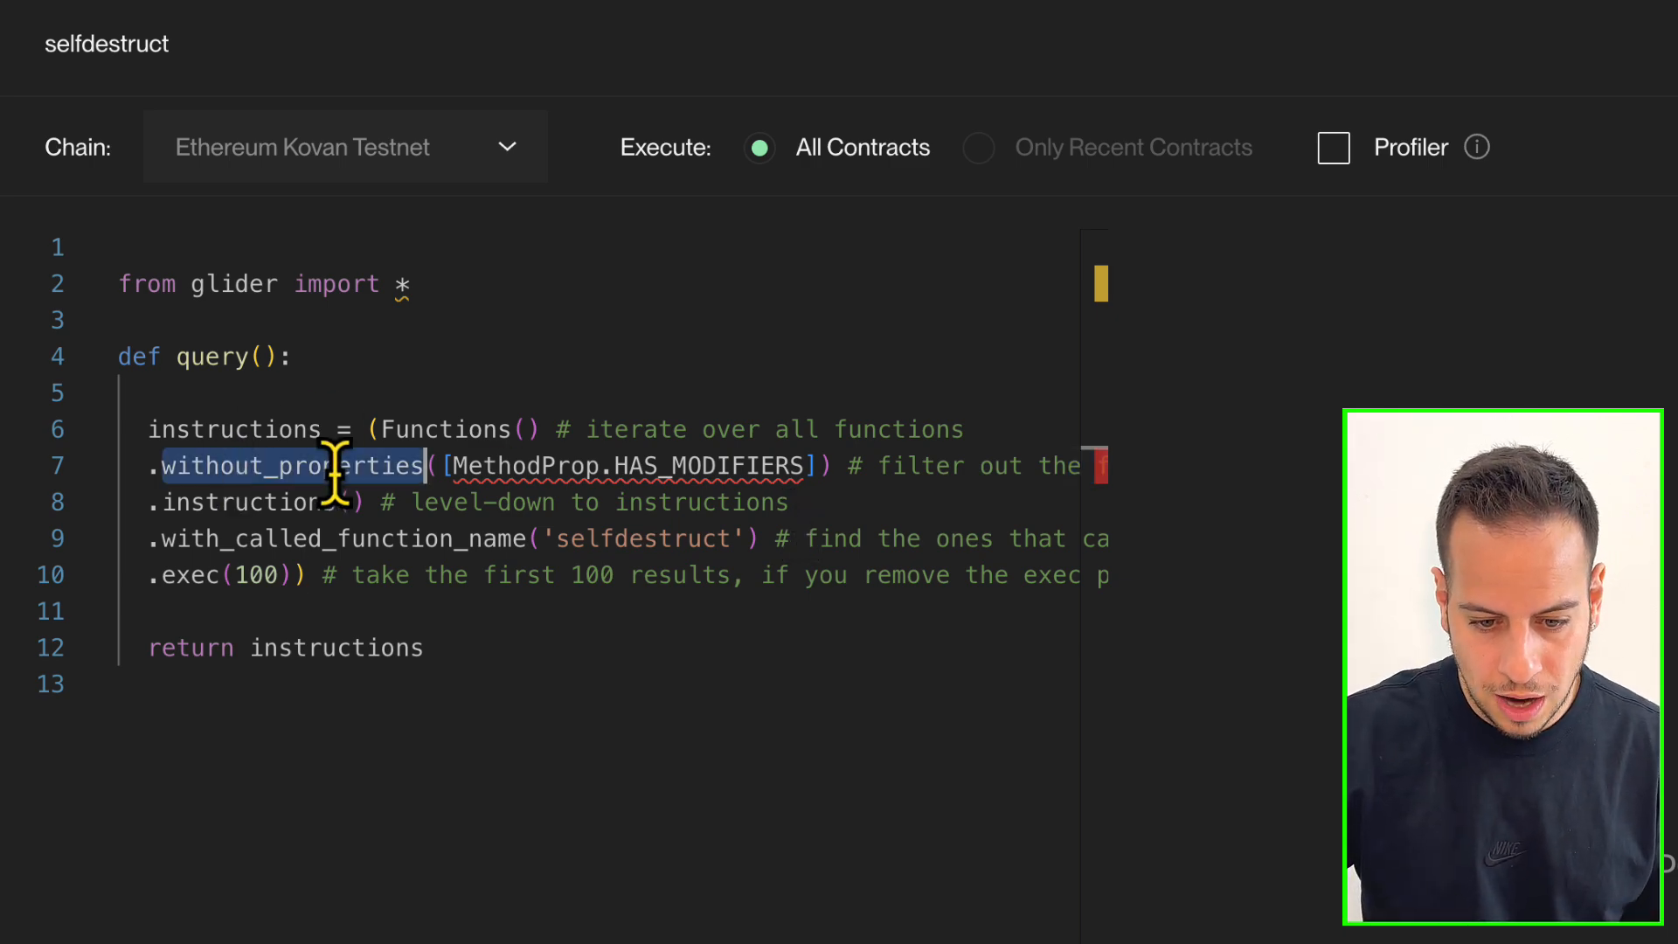
double_click(526, 466)
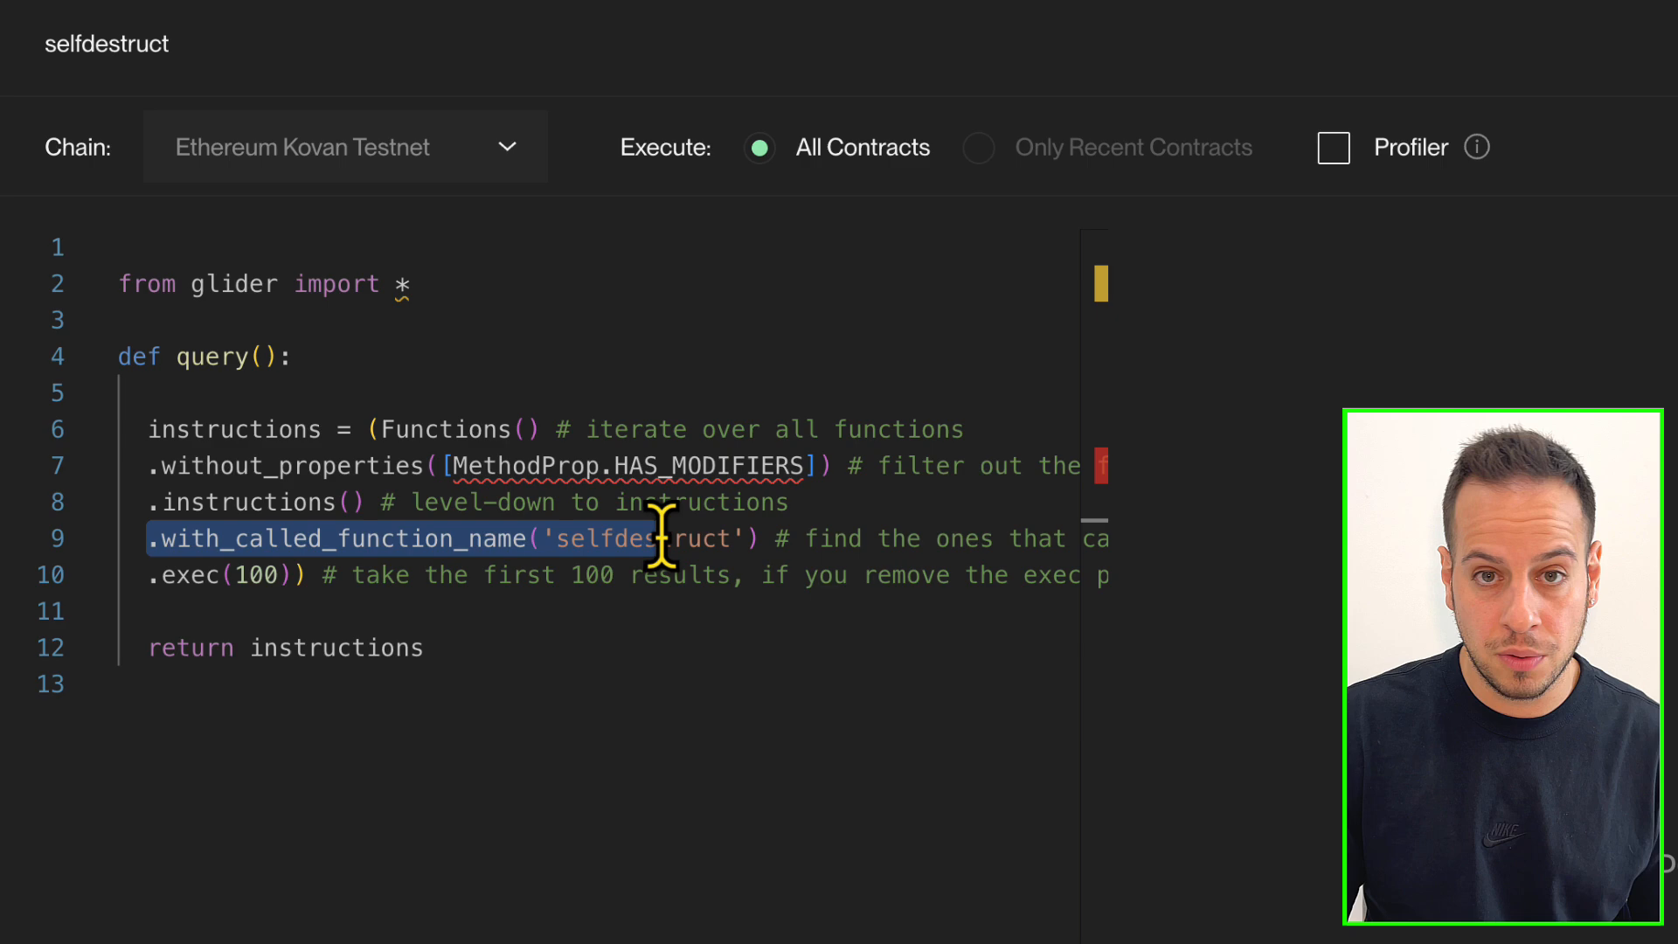
scroll(right, 3)
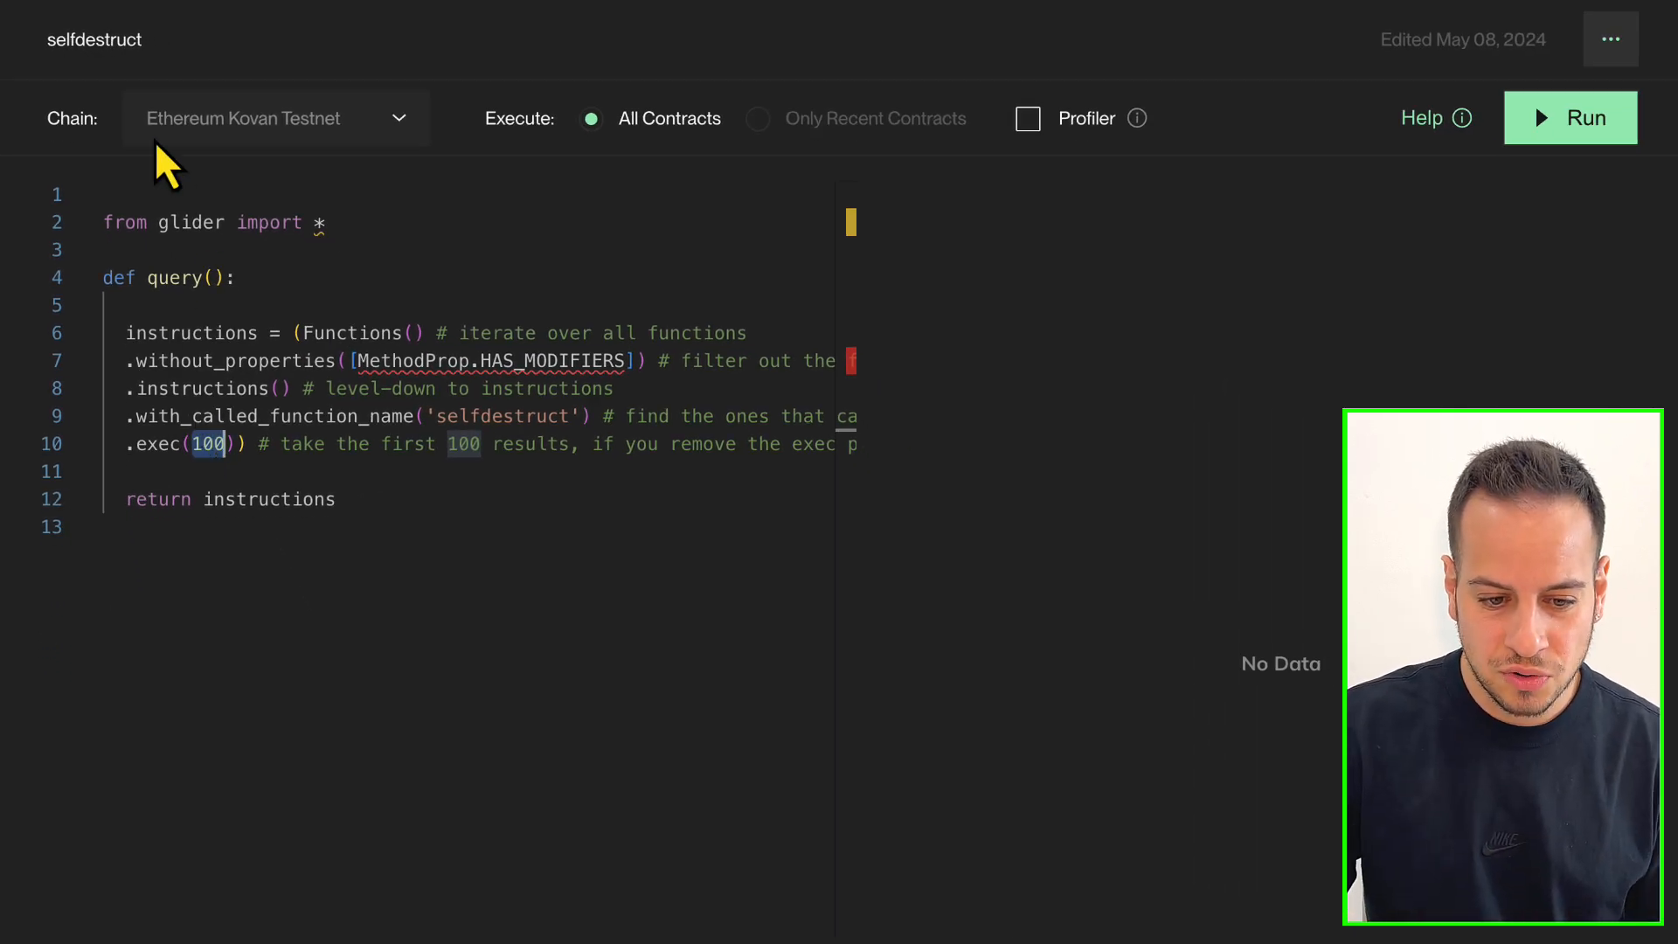
click(1569, 118)
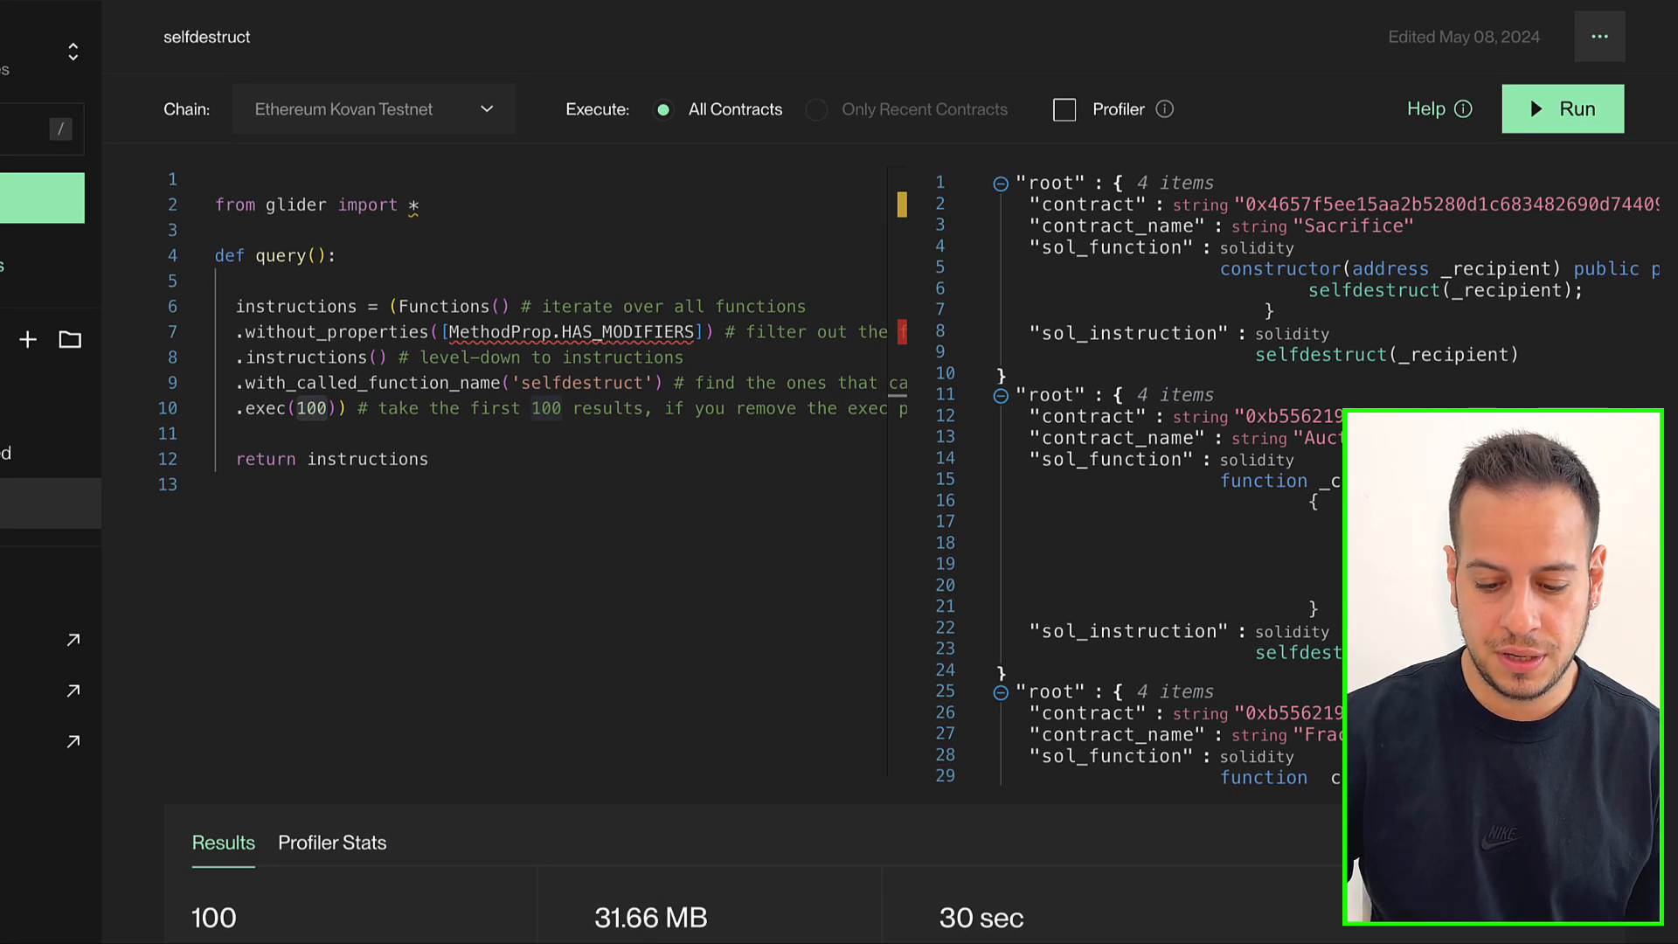
Step: Inspect the 100 results, including AuctionFractionsImpl and FractionsImpl cleanup functions
double_click(954, 917)
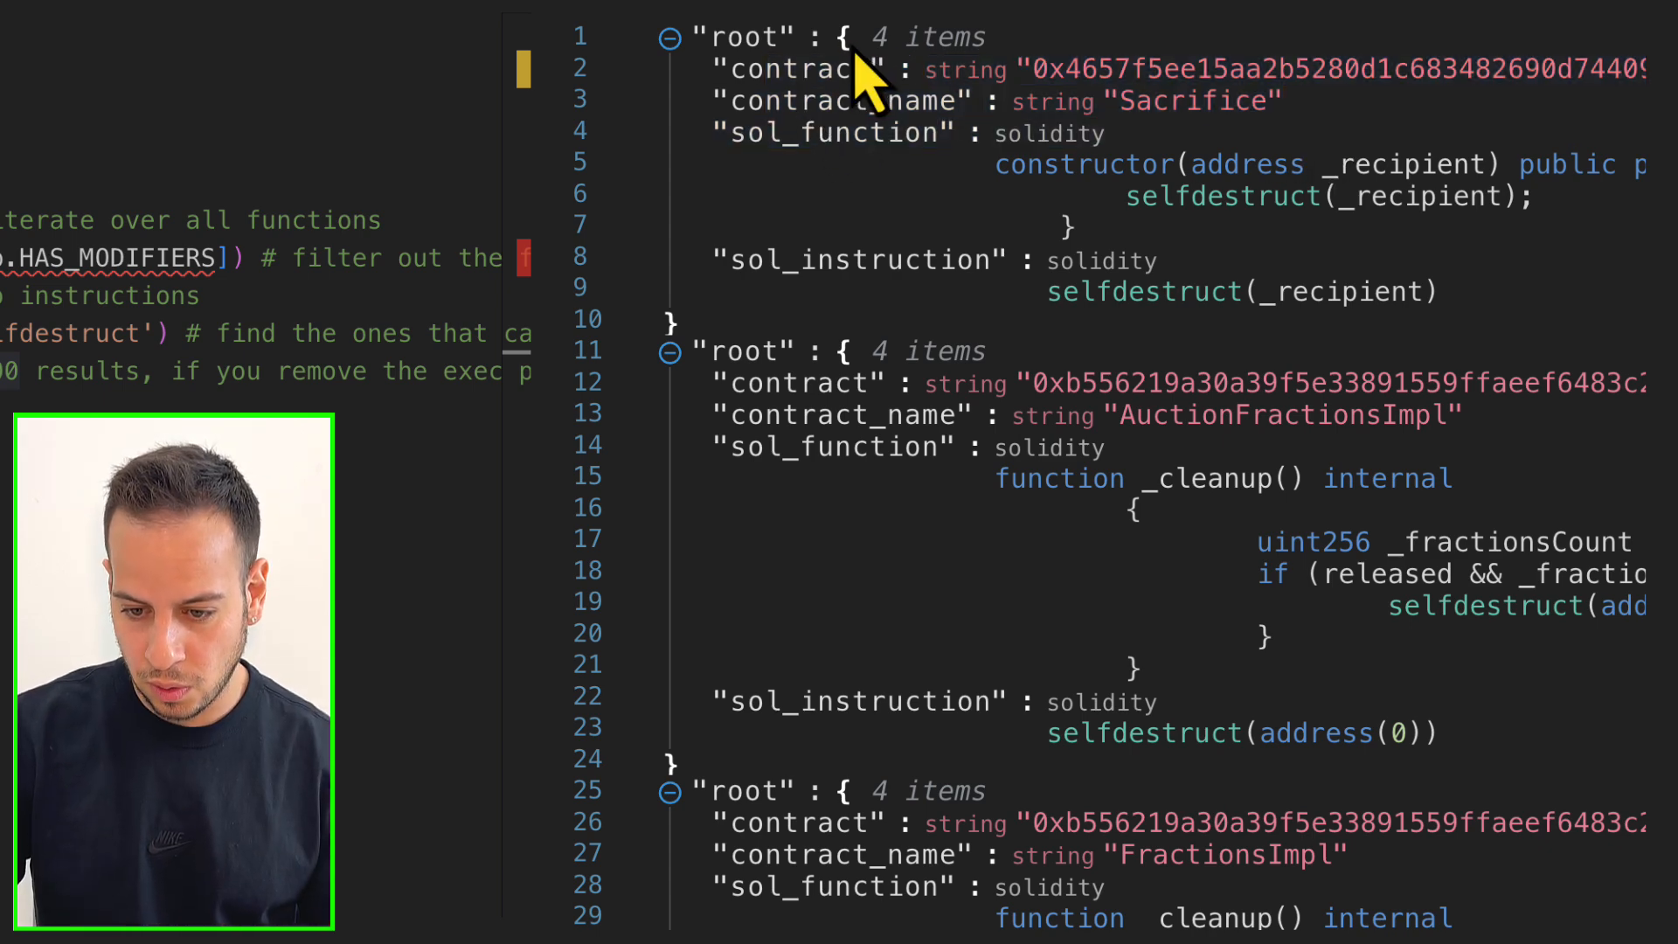
mouse_move(776, 106)
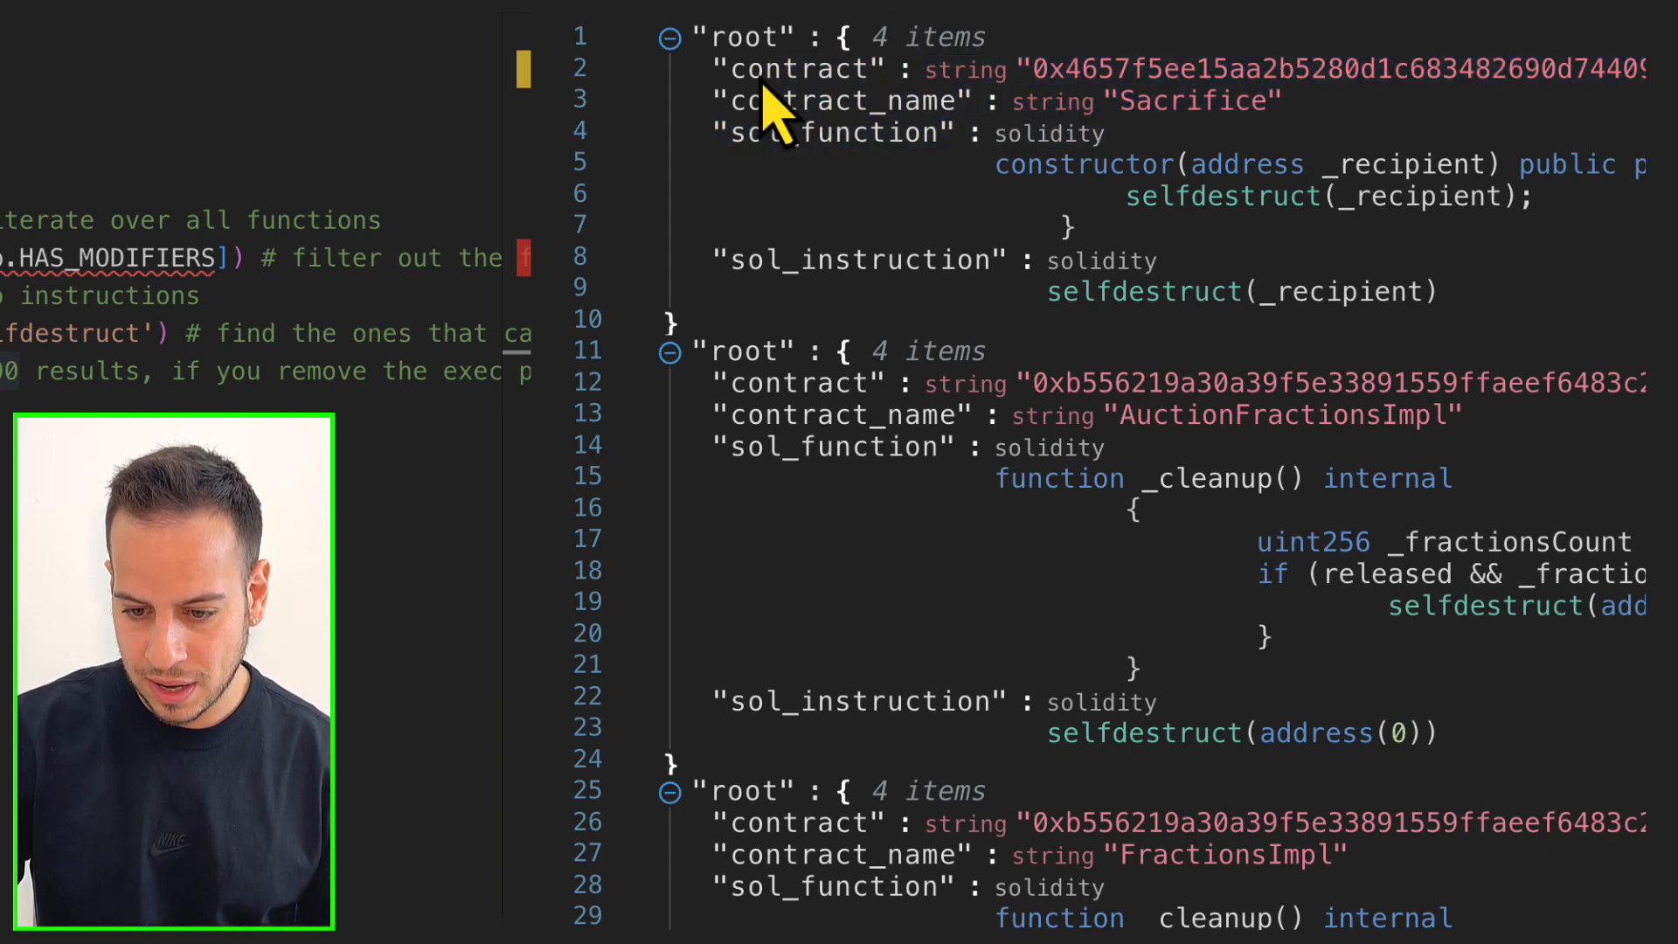
double_click(842, 101)
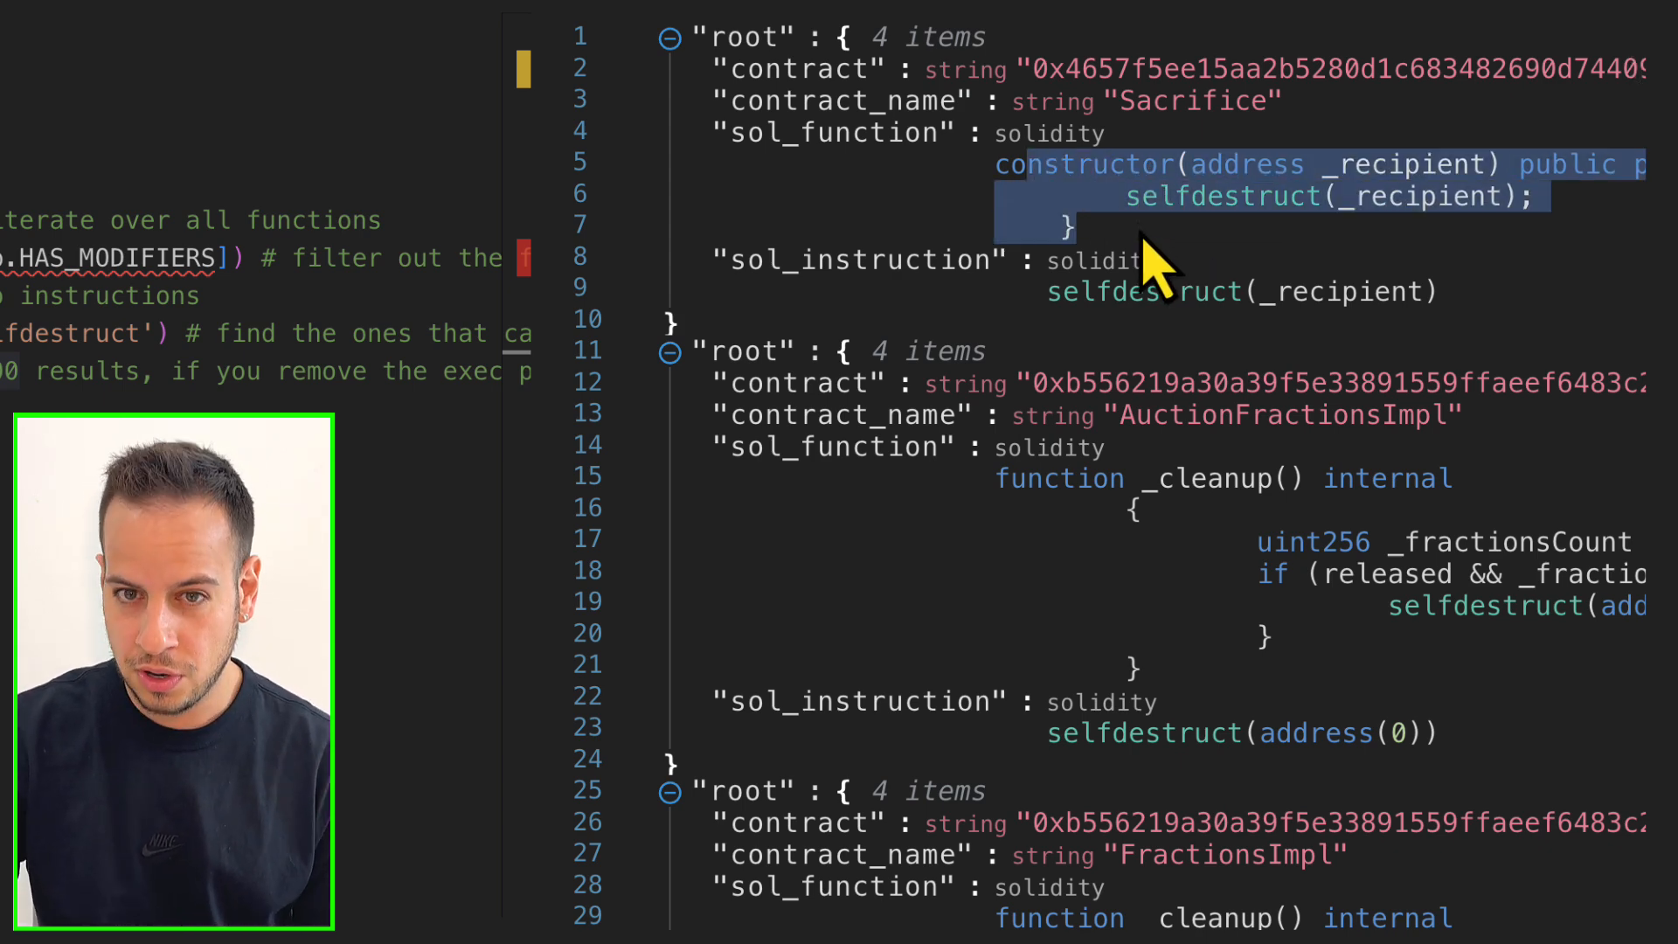
scroll(down, 3)
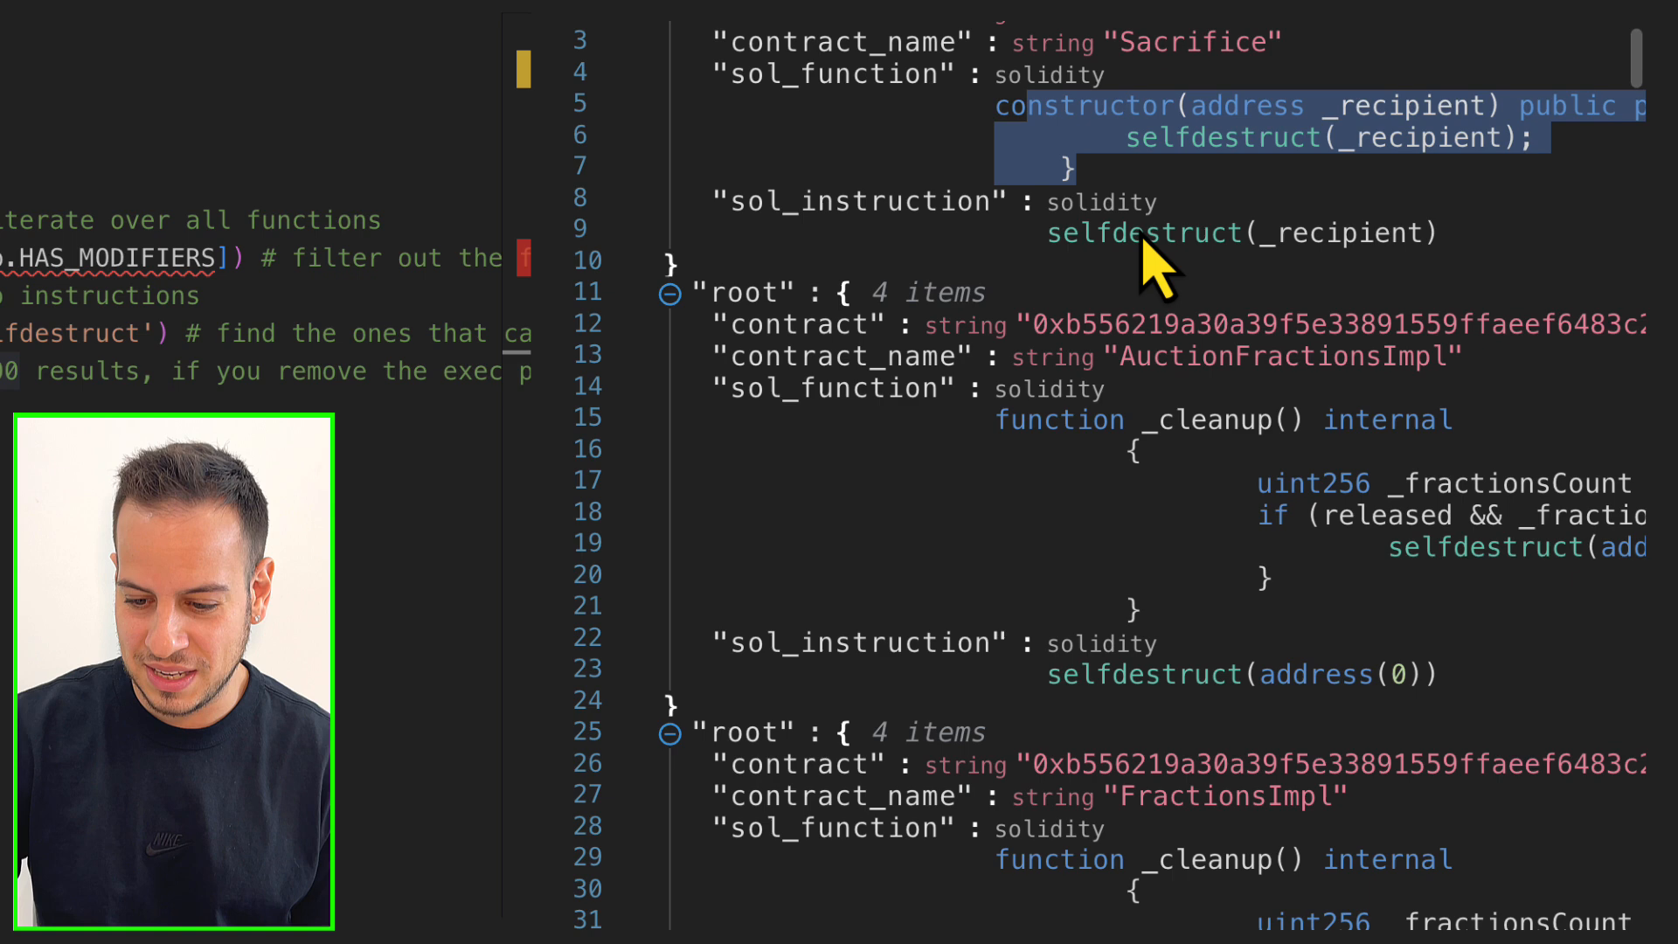
scroll(down, 3)
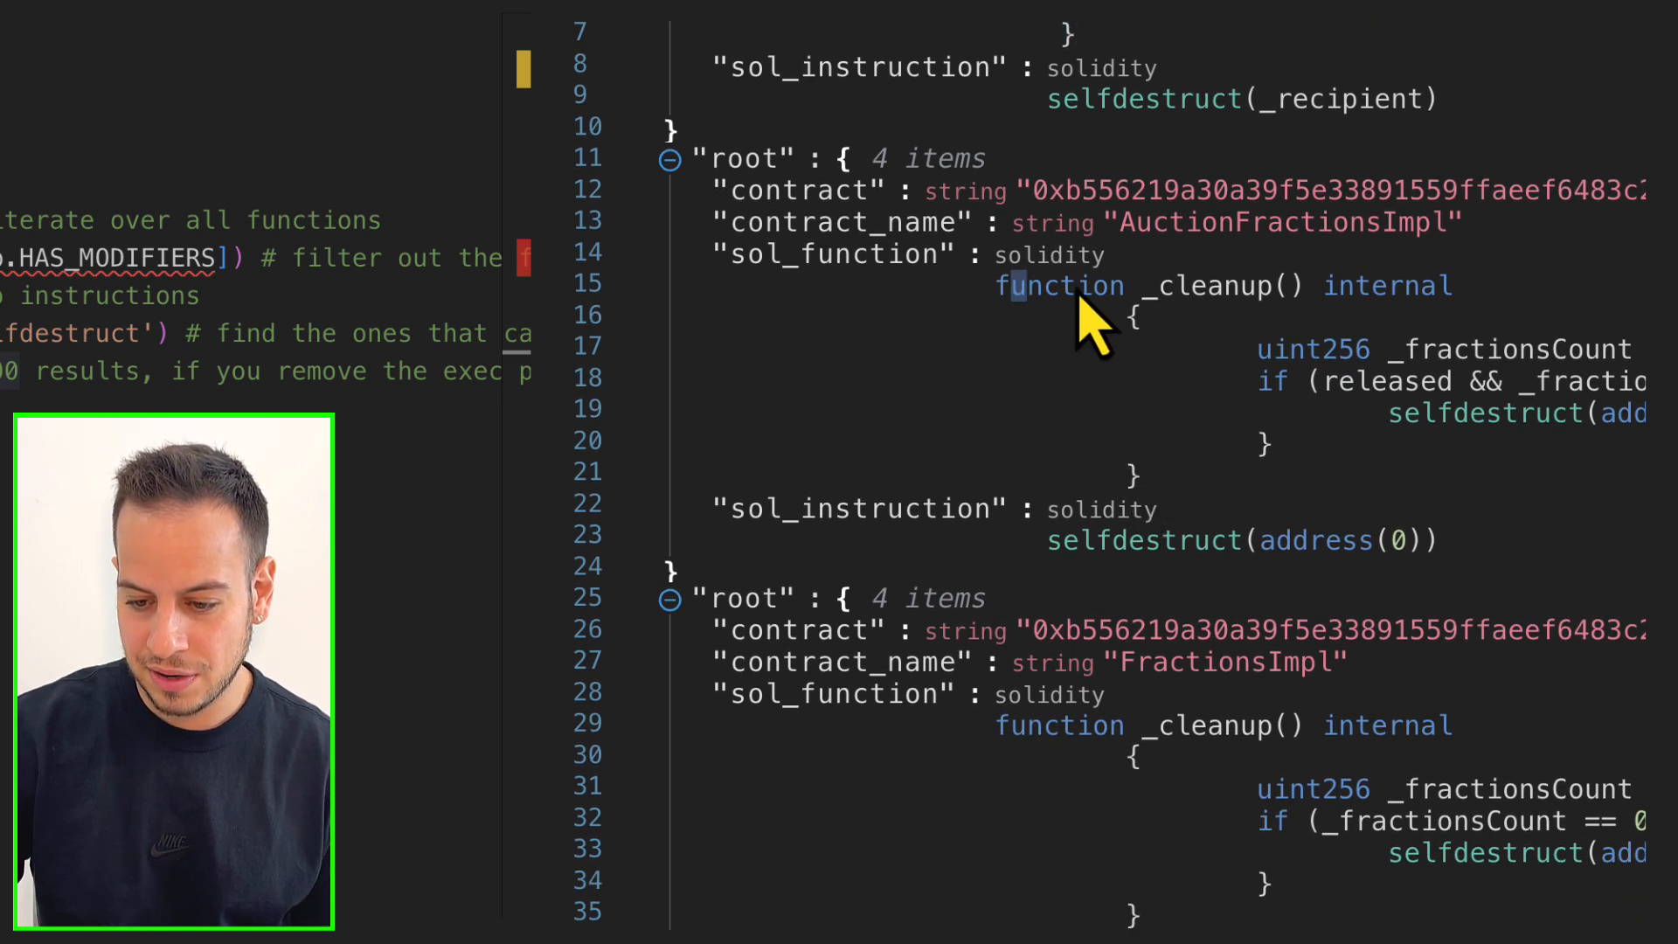
drag(1011, 286, 1444, 285)
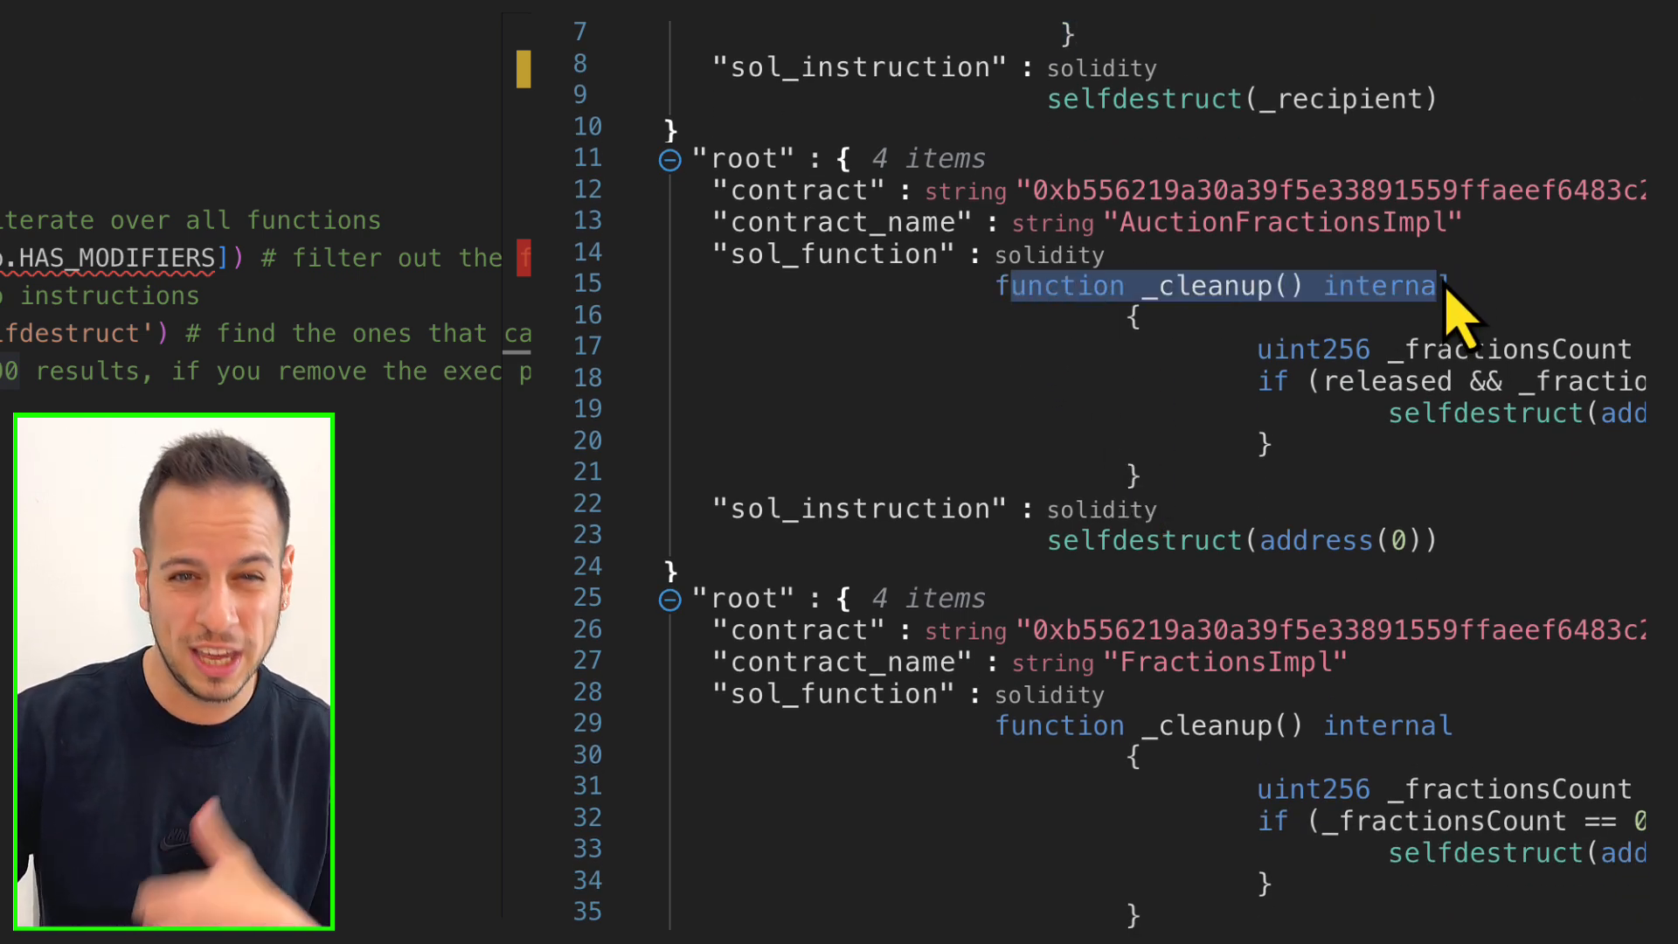
scroll(down, 3)
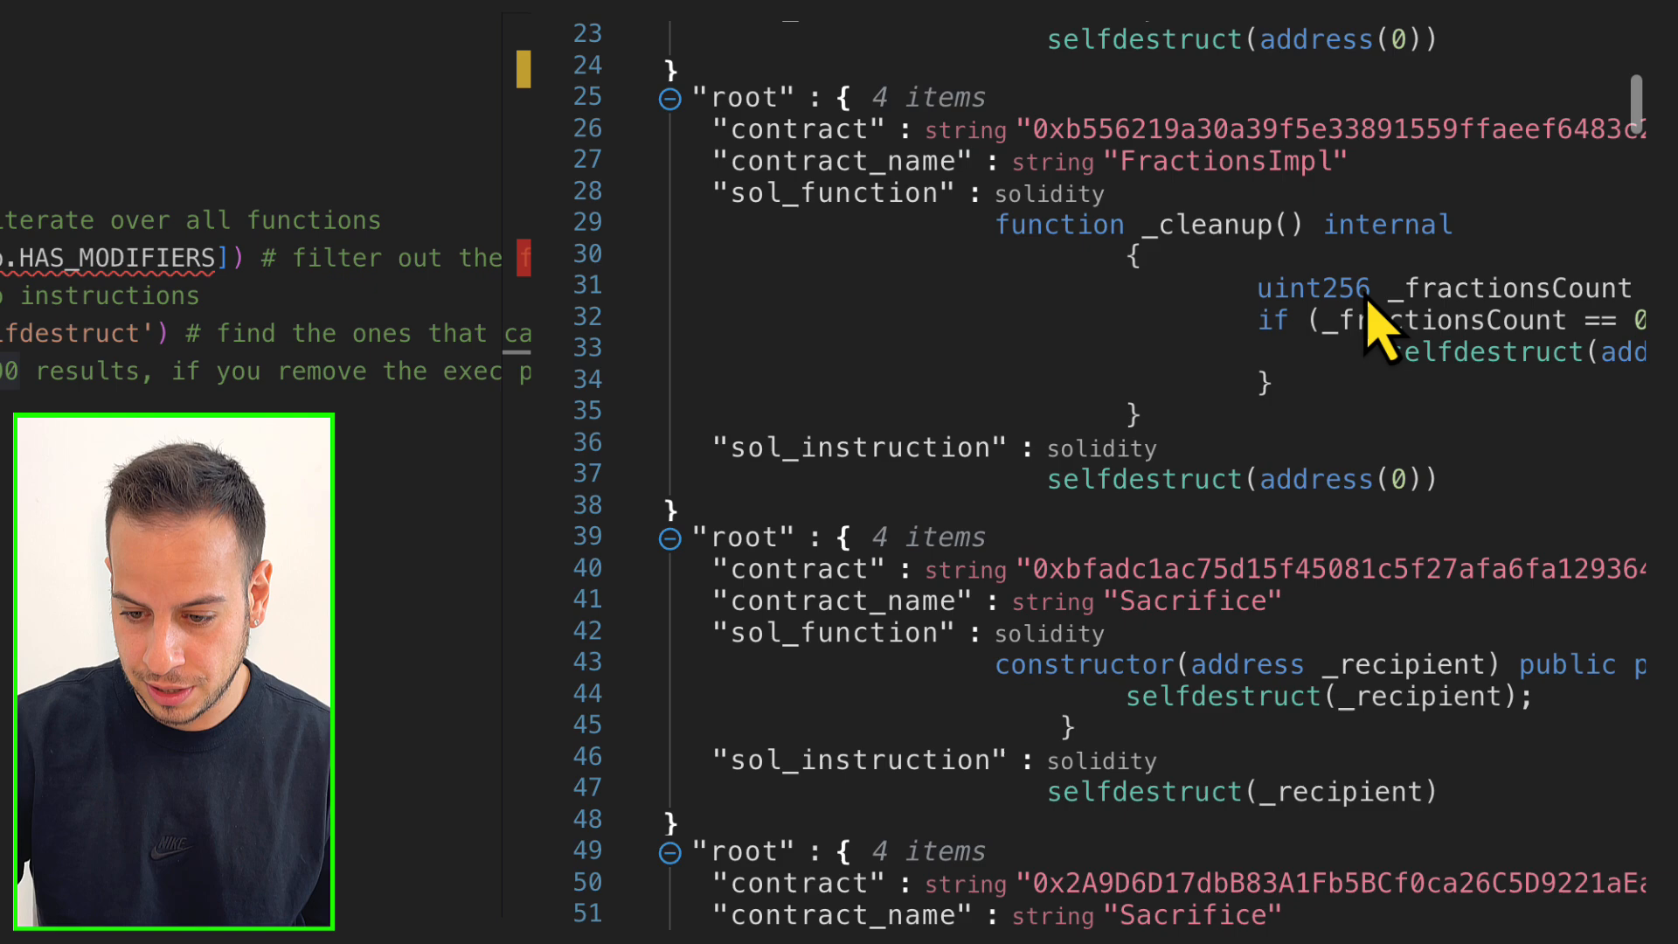
scroll(down, 3)
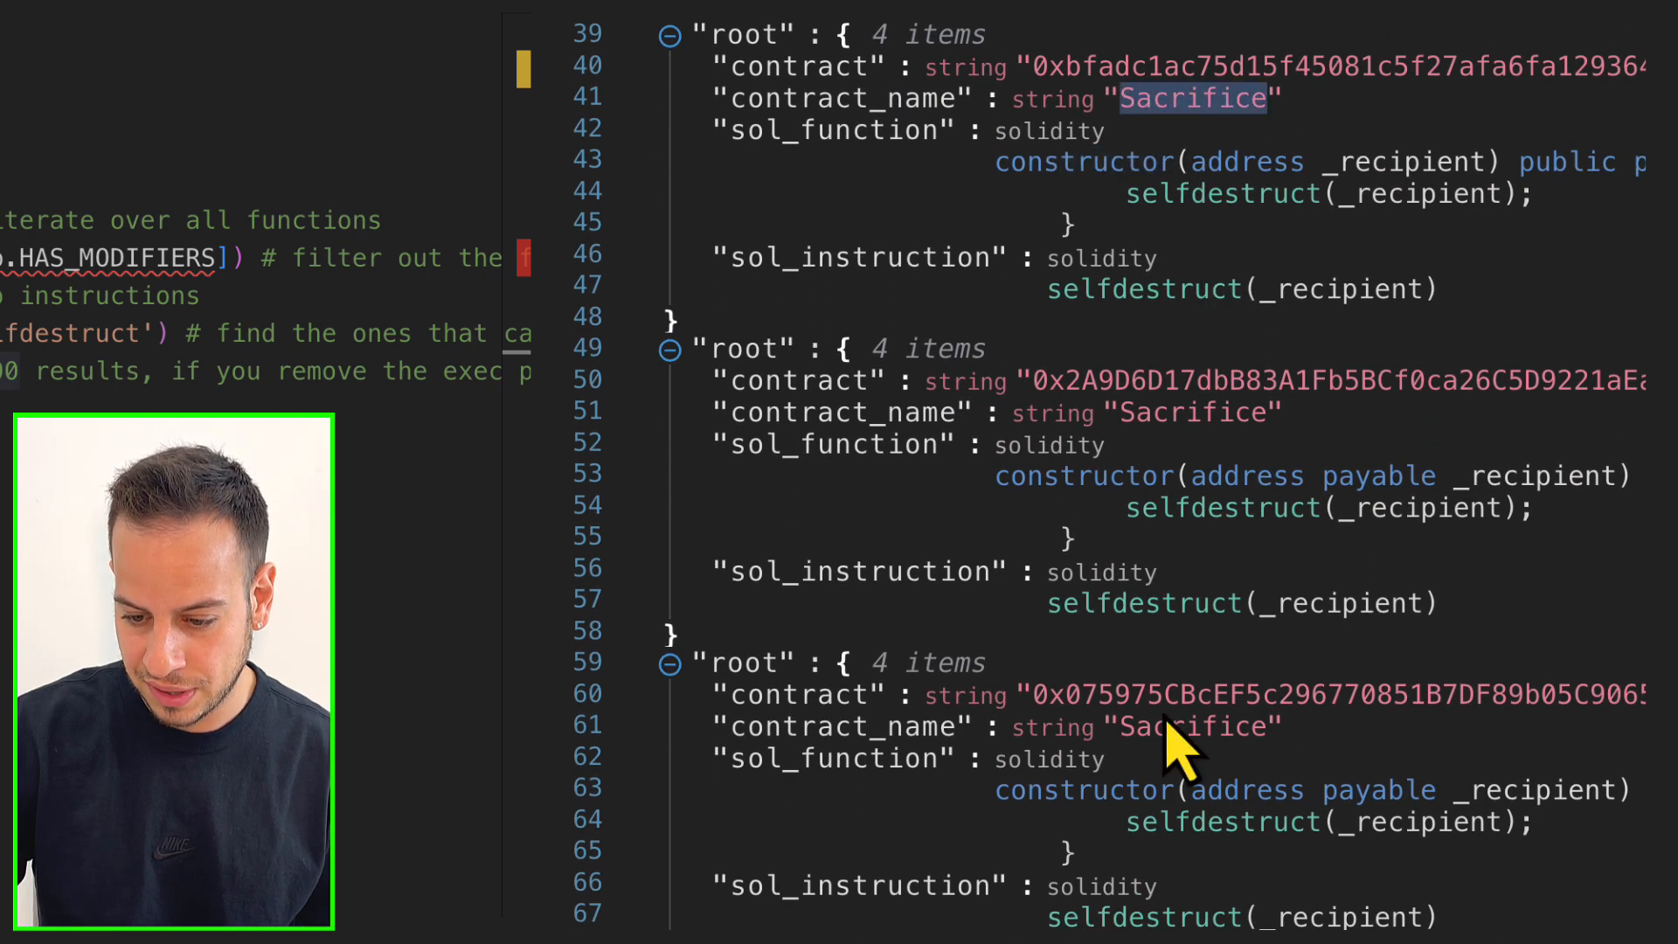
scroll(down, 3)
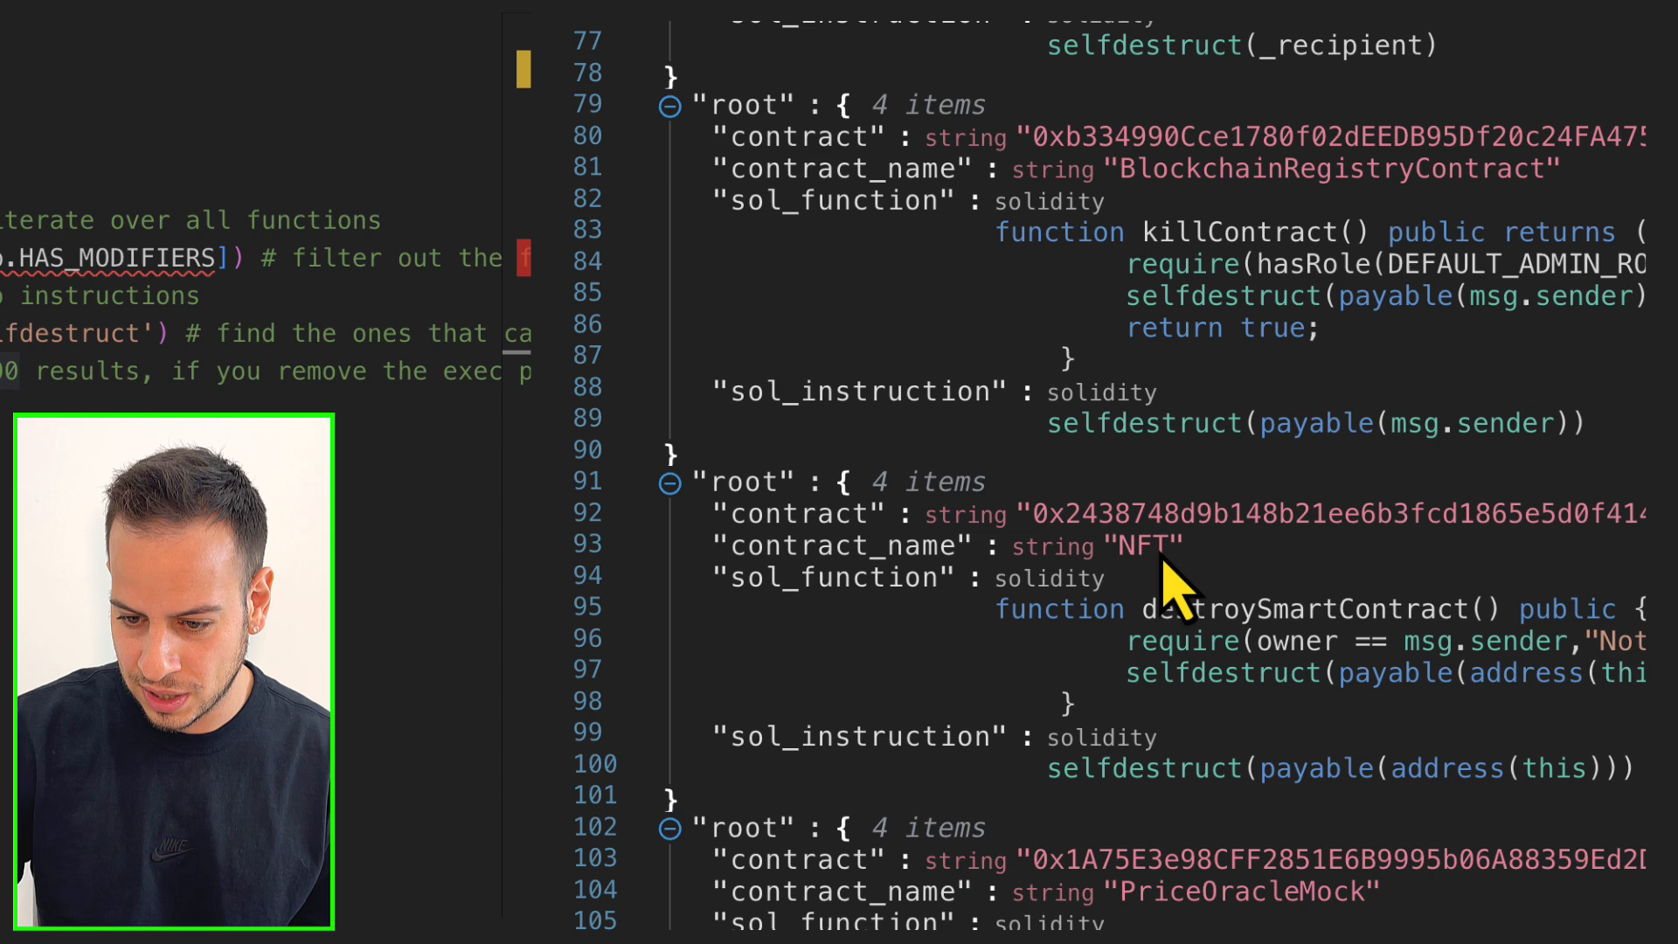
double_click(1331, 167)
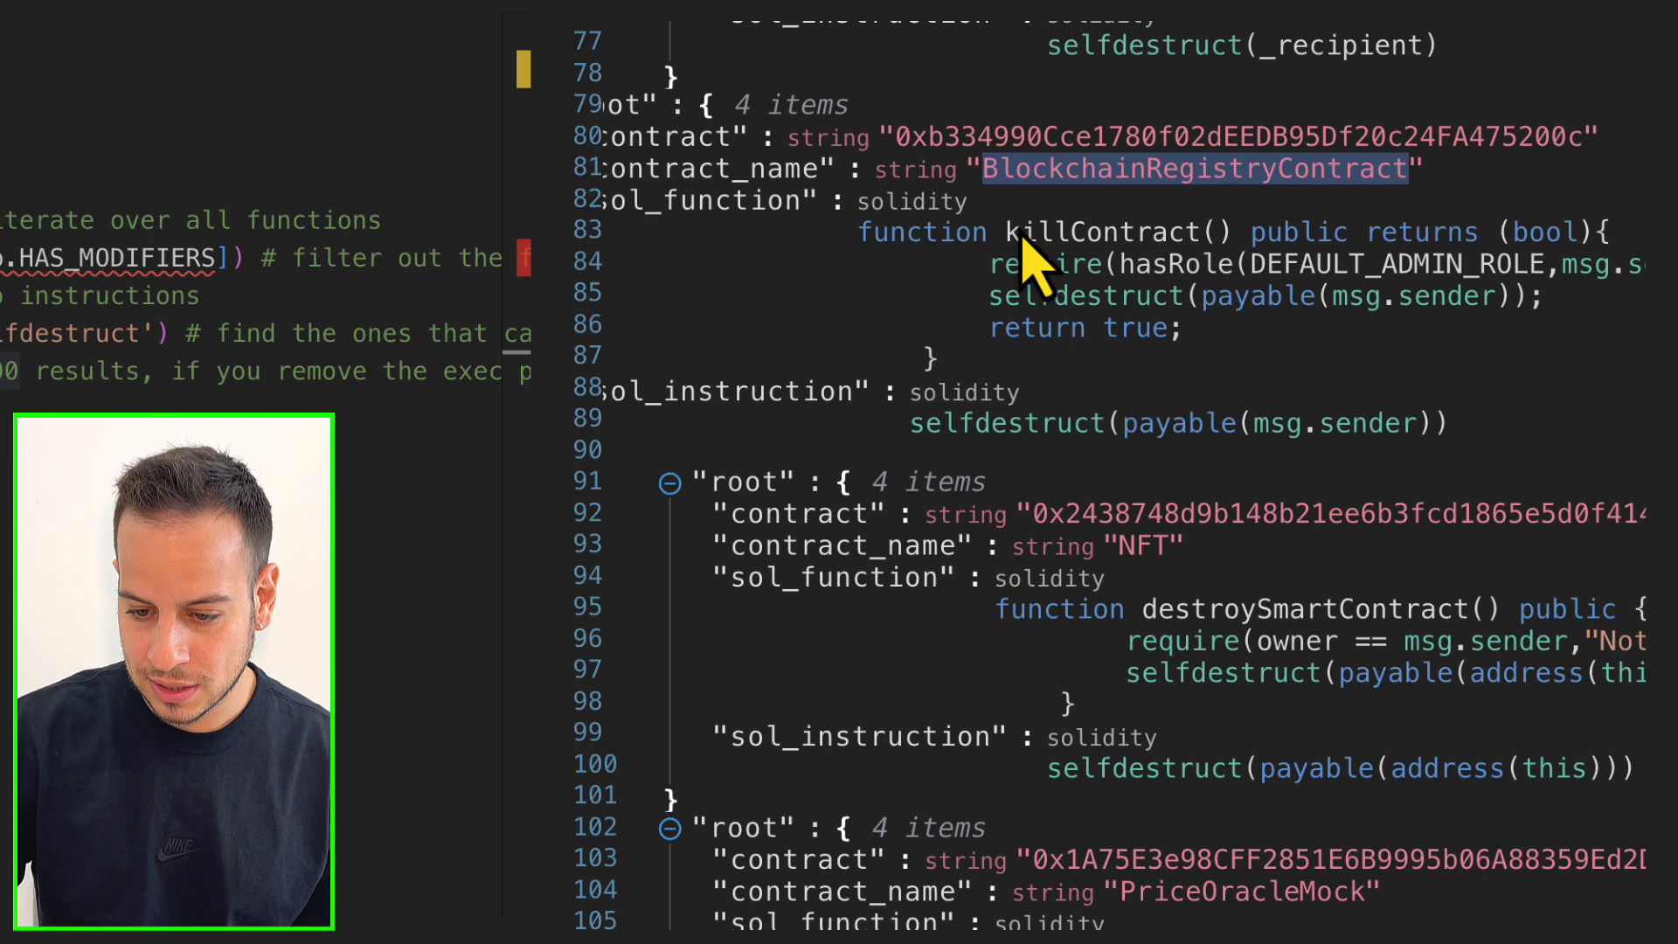
mouse_move(1300, 267)
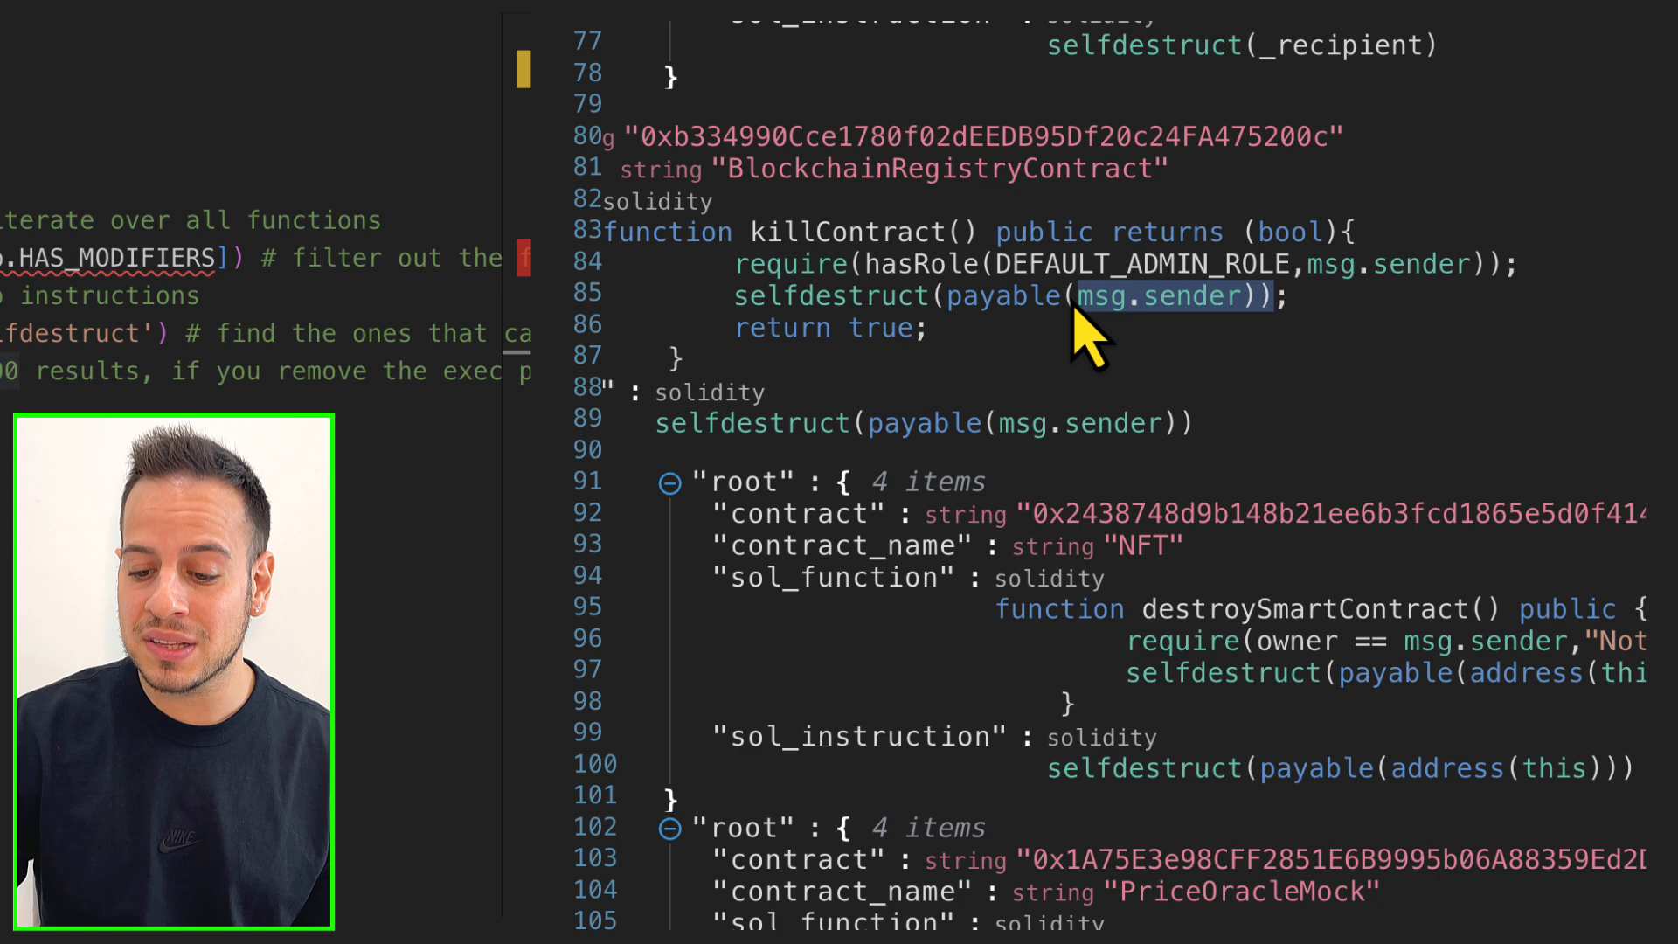
drag(1080, 296, 1487, 263)
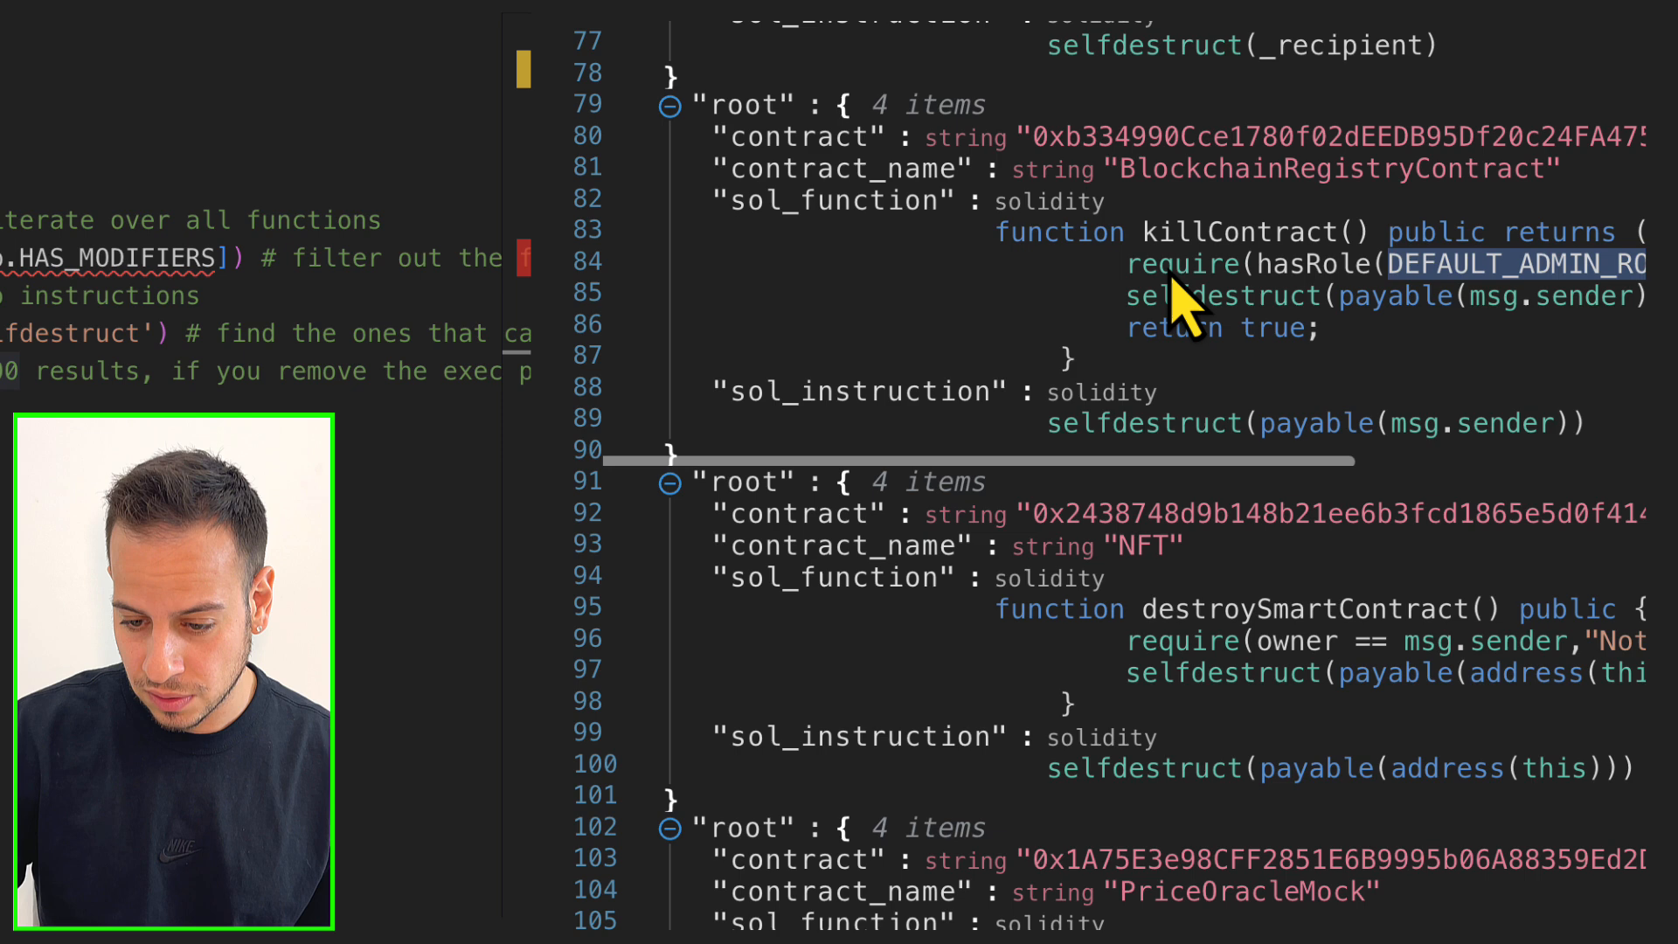
scroll(down, 3)
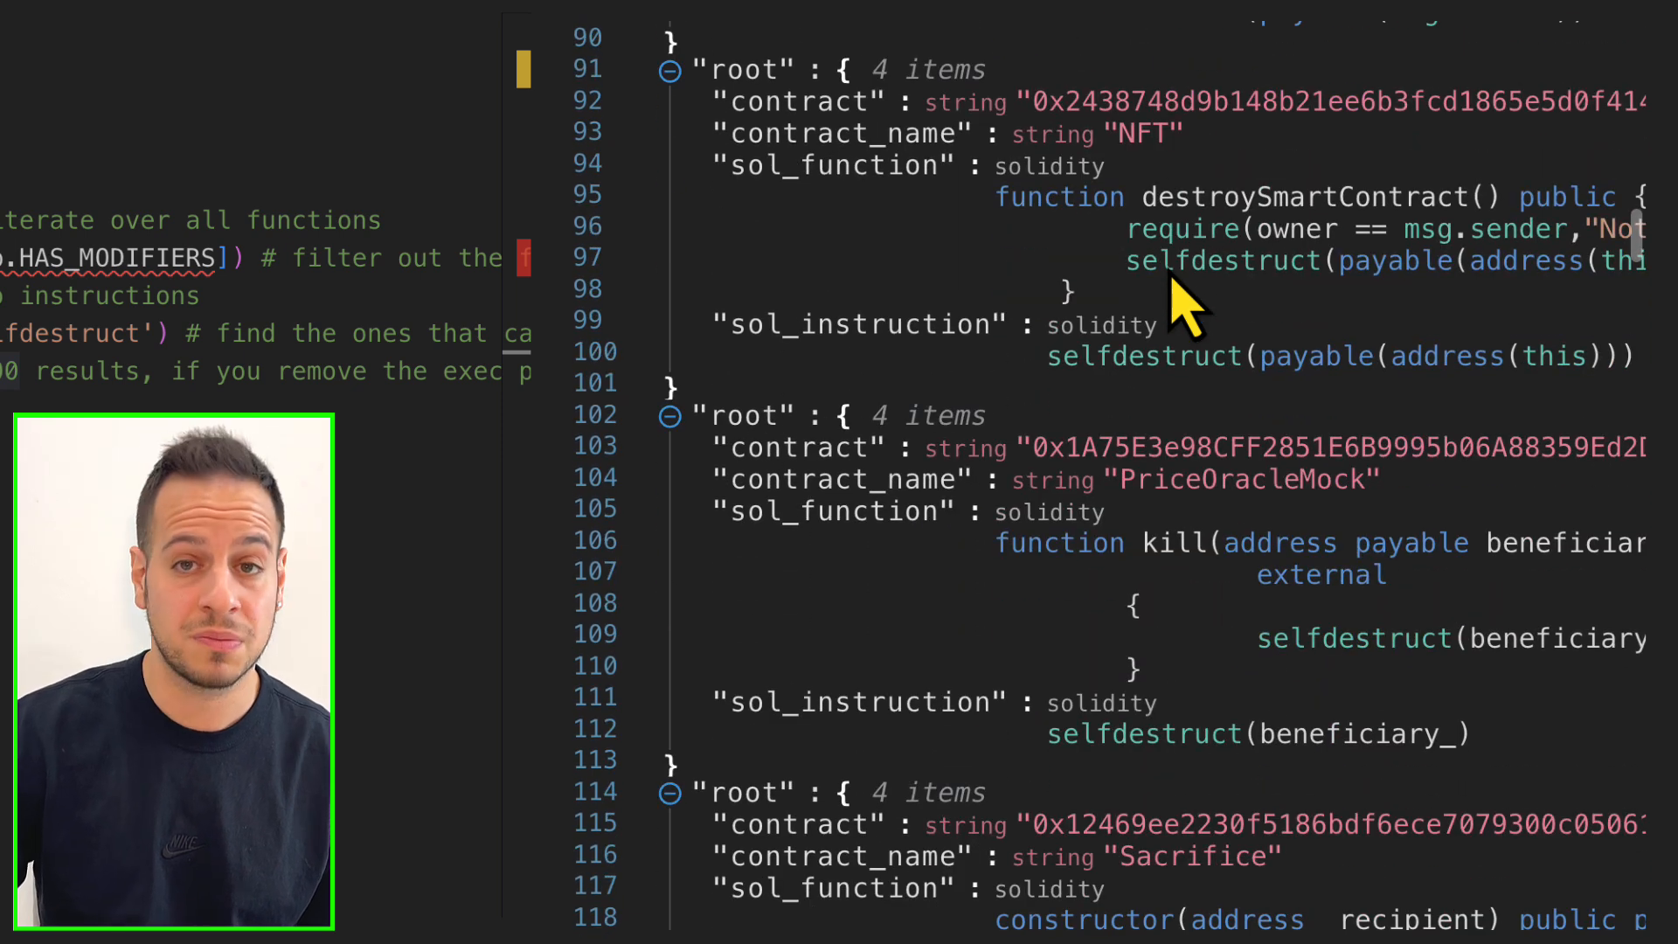
scroll(down, 3)
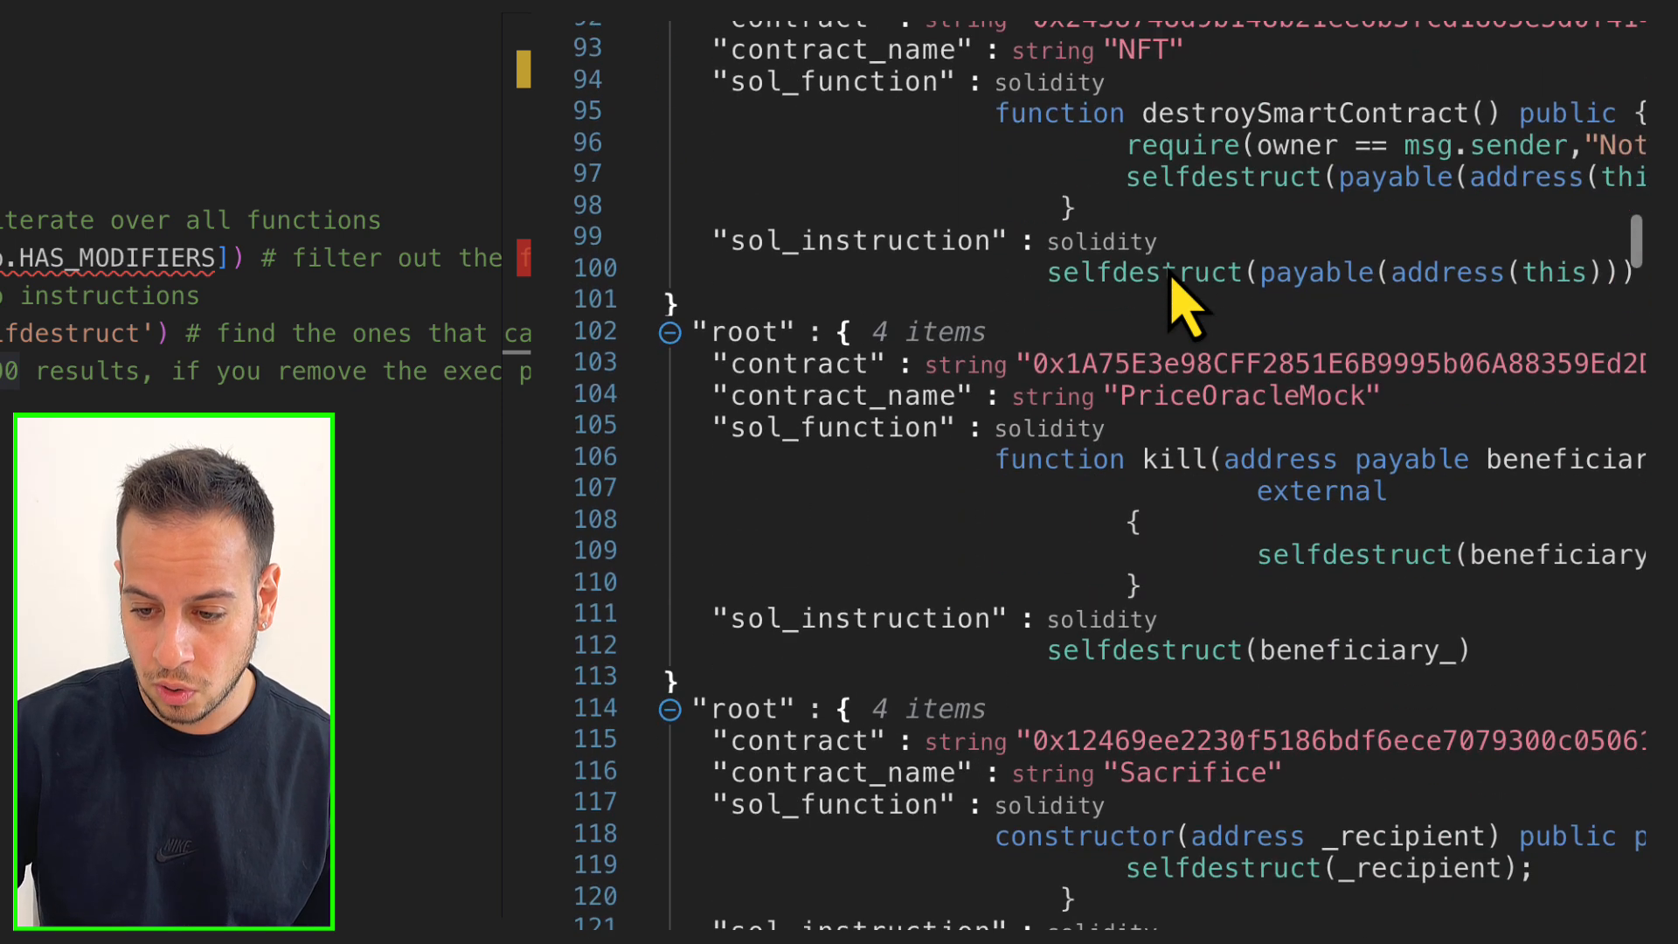
scroll(down, 3)
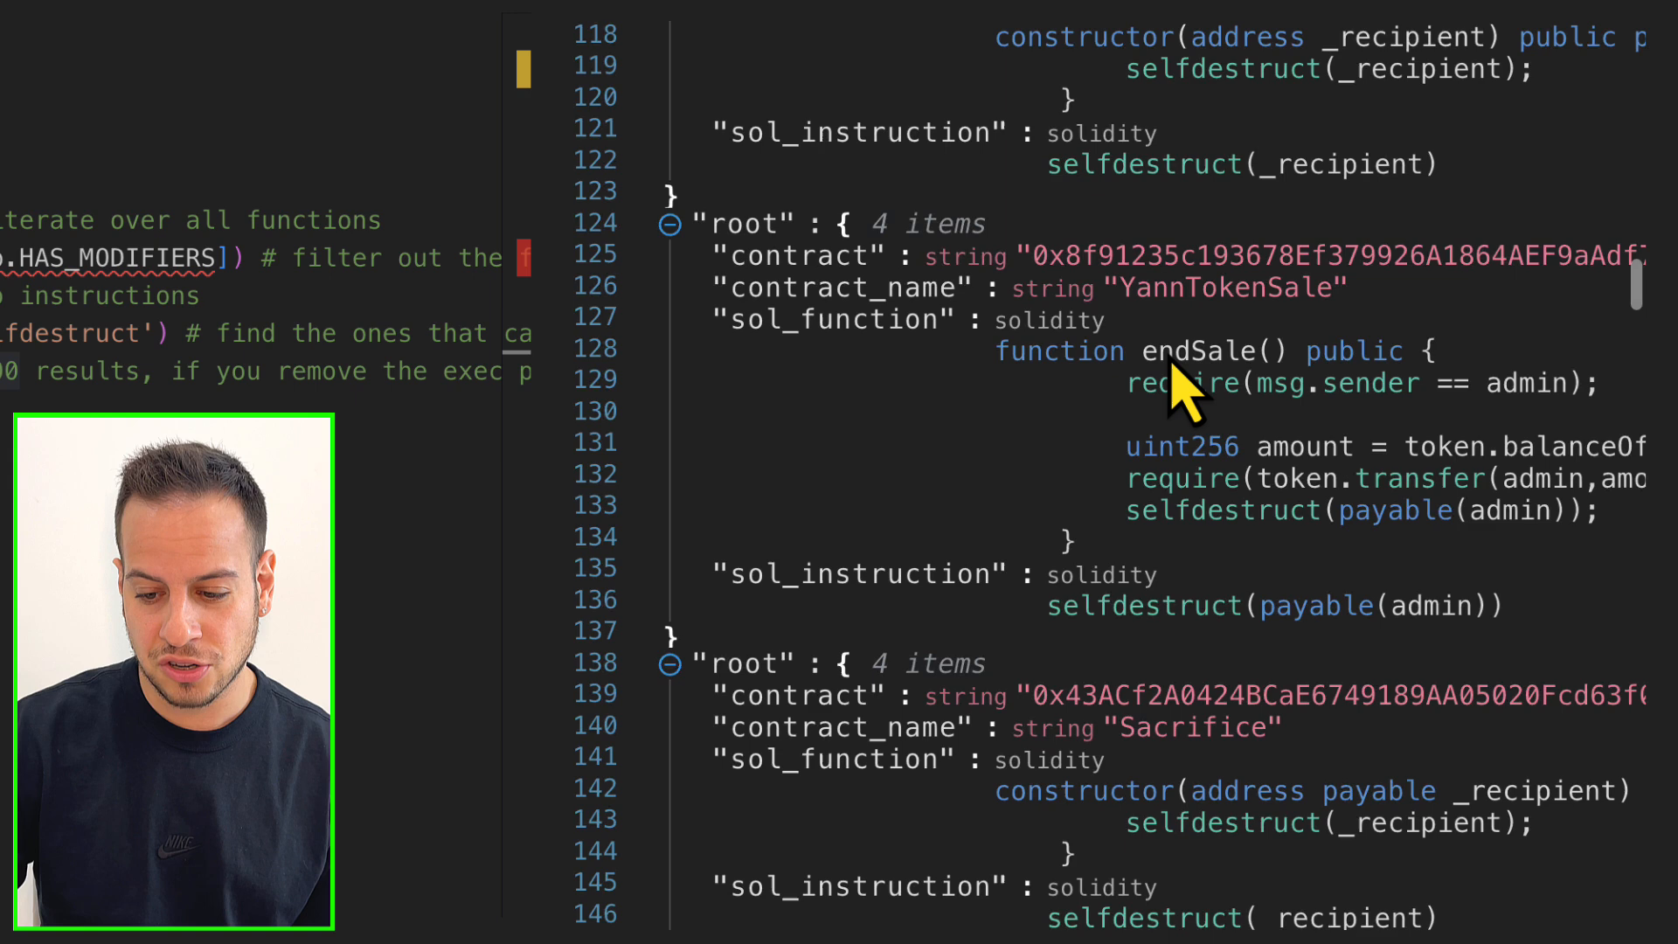
scroll(down, 3)
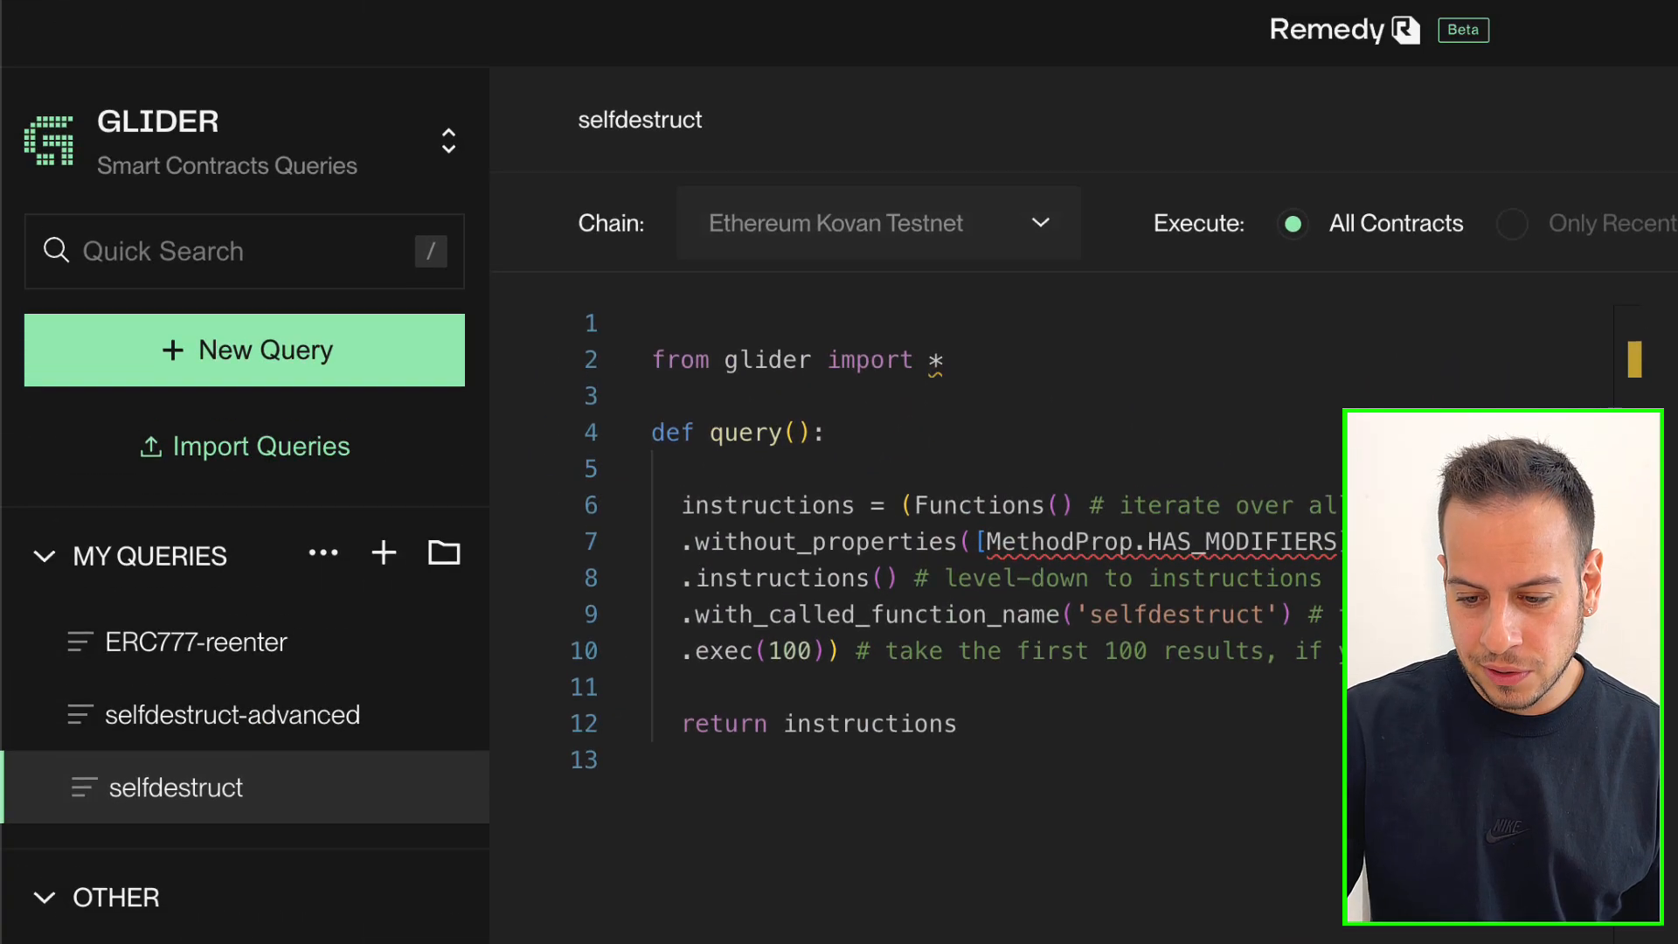
Step: Highlight selfdestruct-advanced's results-filtering loop, then open the Glider introduction docs
scroll(down, 3)
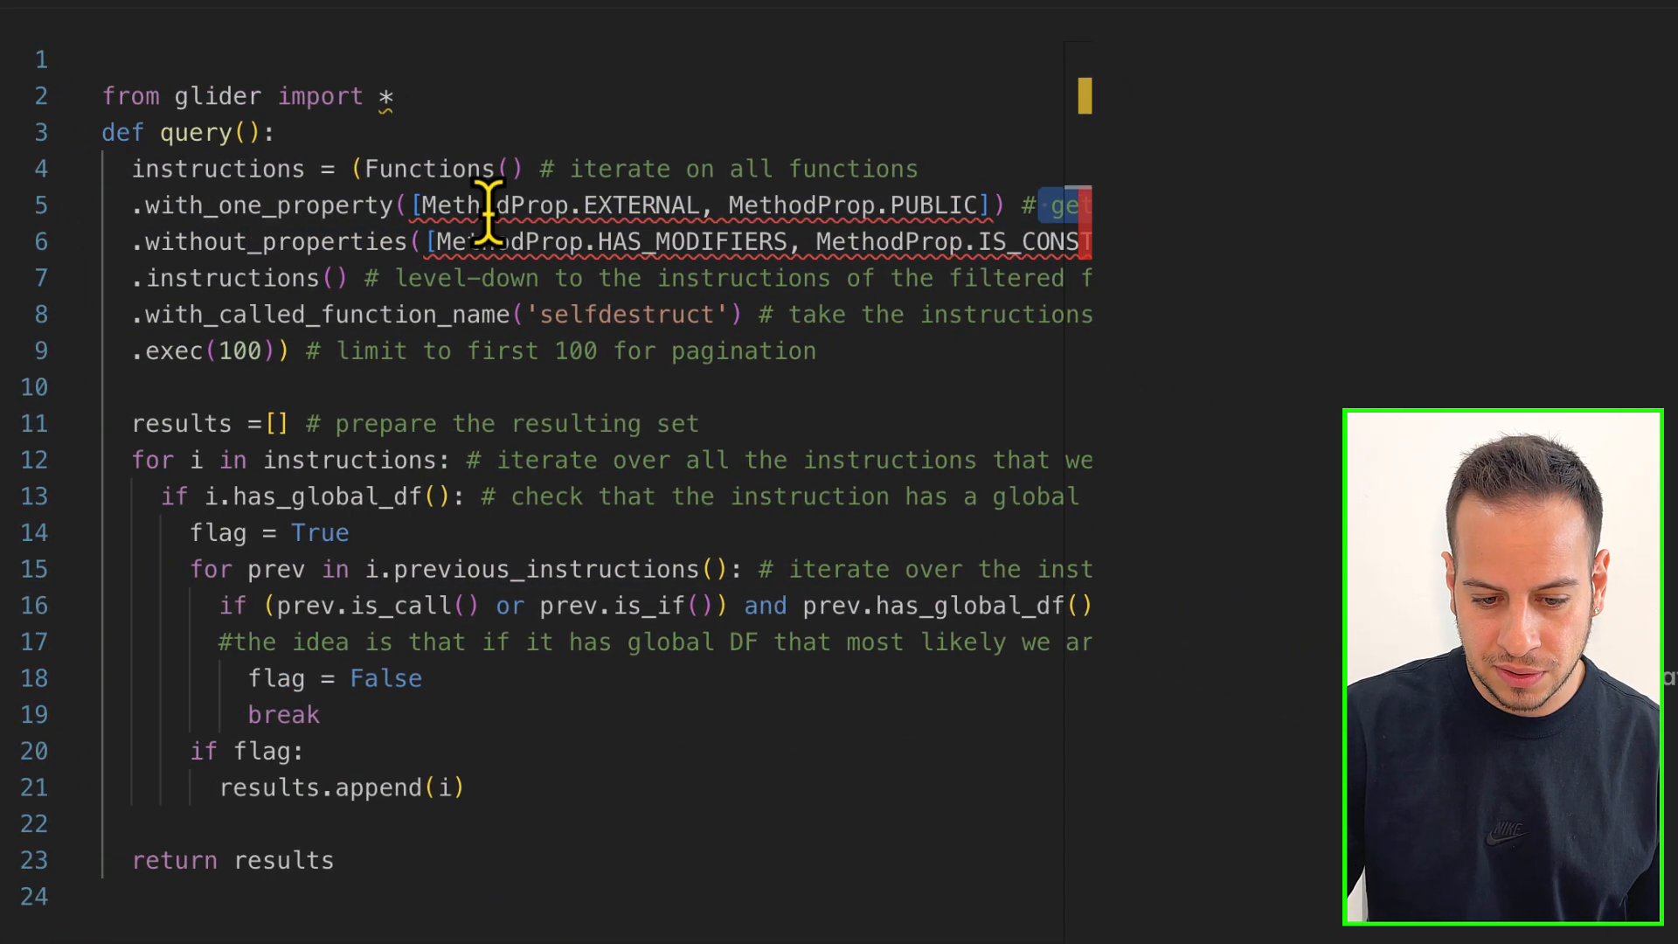
drag(423, 205, 968, 205)
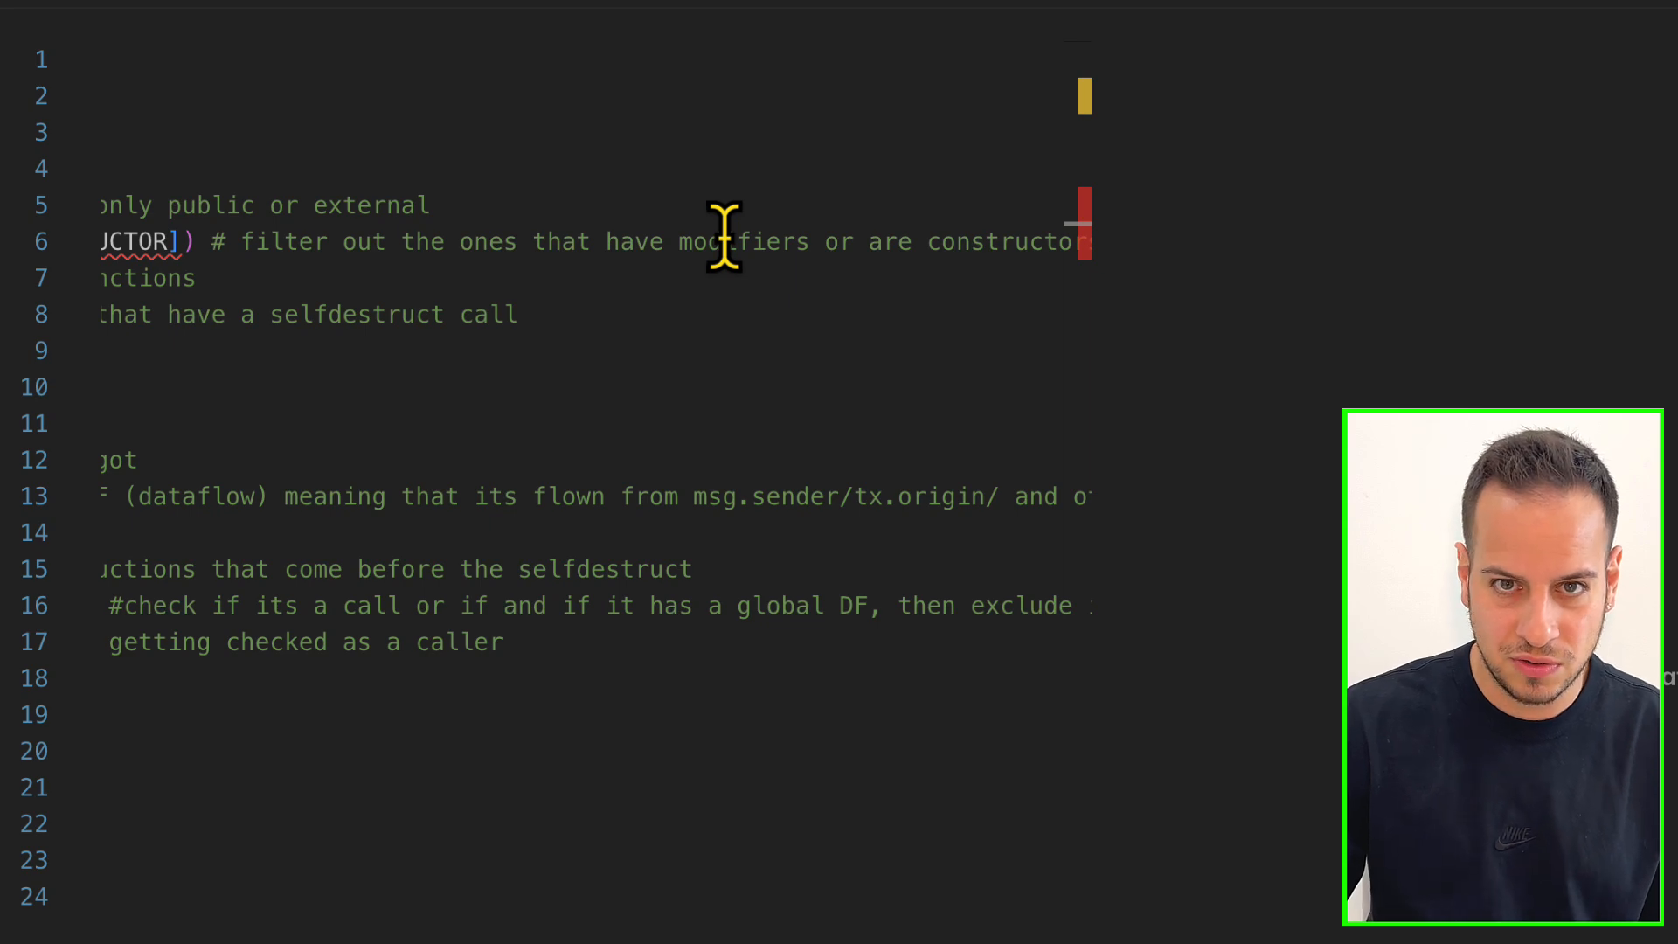
mouse_move(591, 300)
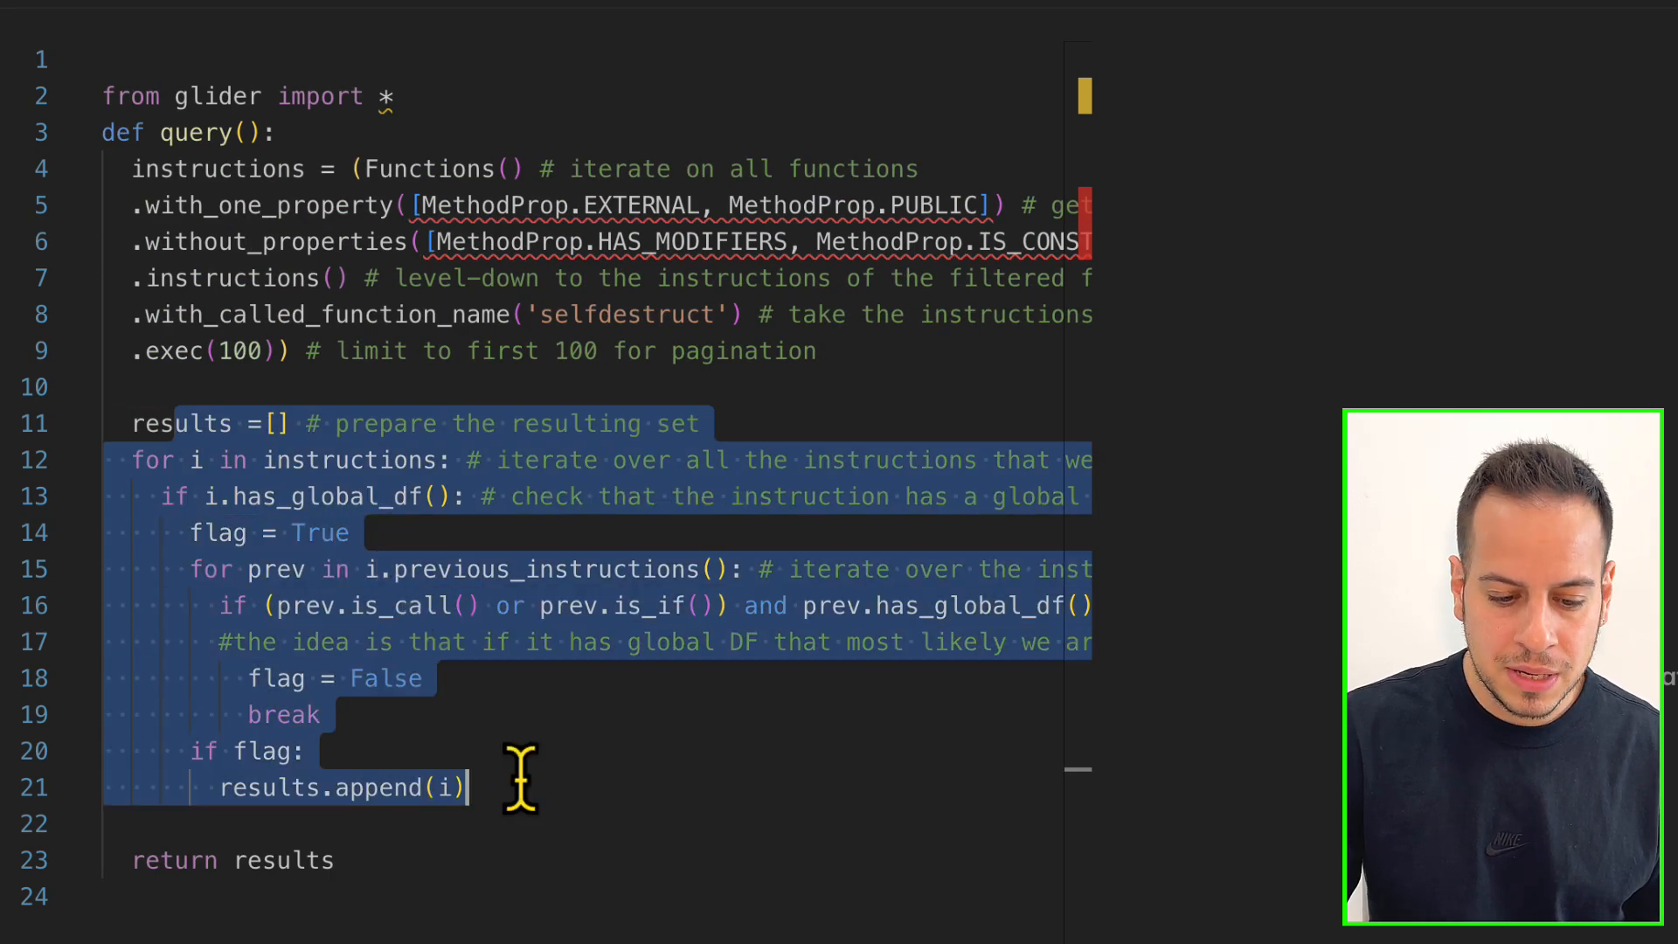
click(166, 423)
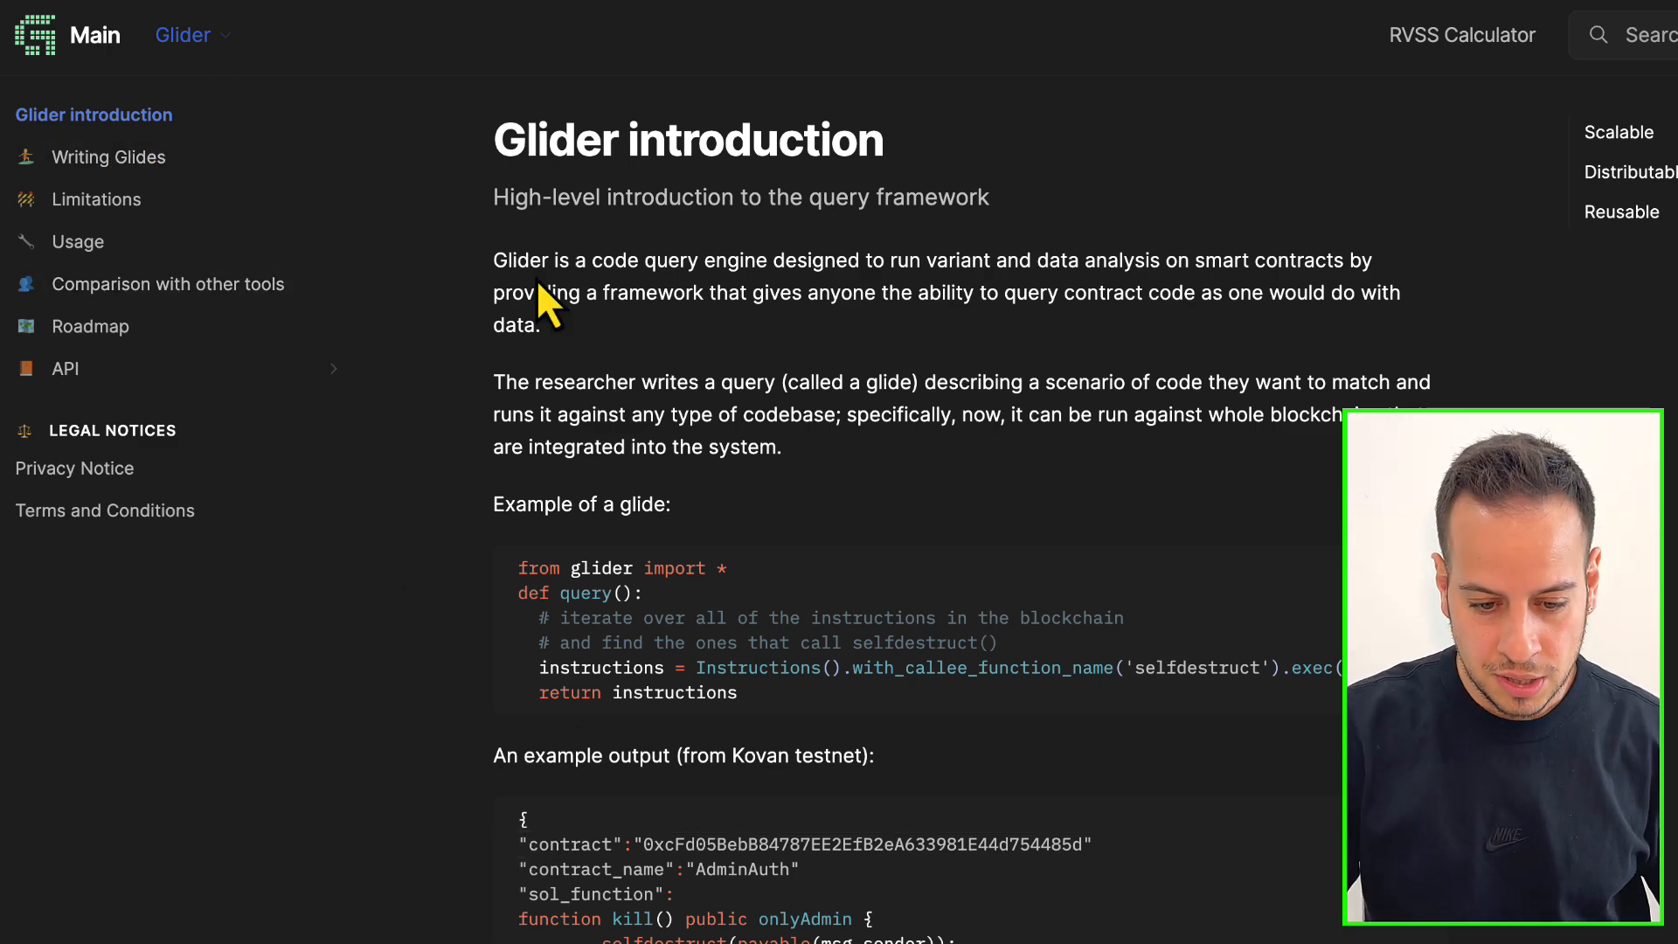
scroll(down, 3)
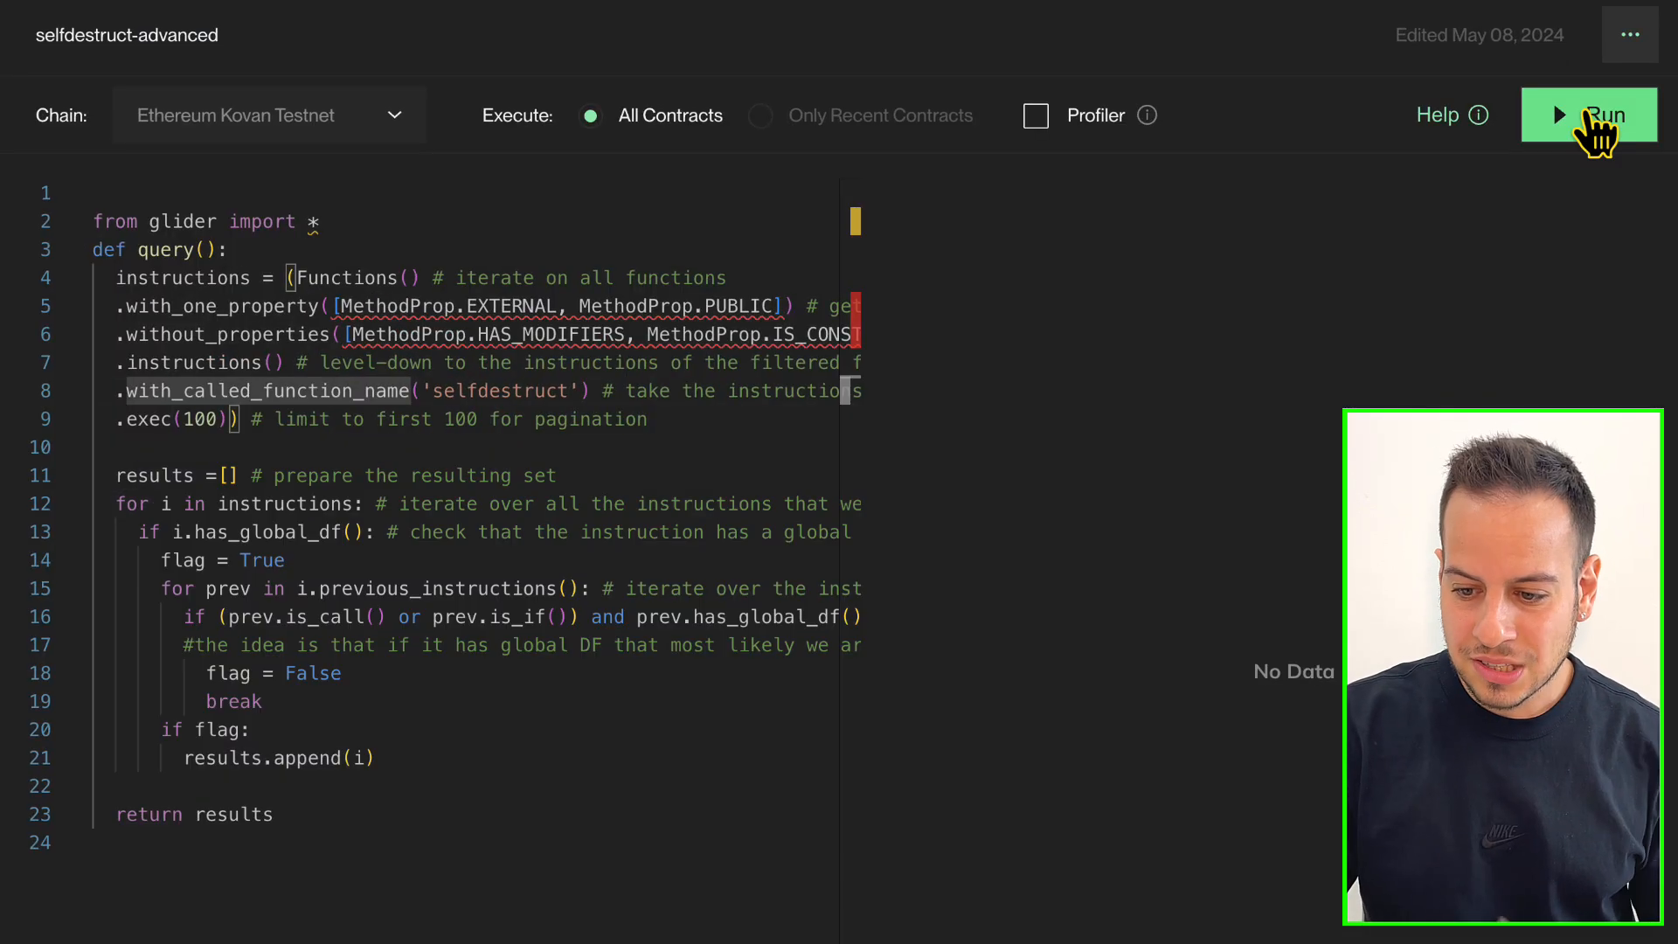
Step: Run selfdestruct-advanced and inspect PriceOracleMock's beneficiary_ and eraseWallet's address arguments
click(1588, 114)
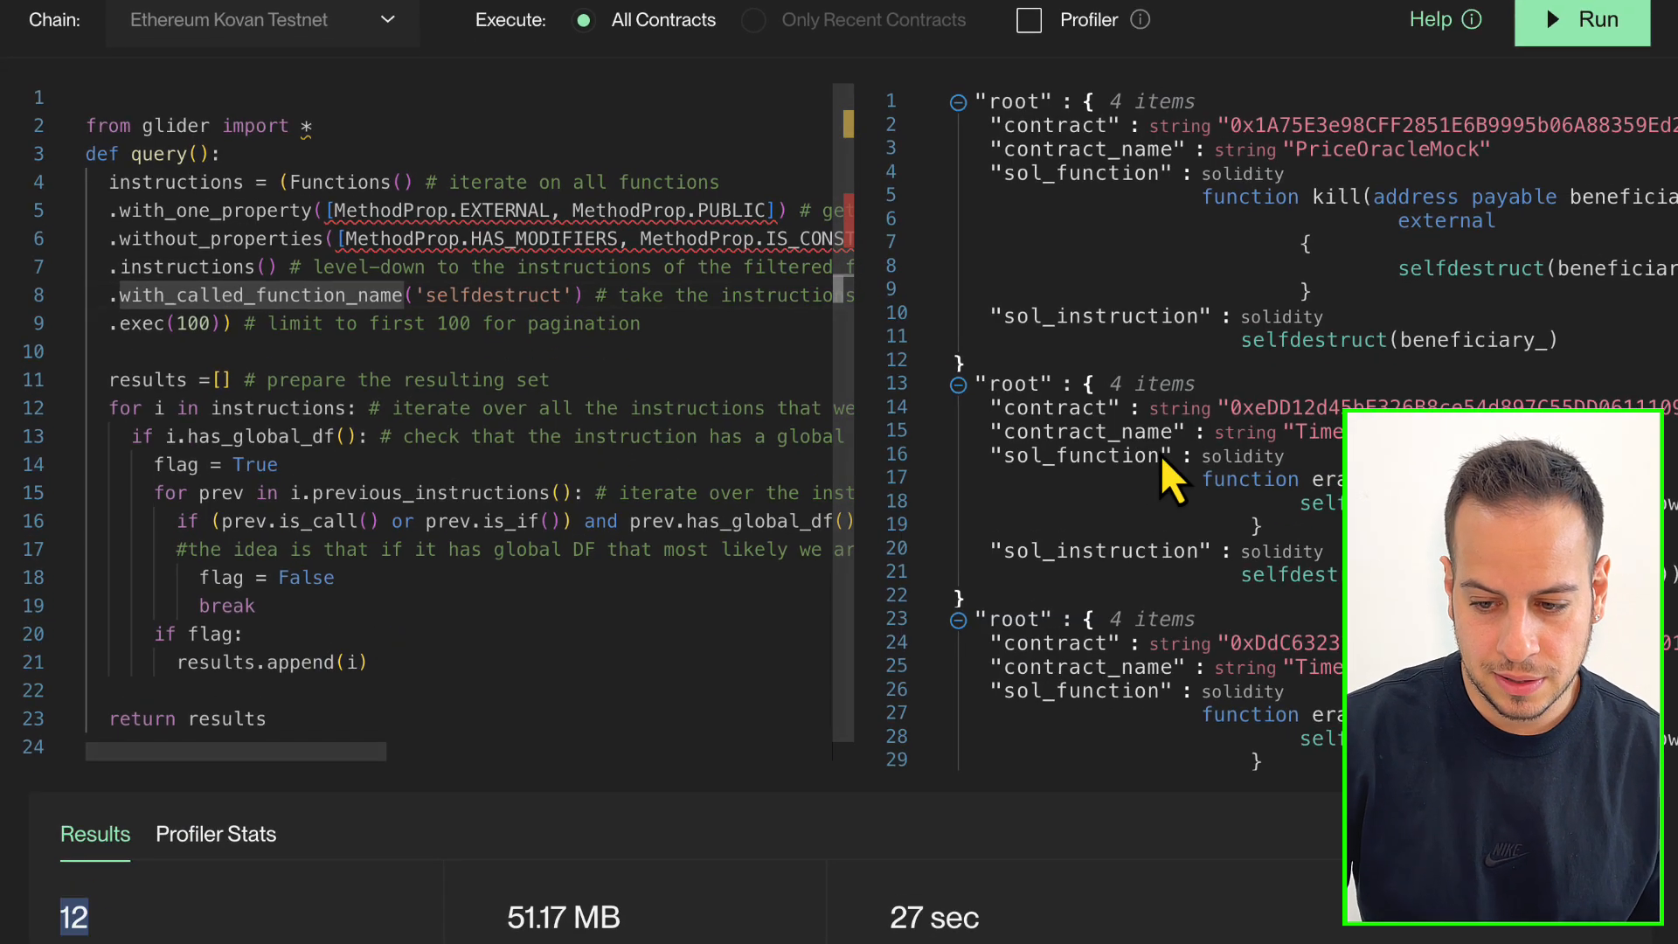
mouse_move(1191, 516)
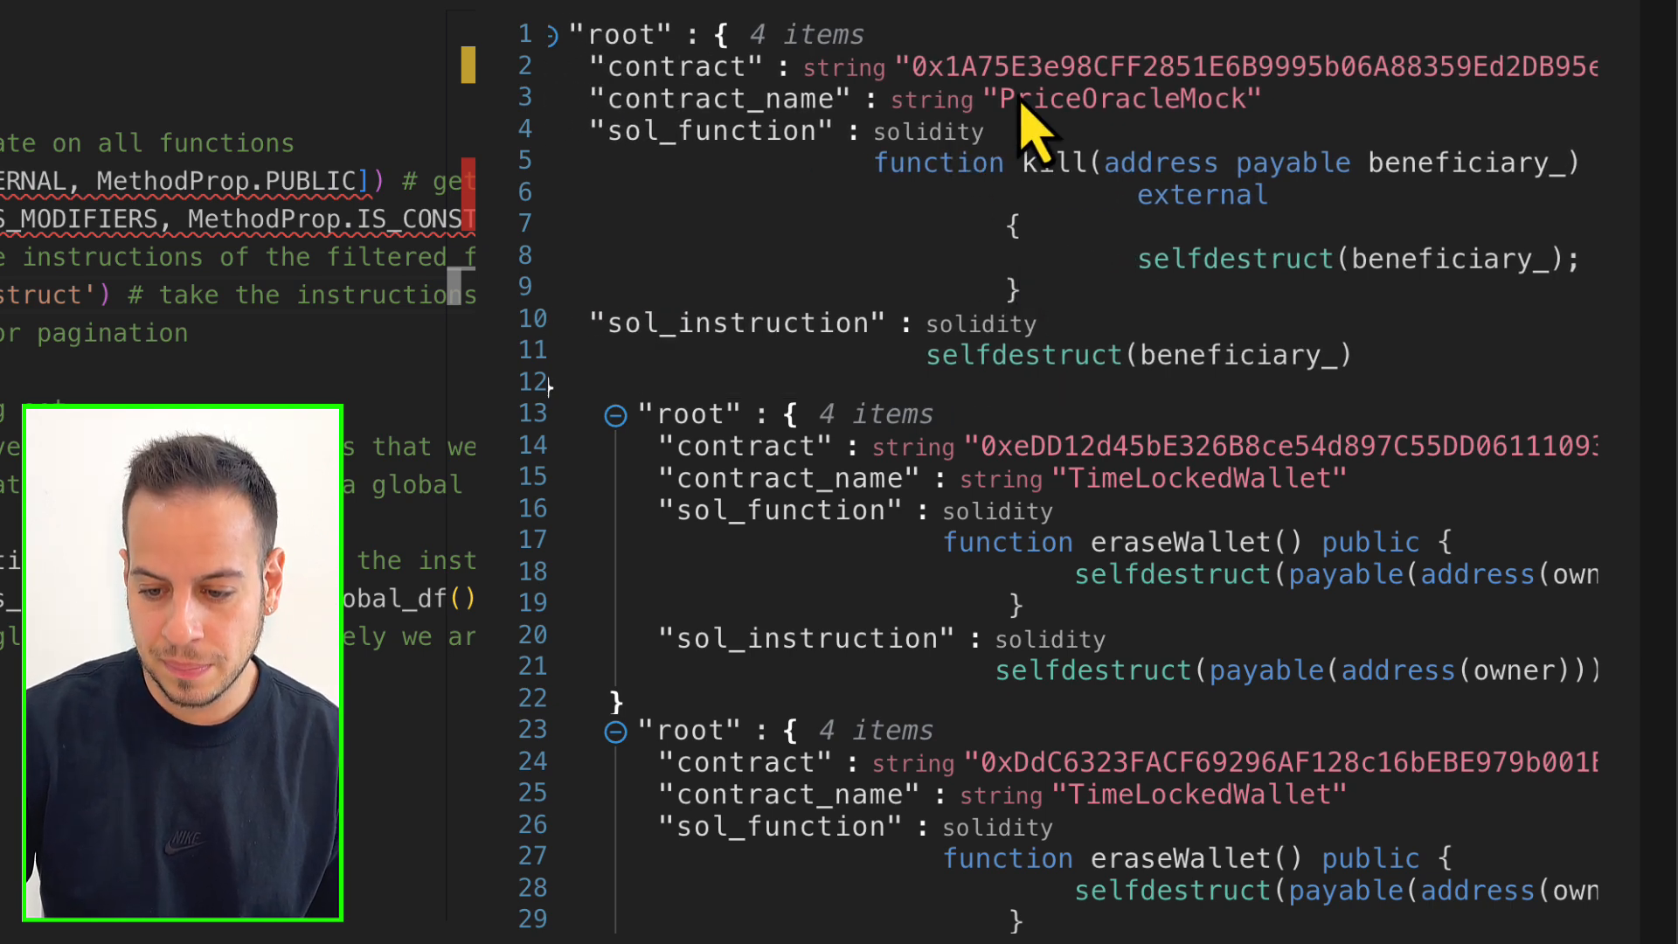
double_click(1121, 99)
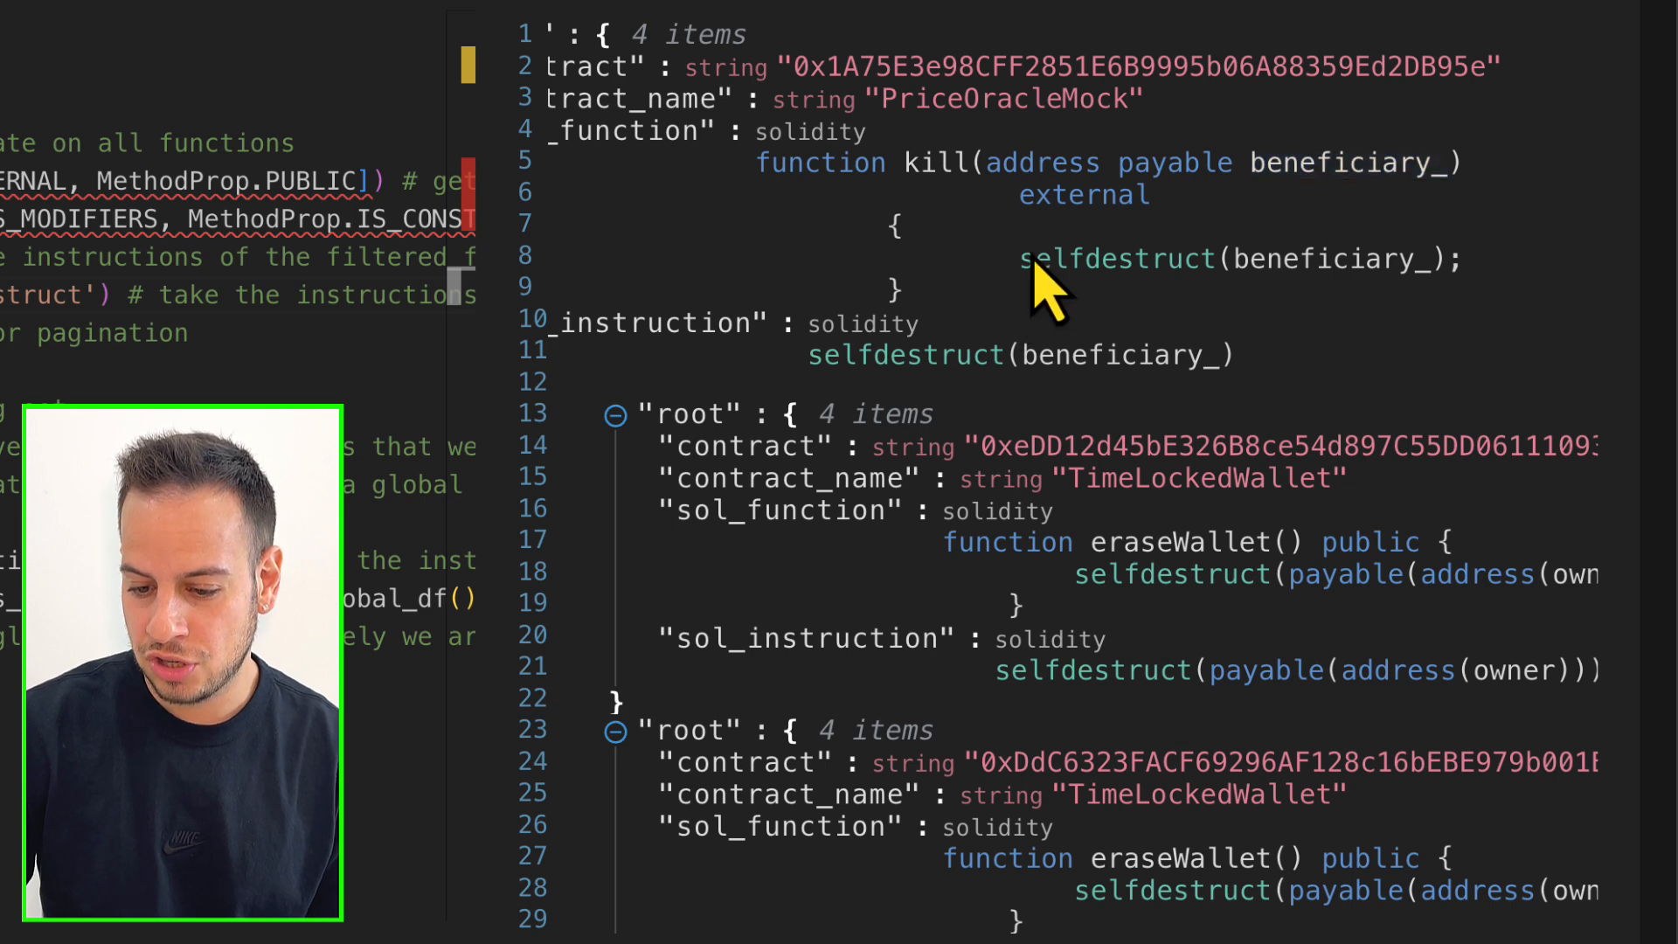
double_click(1330, 259)
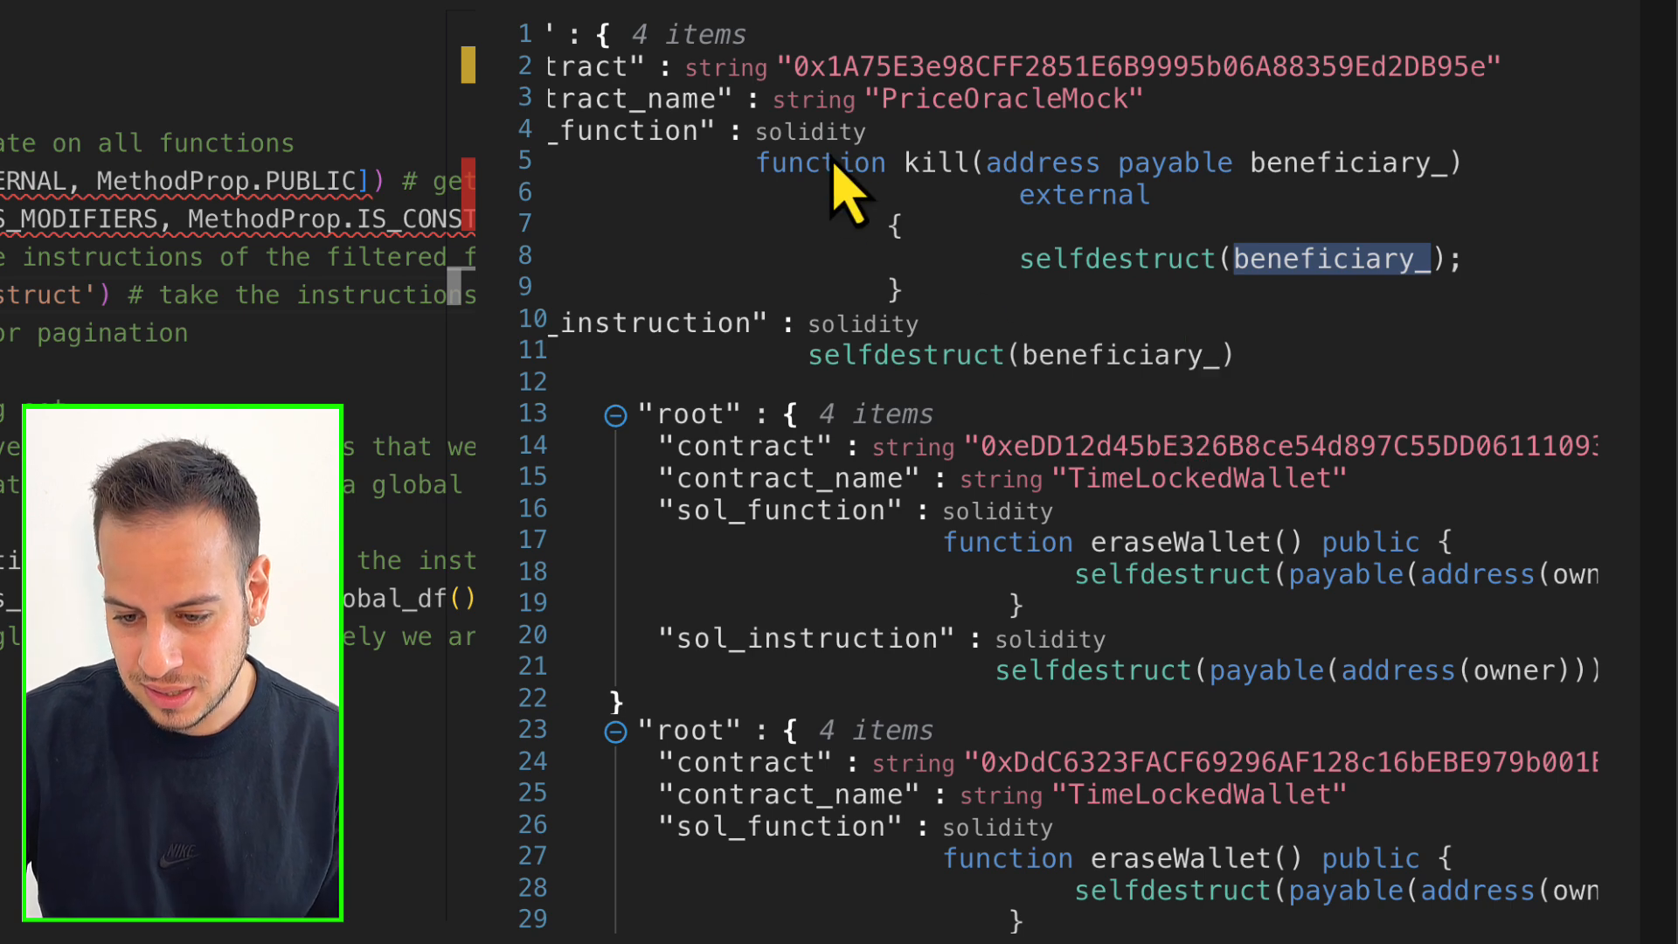
drag(819, 162, 1054, 278)
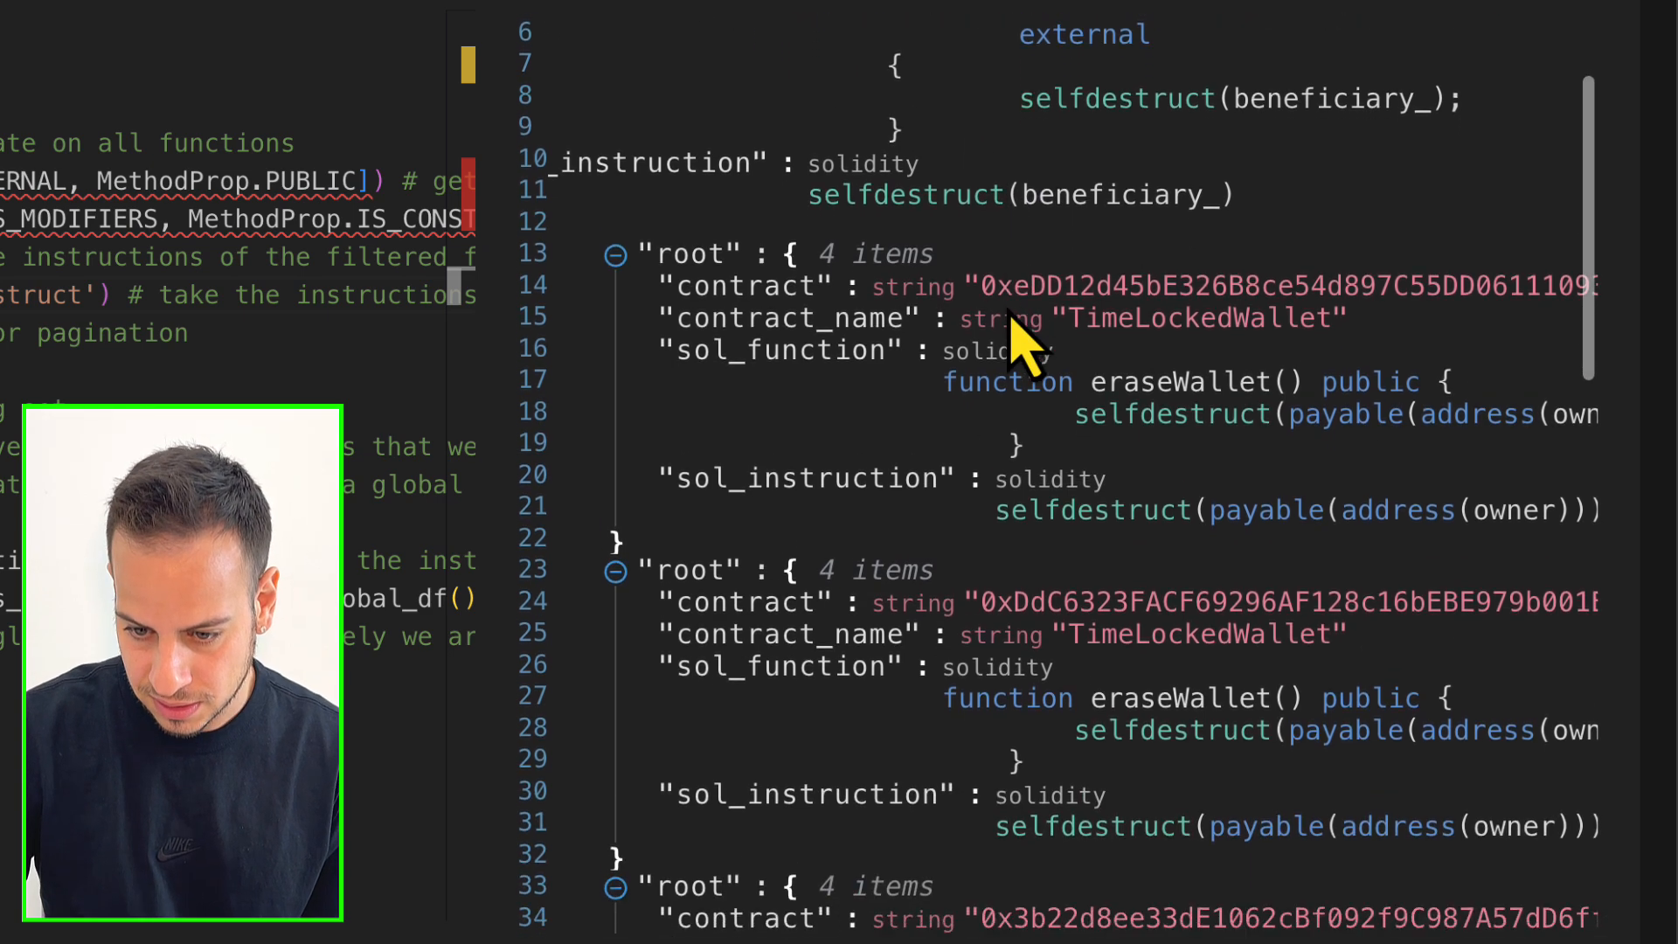
scroll(down, 3)
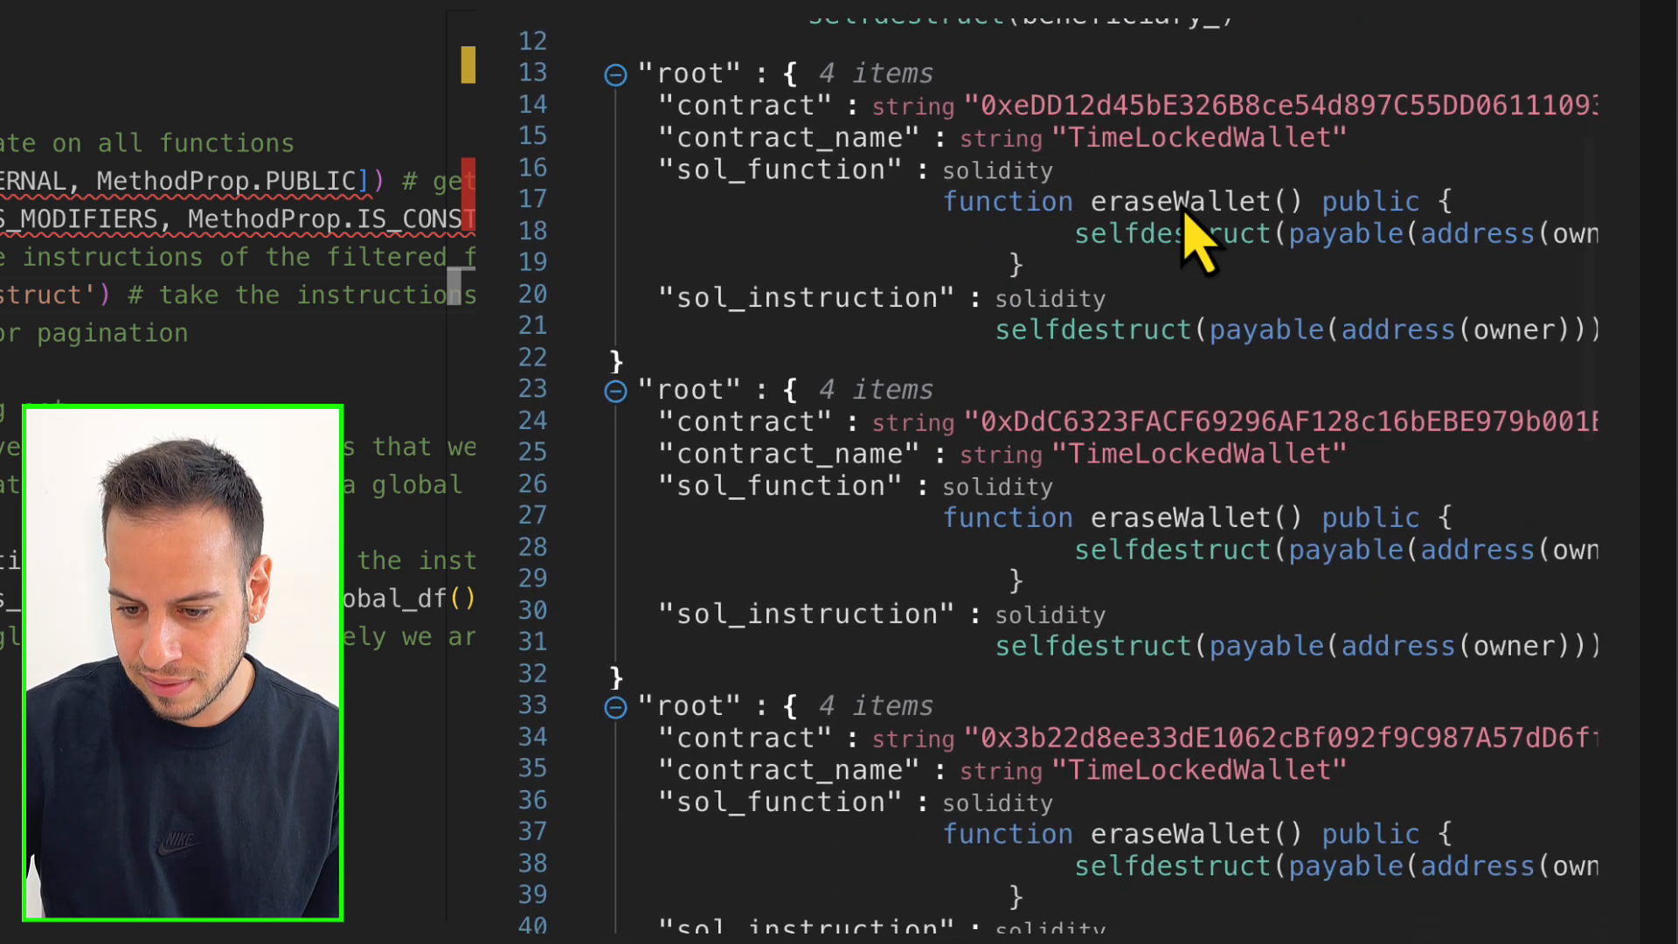
double_click(1123, 201)
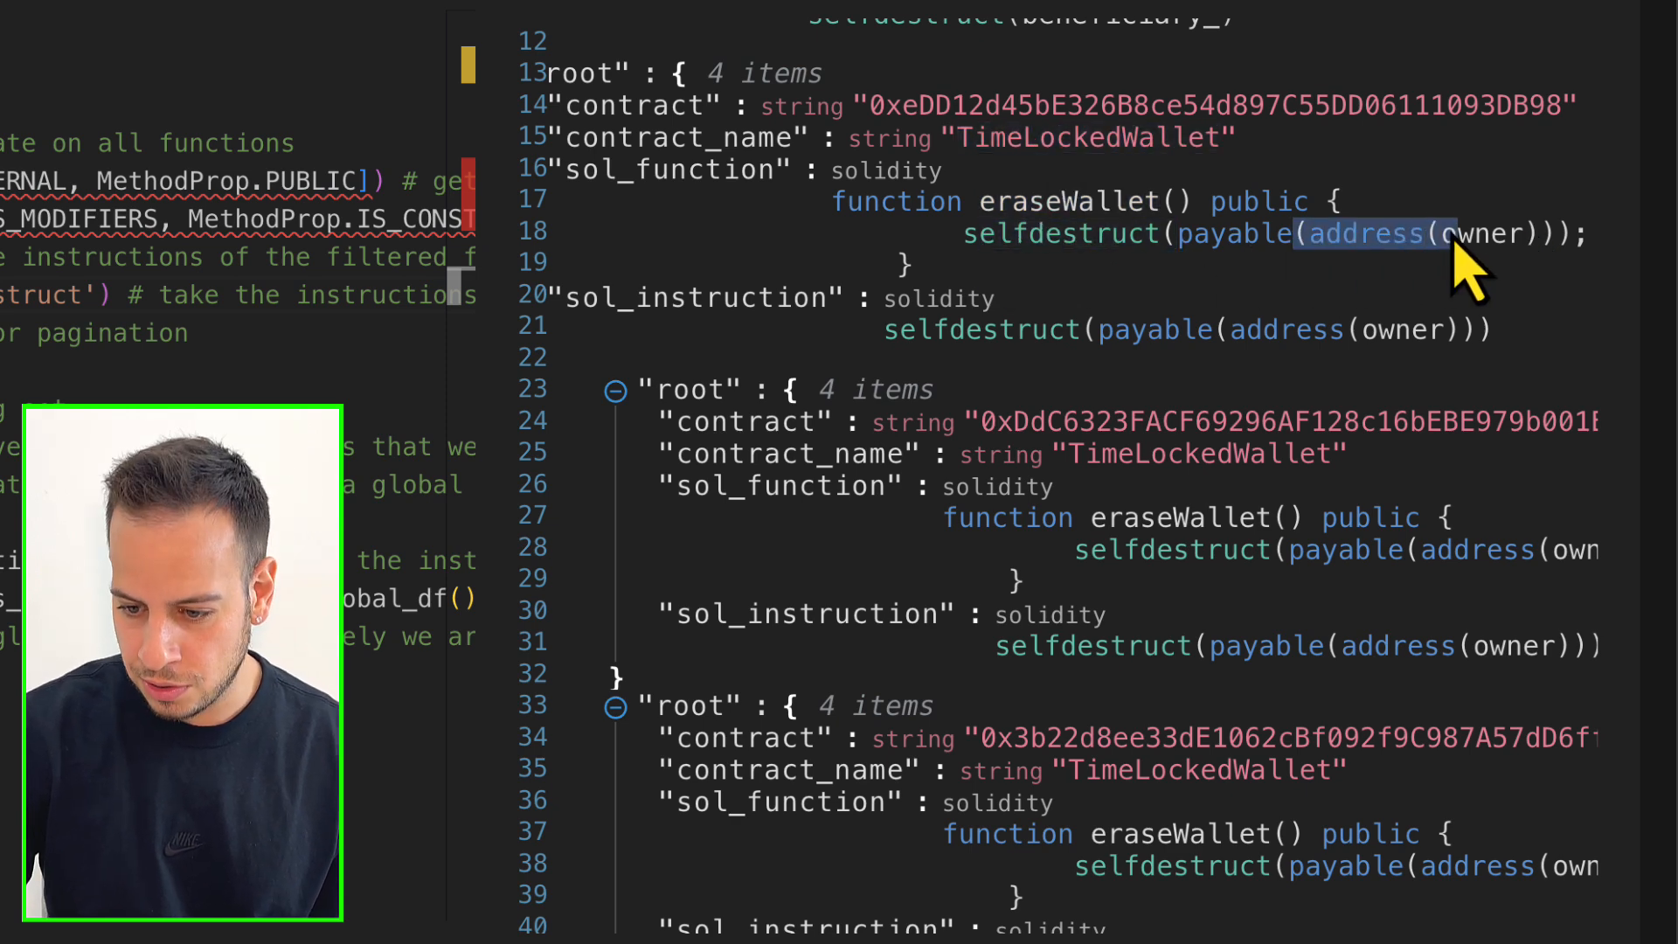
scroll(down, 3)
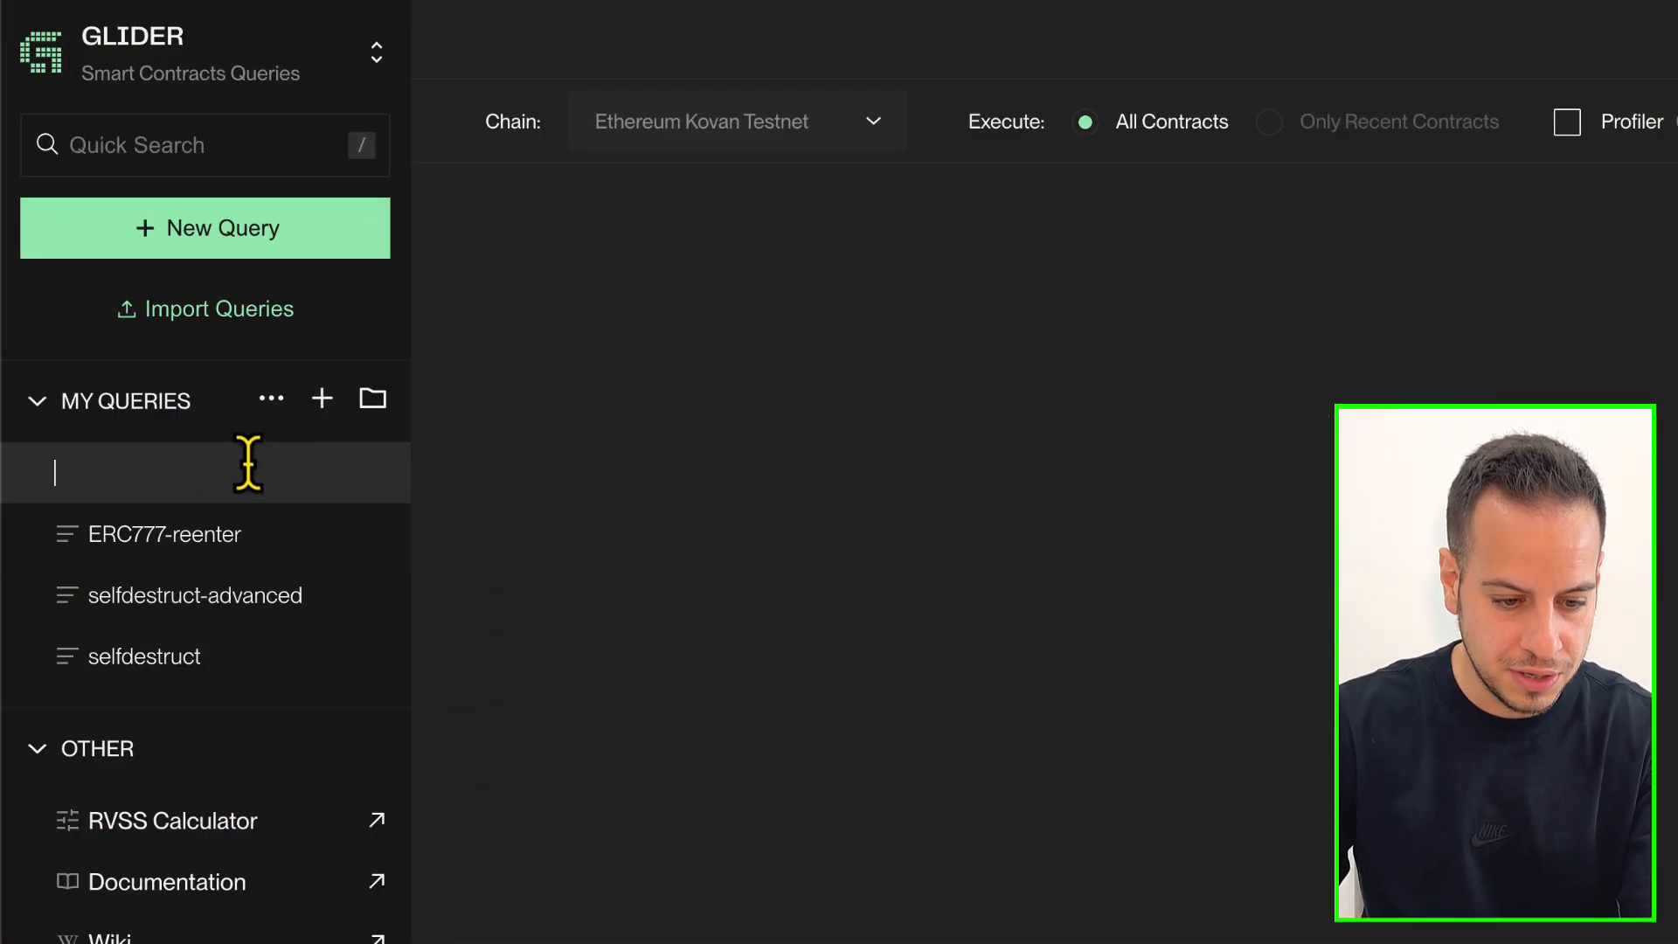
Step: Name the new query ercburn and highlight its chained function filters
text(erc)
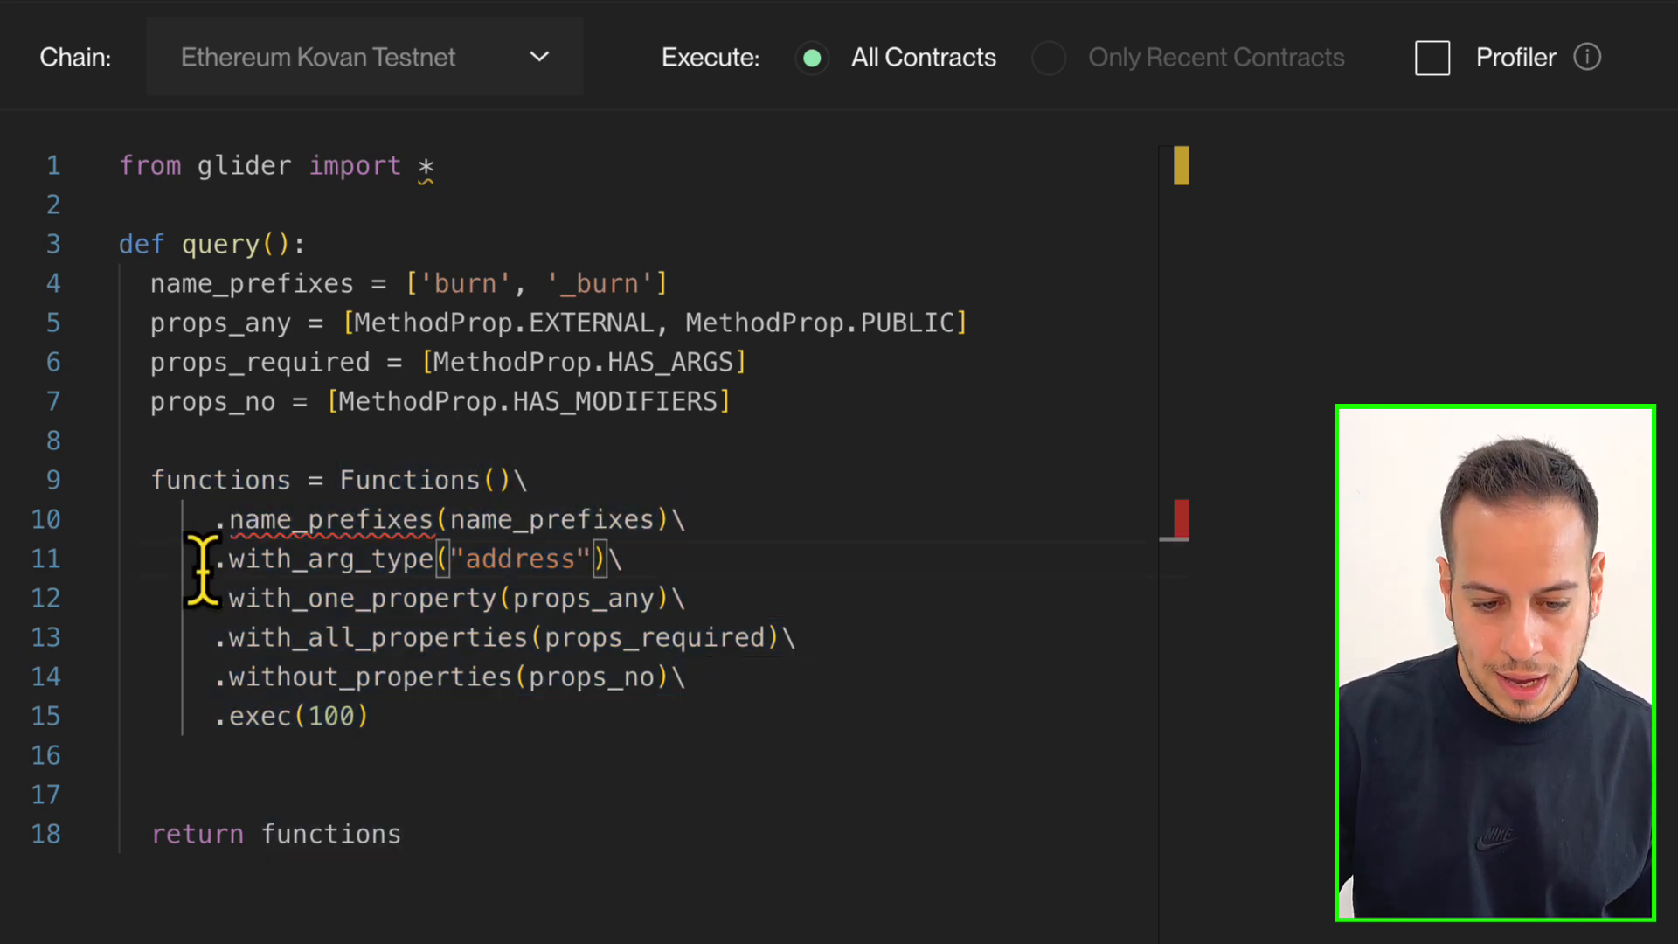
drag(214, 558, 685, 676)
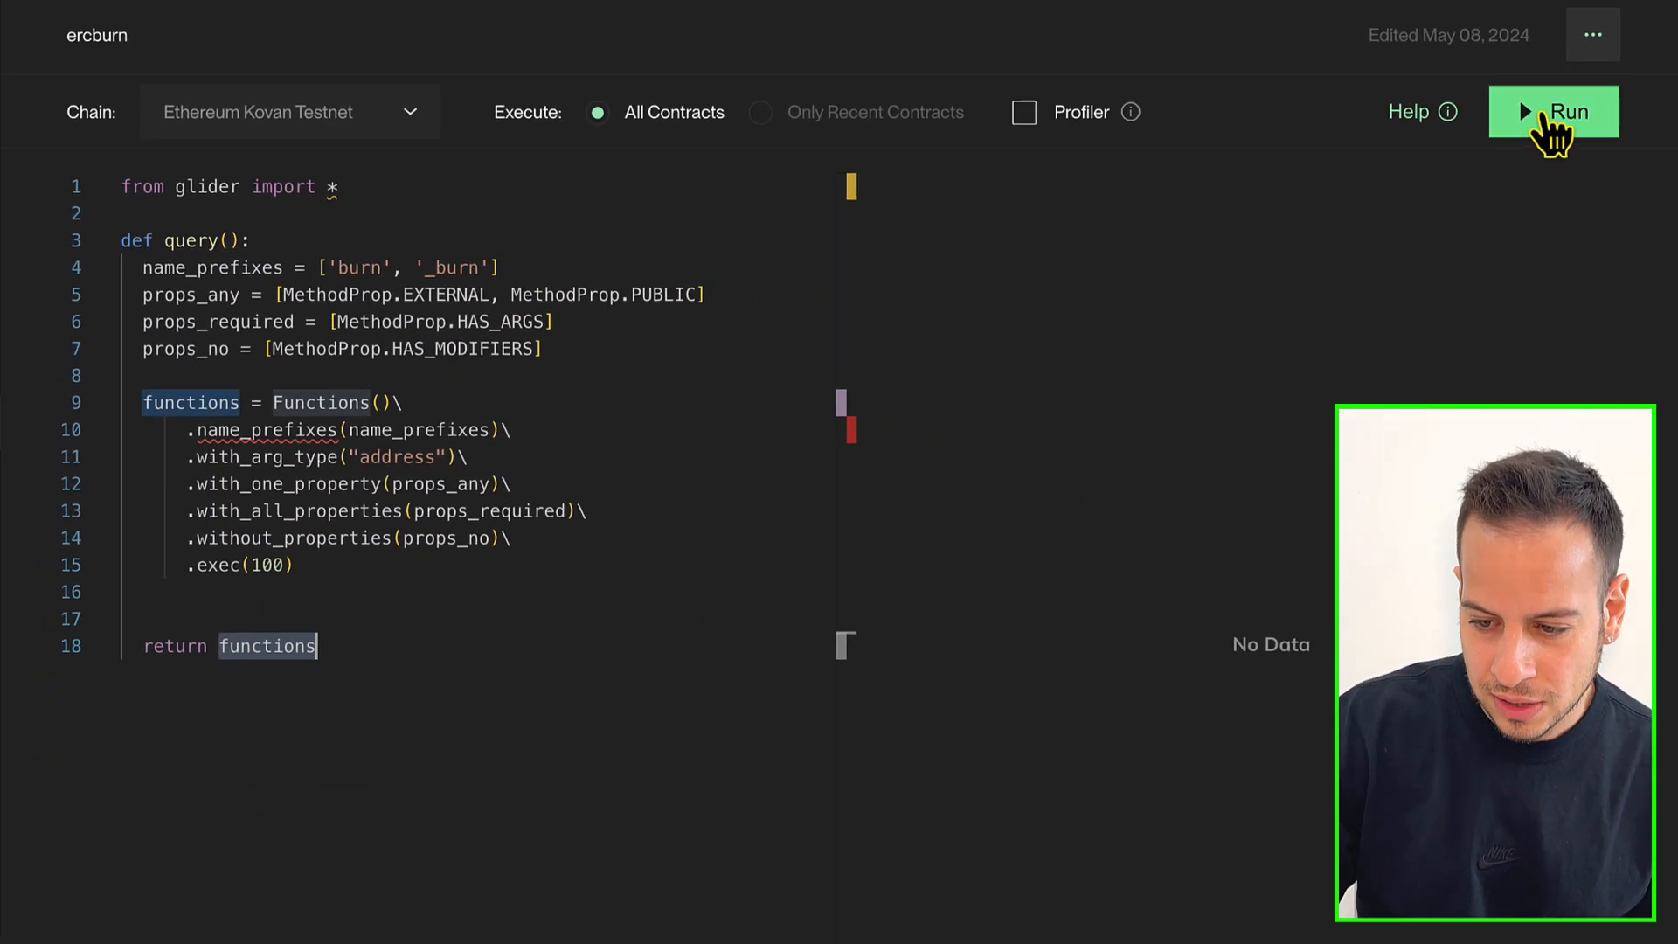
Step: Run ercburn, scroll the burn results, and highlight the burn name prefixes
click(1553, 111)
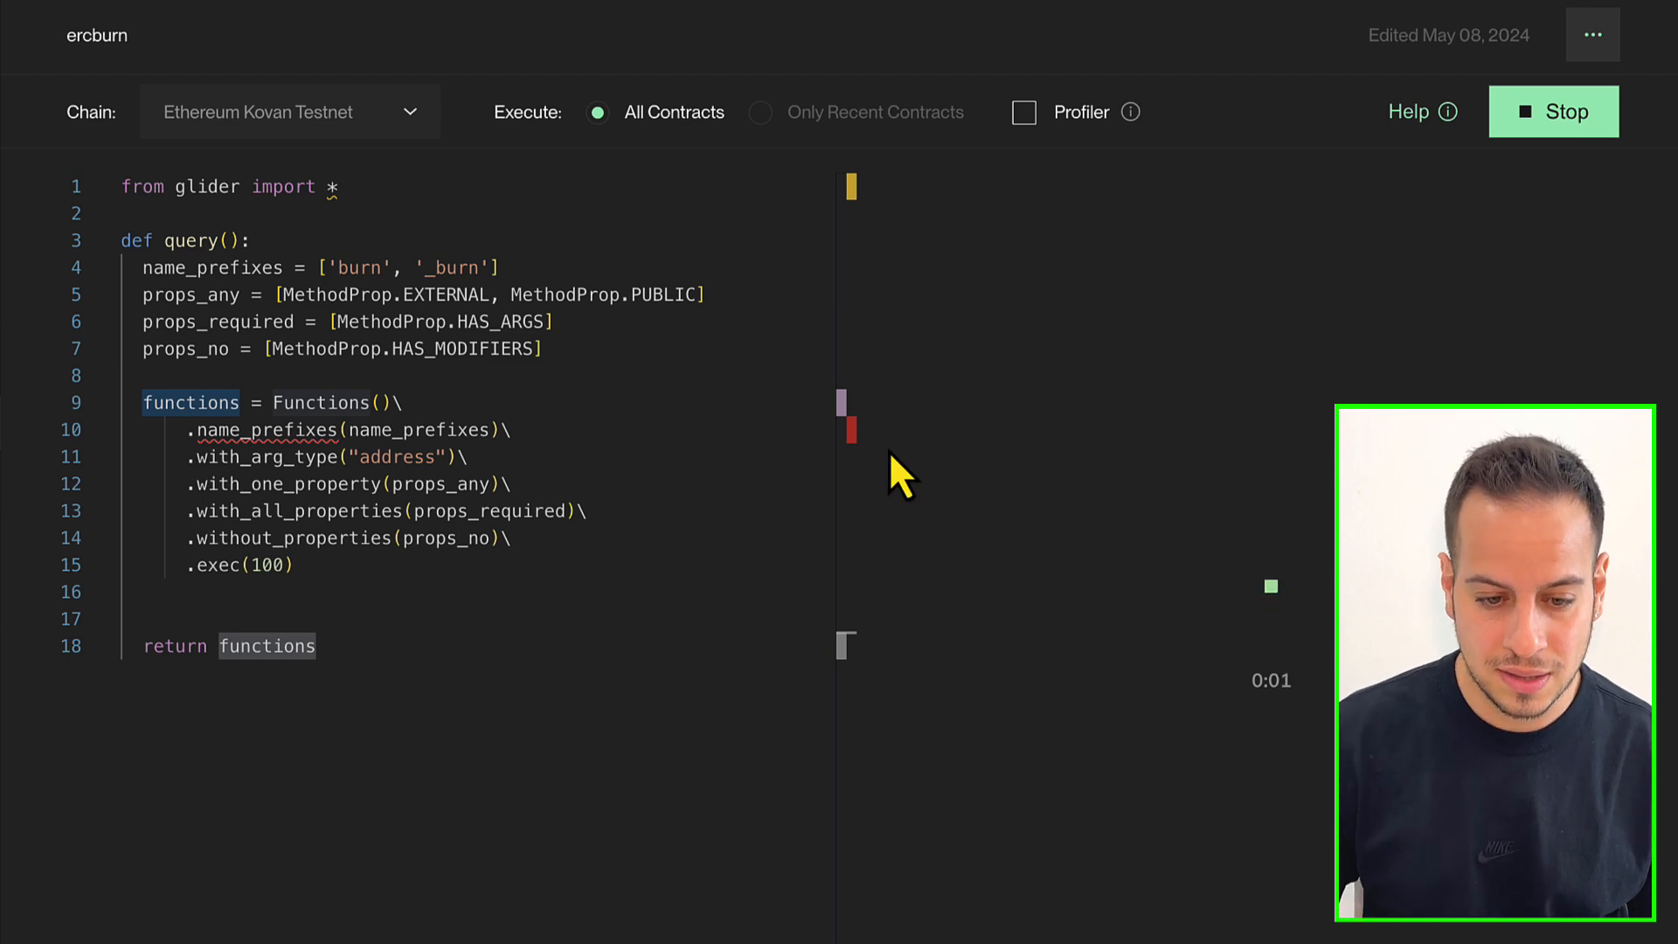
click(1552, 111)
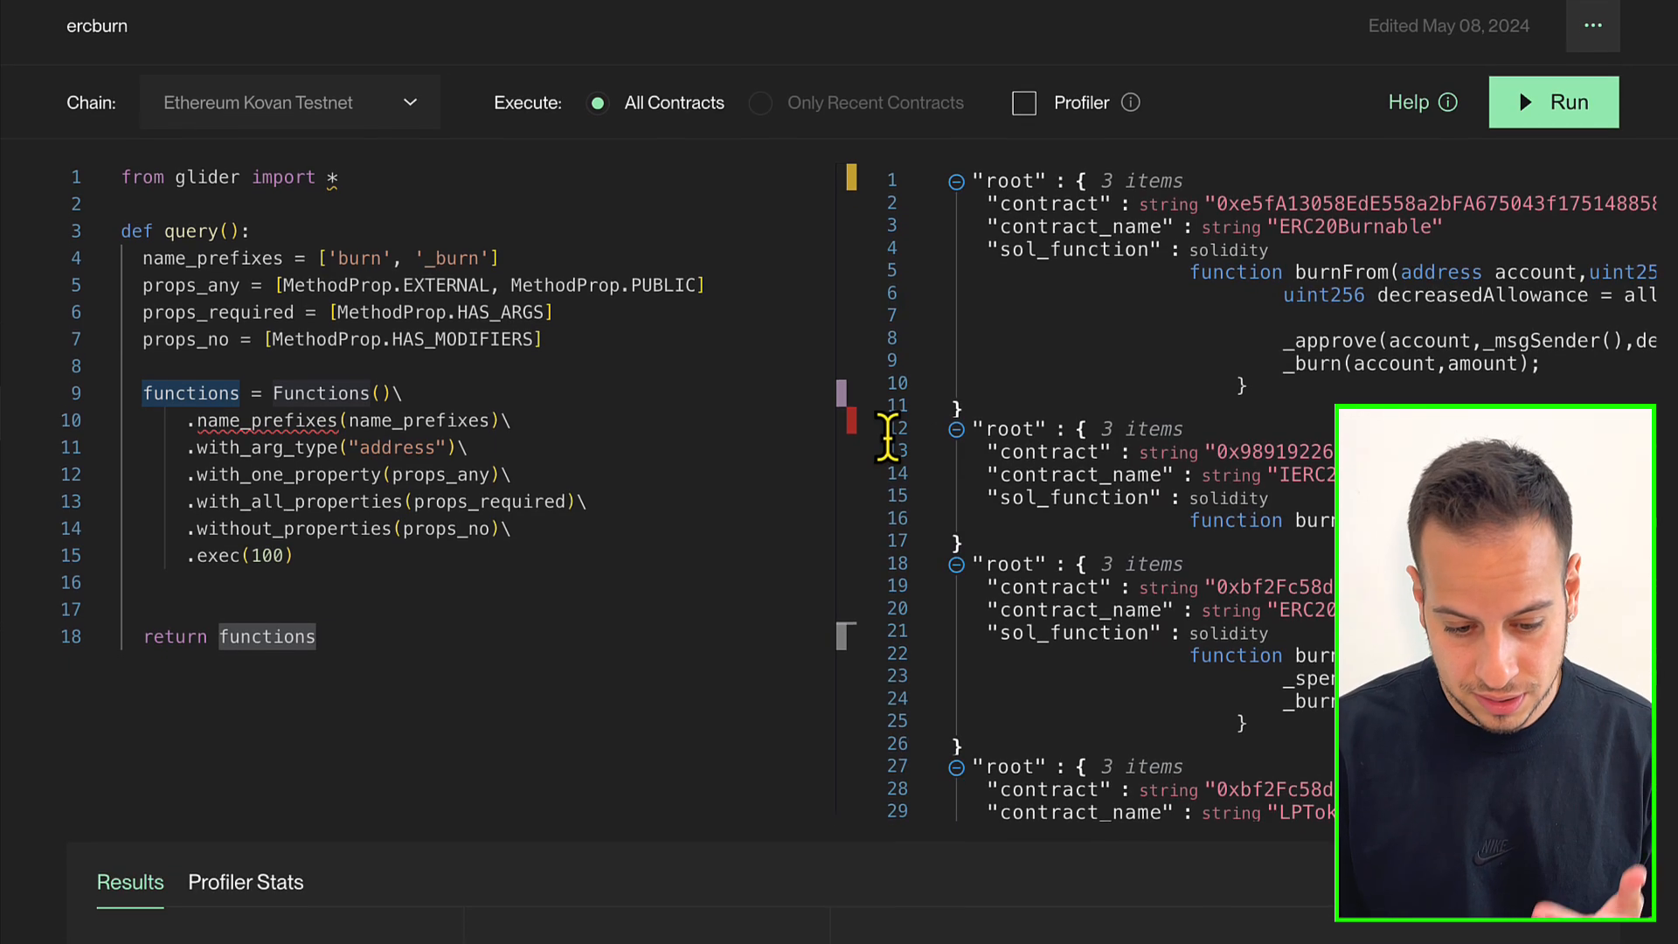
scroll(down, 3)
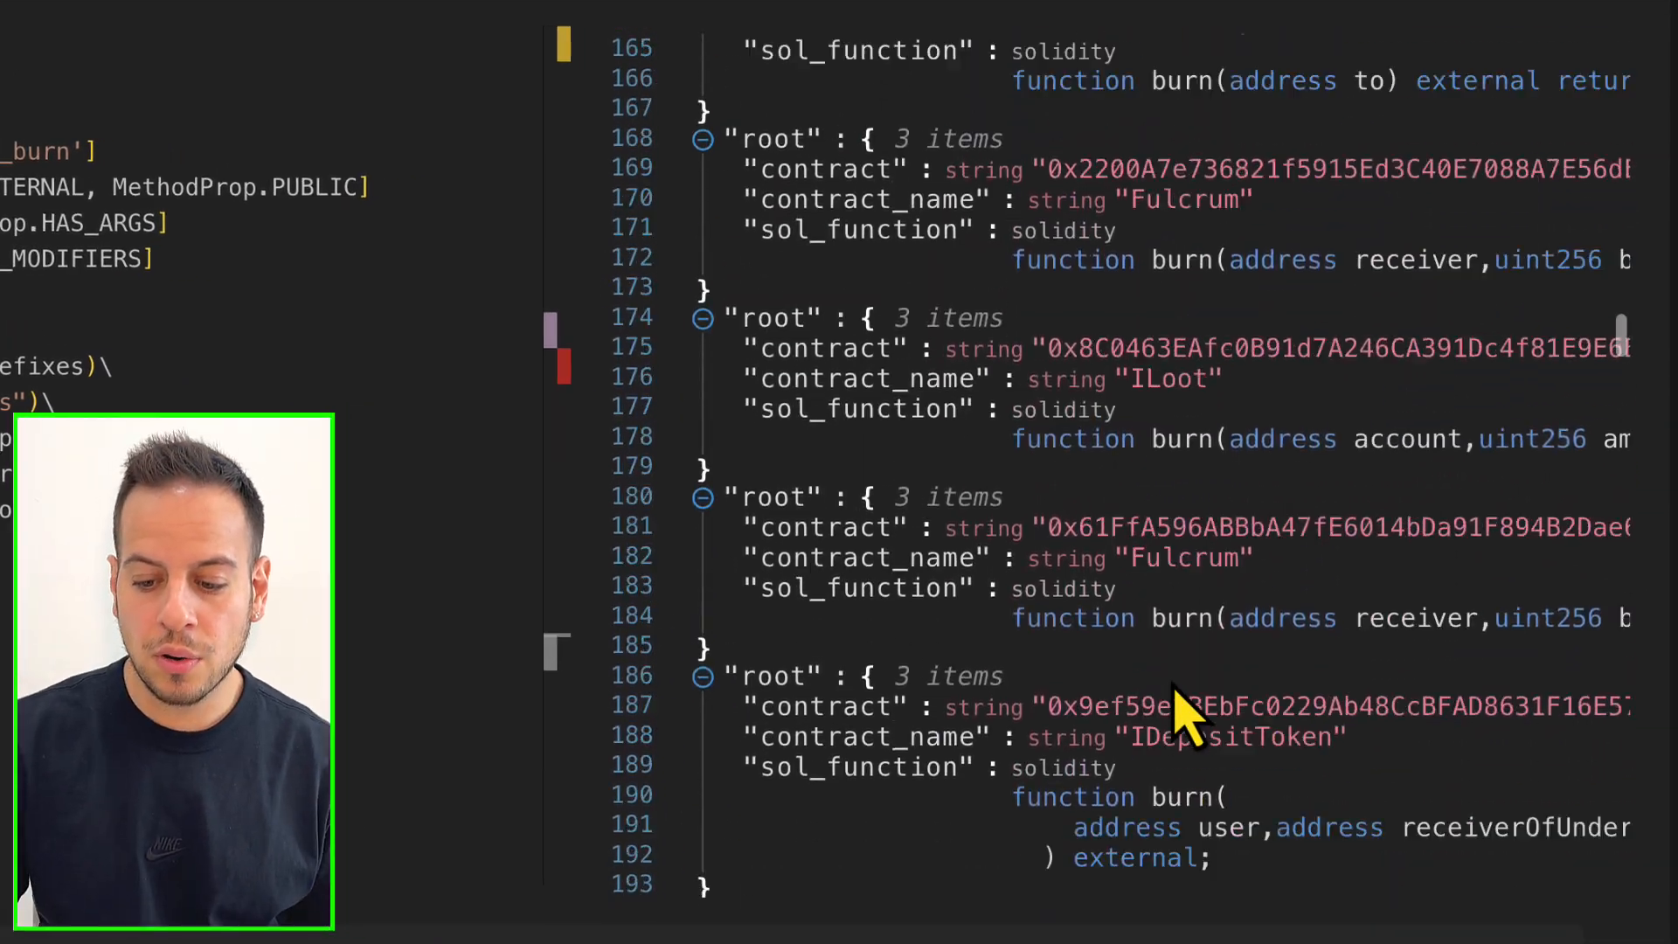
scroll(down, 3)
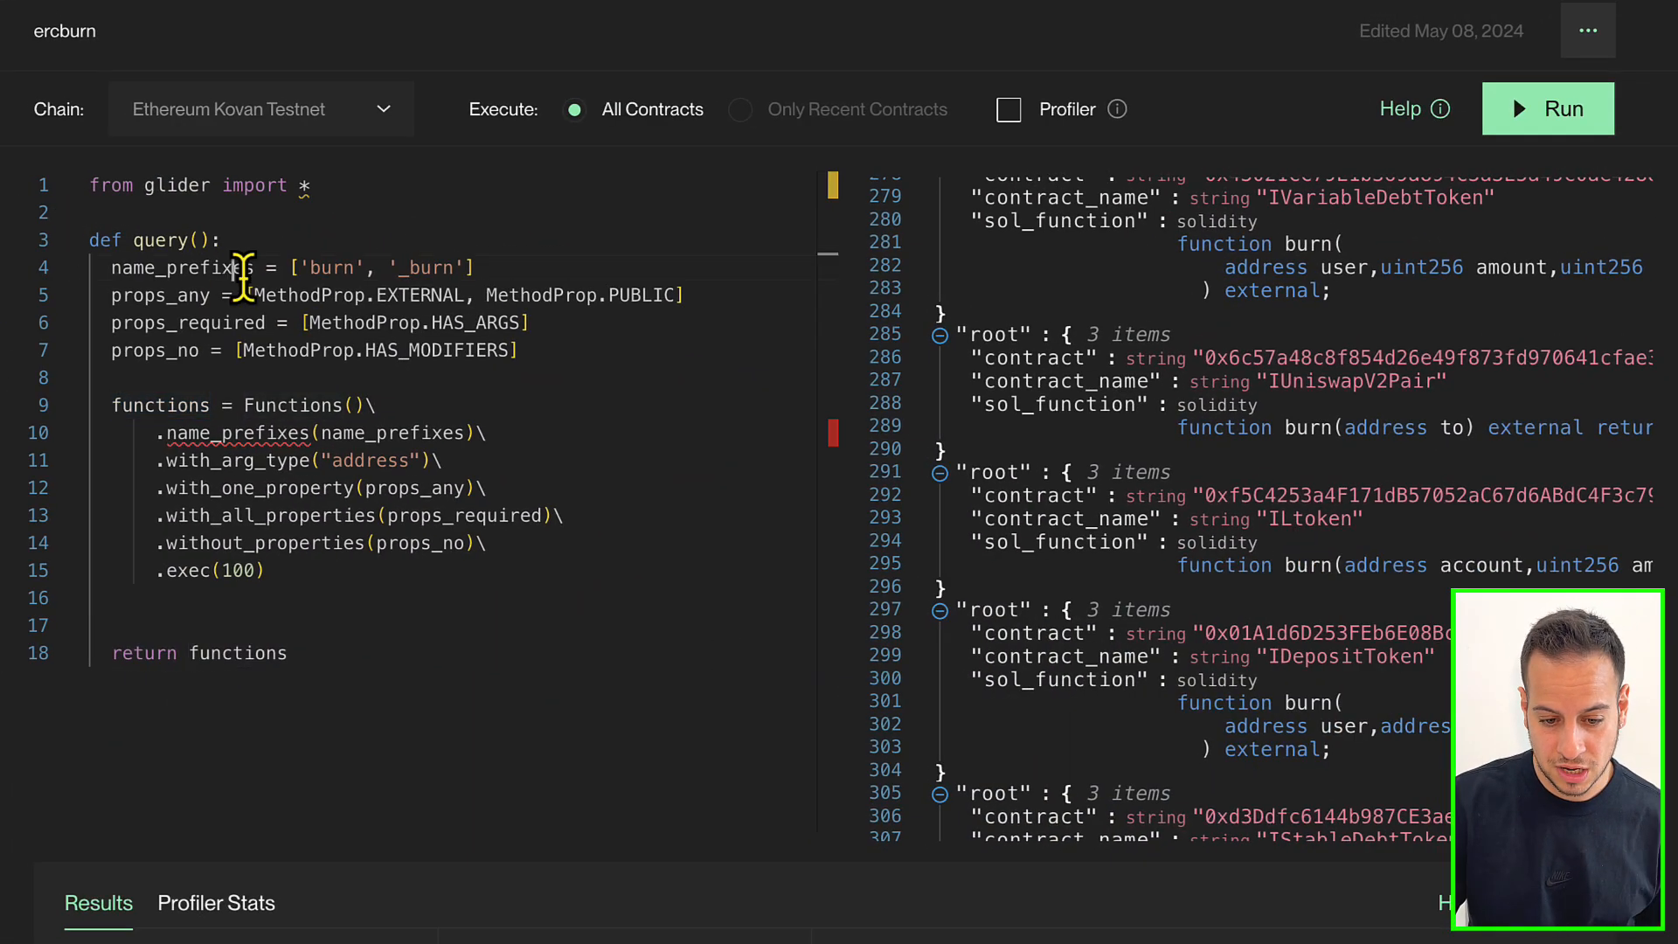
drag(242, 266, 477, 487)
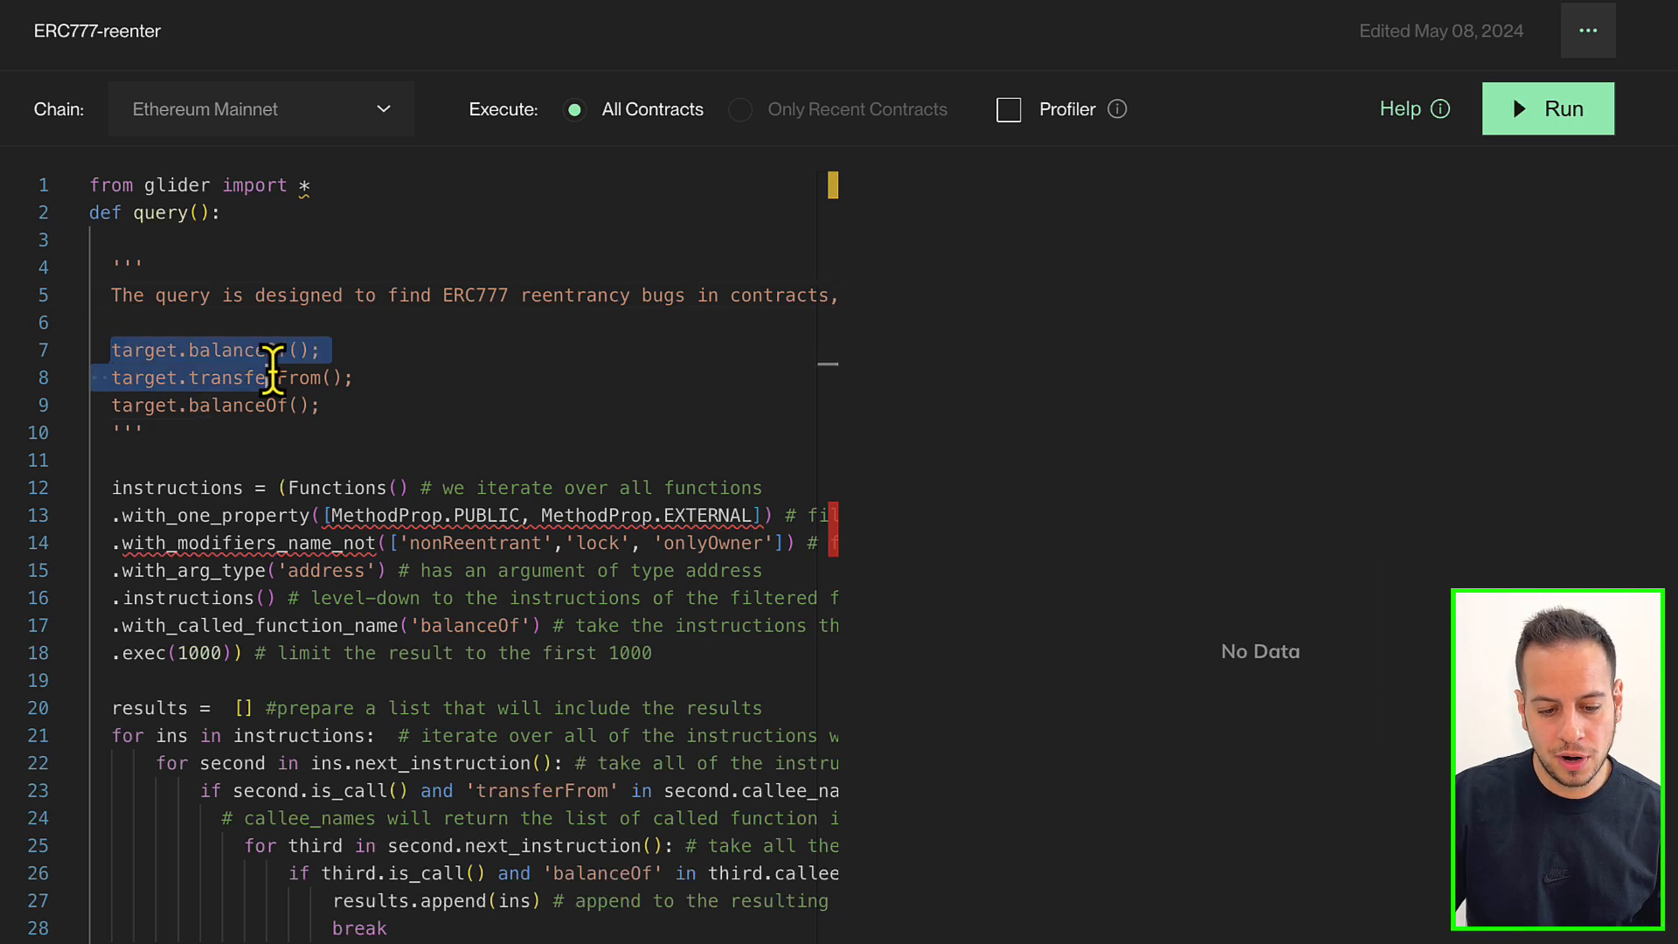
Step: Highlight ERC777-reenter's balanceOf/transferFrom/balanceOf pattern and run it on Mainnet
drag(273, 376, 369, 405)
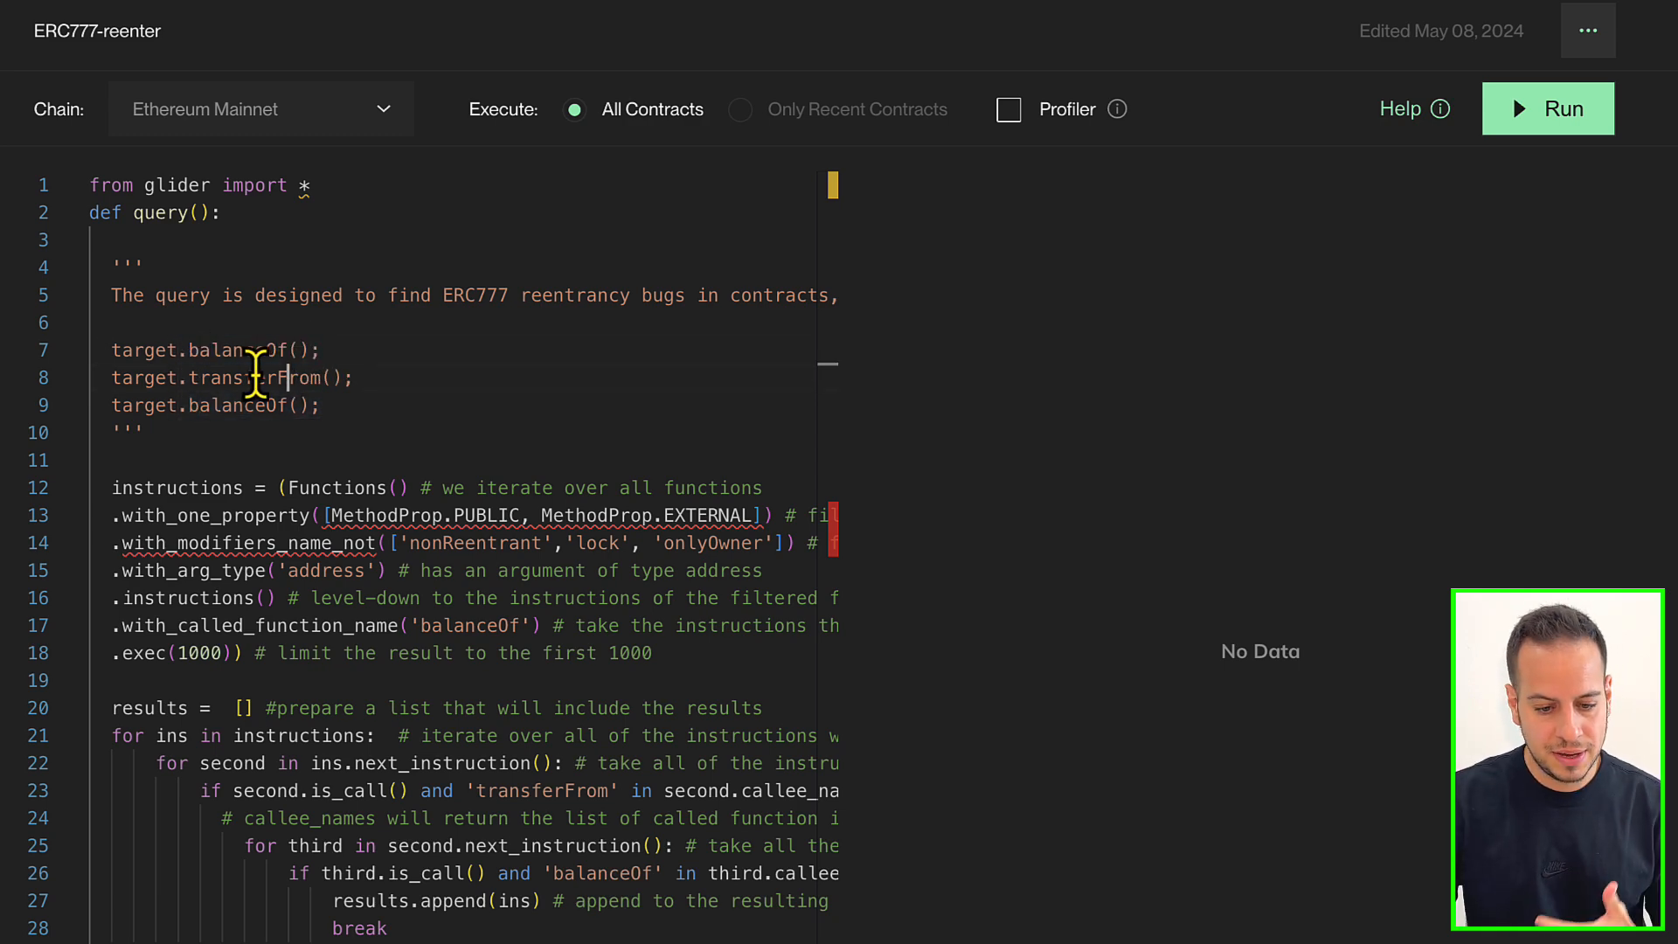
double_click(267, 377)
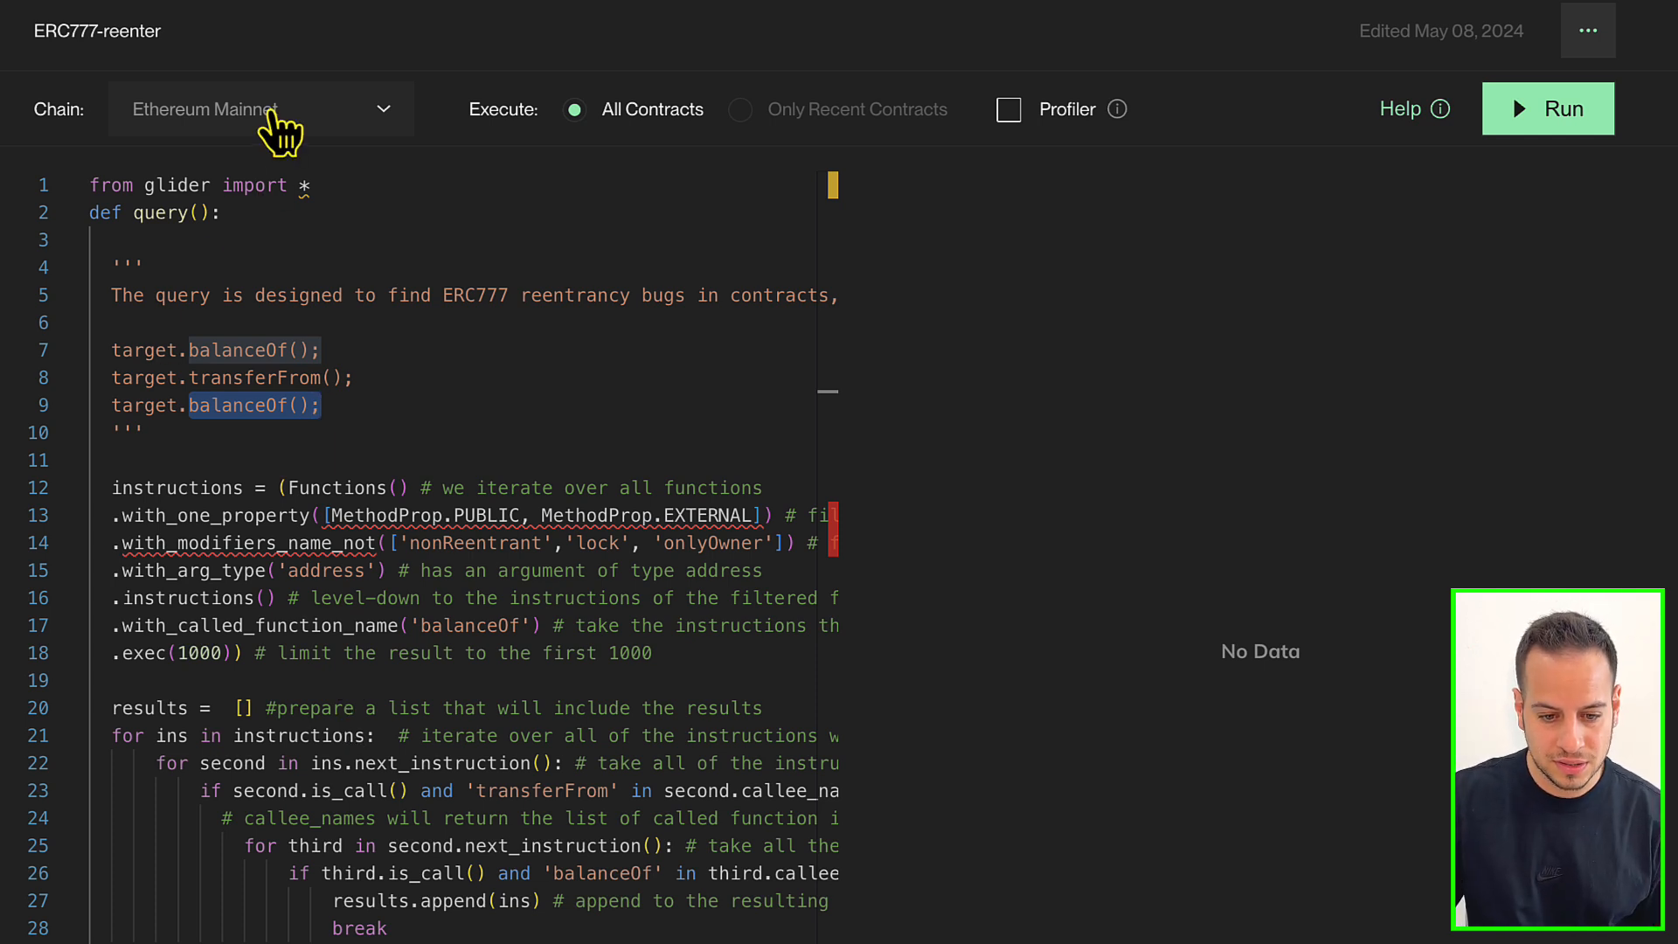
click(1547, 108)
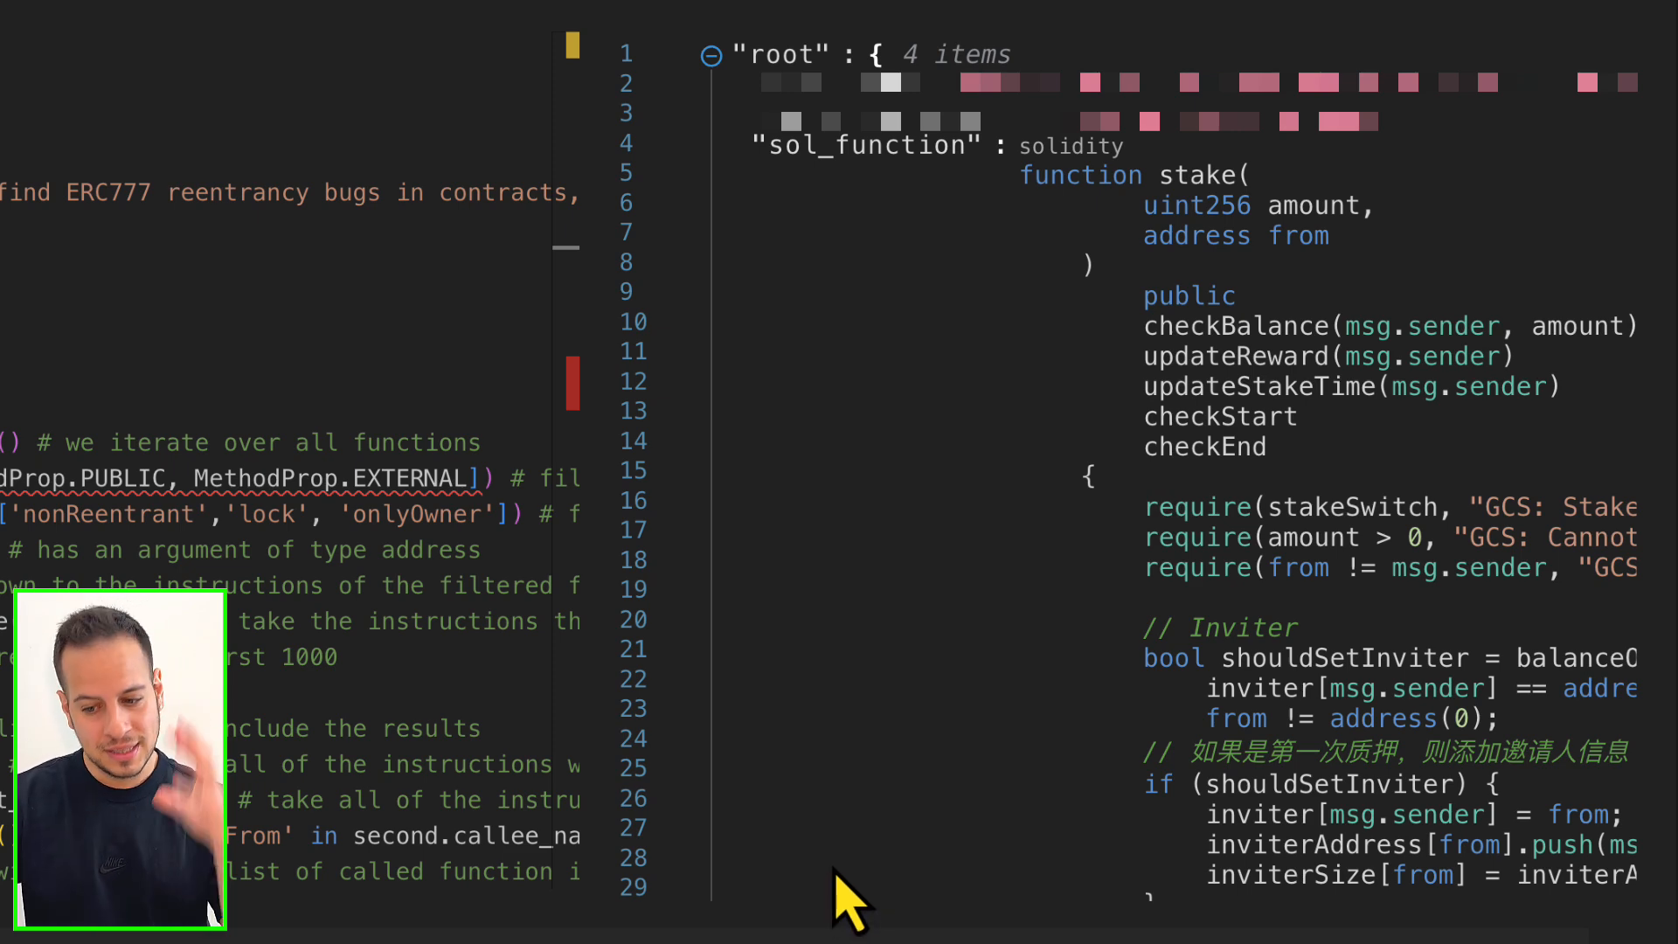
mouse_move(958, 893)
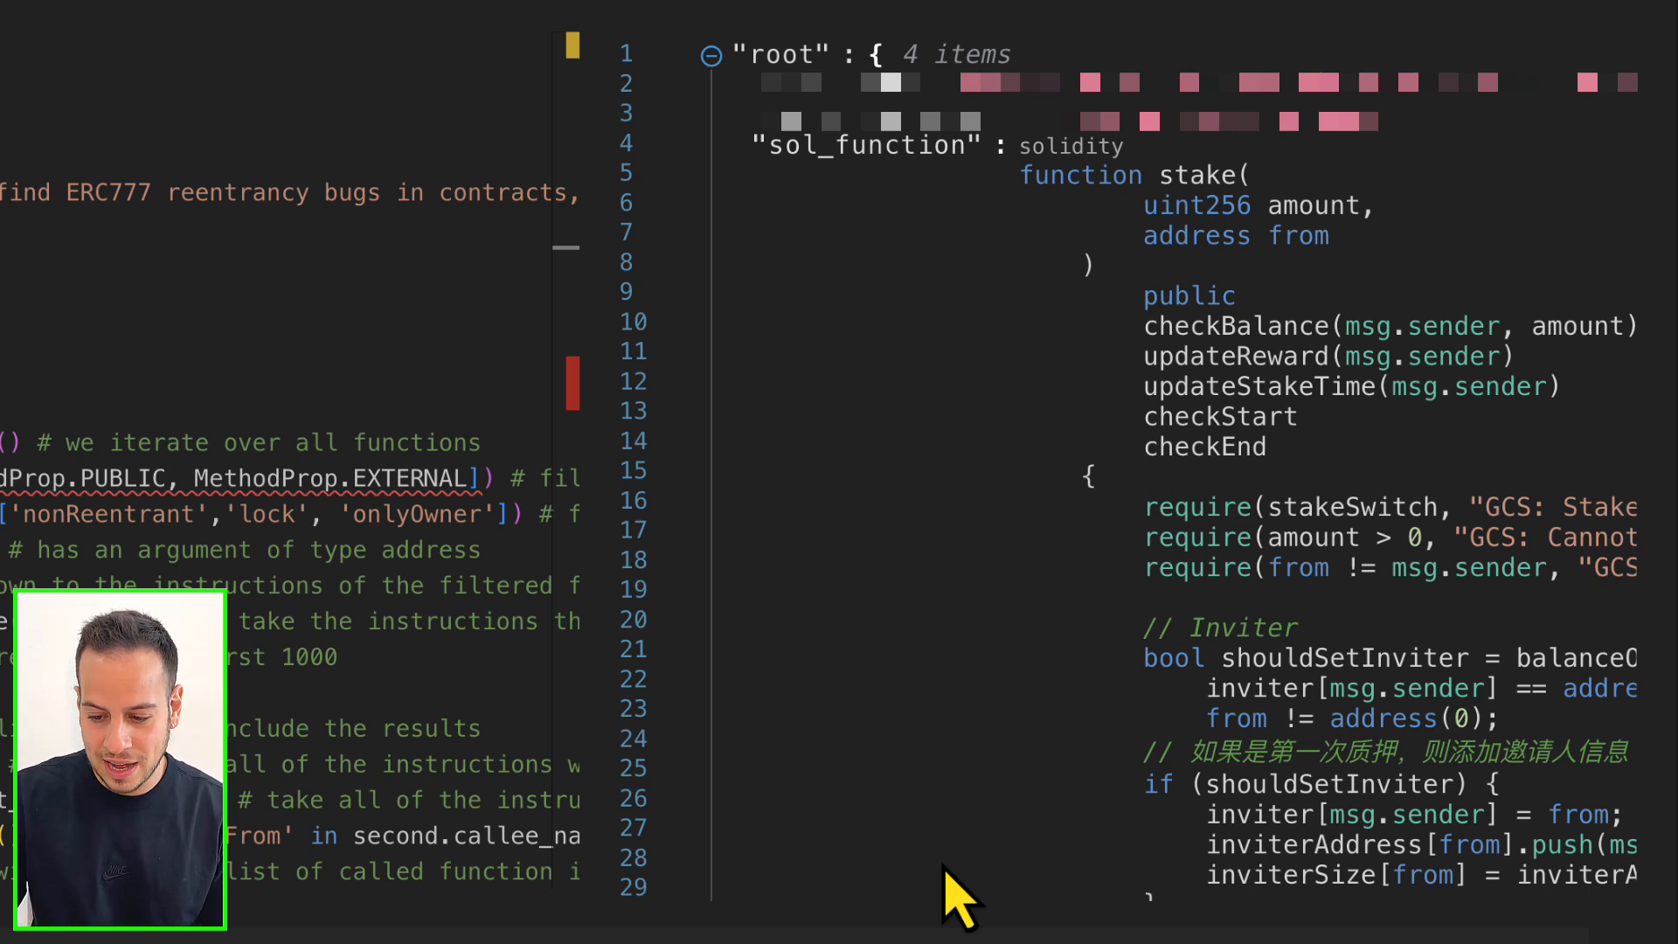
mouse_move(608, 738)
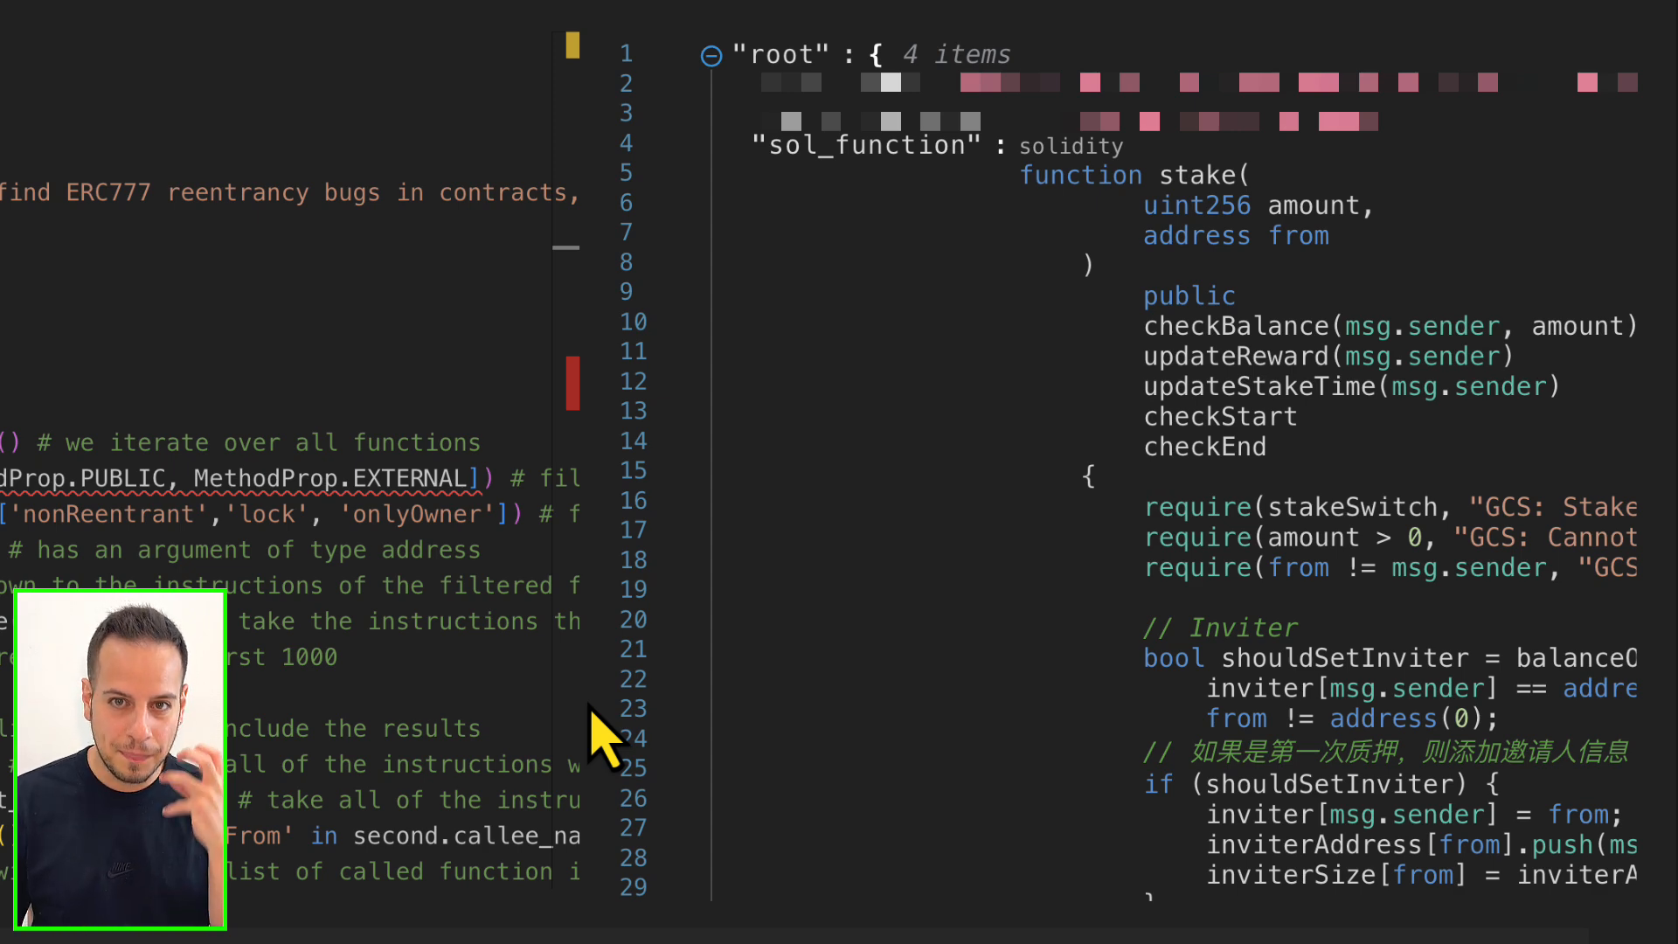